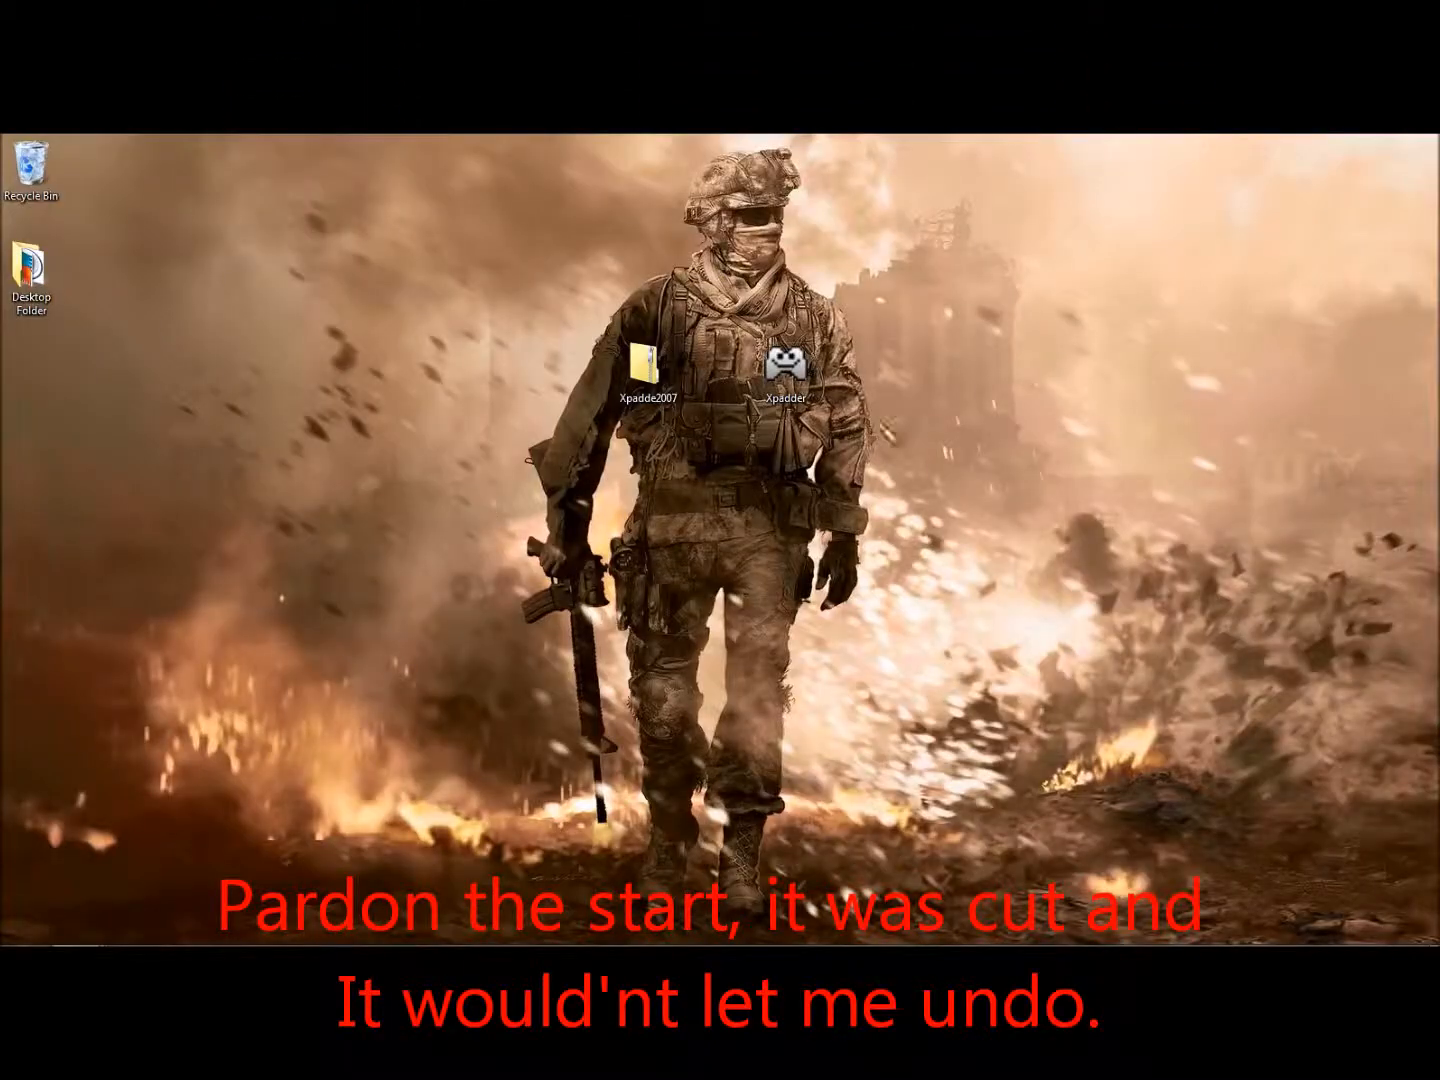
Show the Firefox window thumbnails including the Xpadder download page
left_click(786, 368)
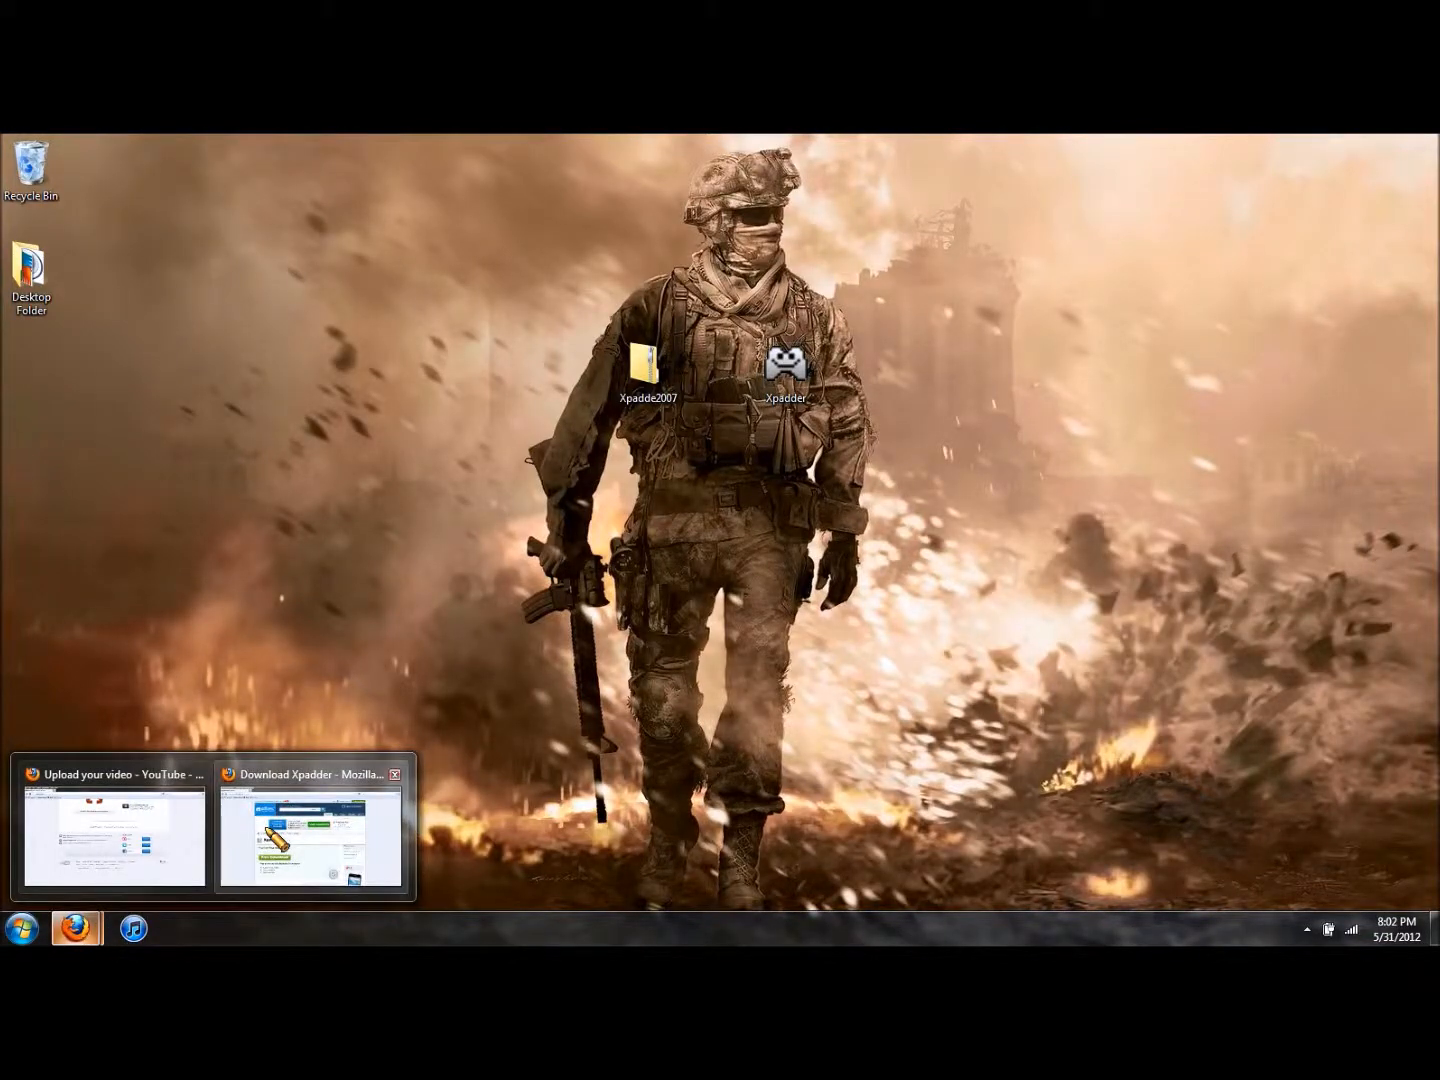
Start the free Xpadder download on Softonic, then cancel saving SoftonicDownloader_for_xpadder.exe
left_click(310, 830)
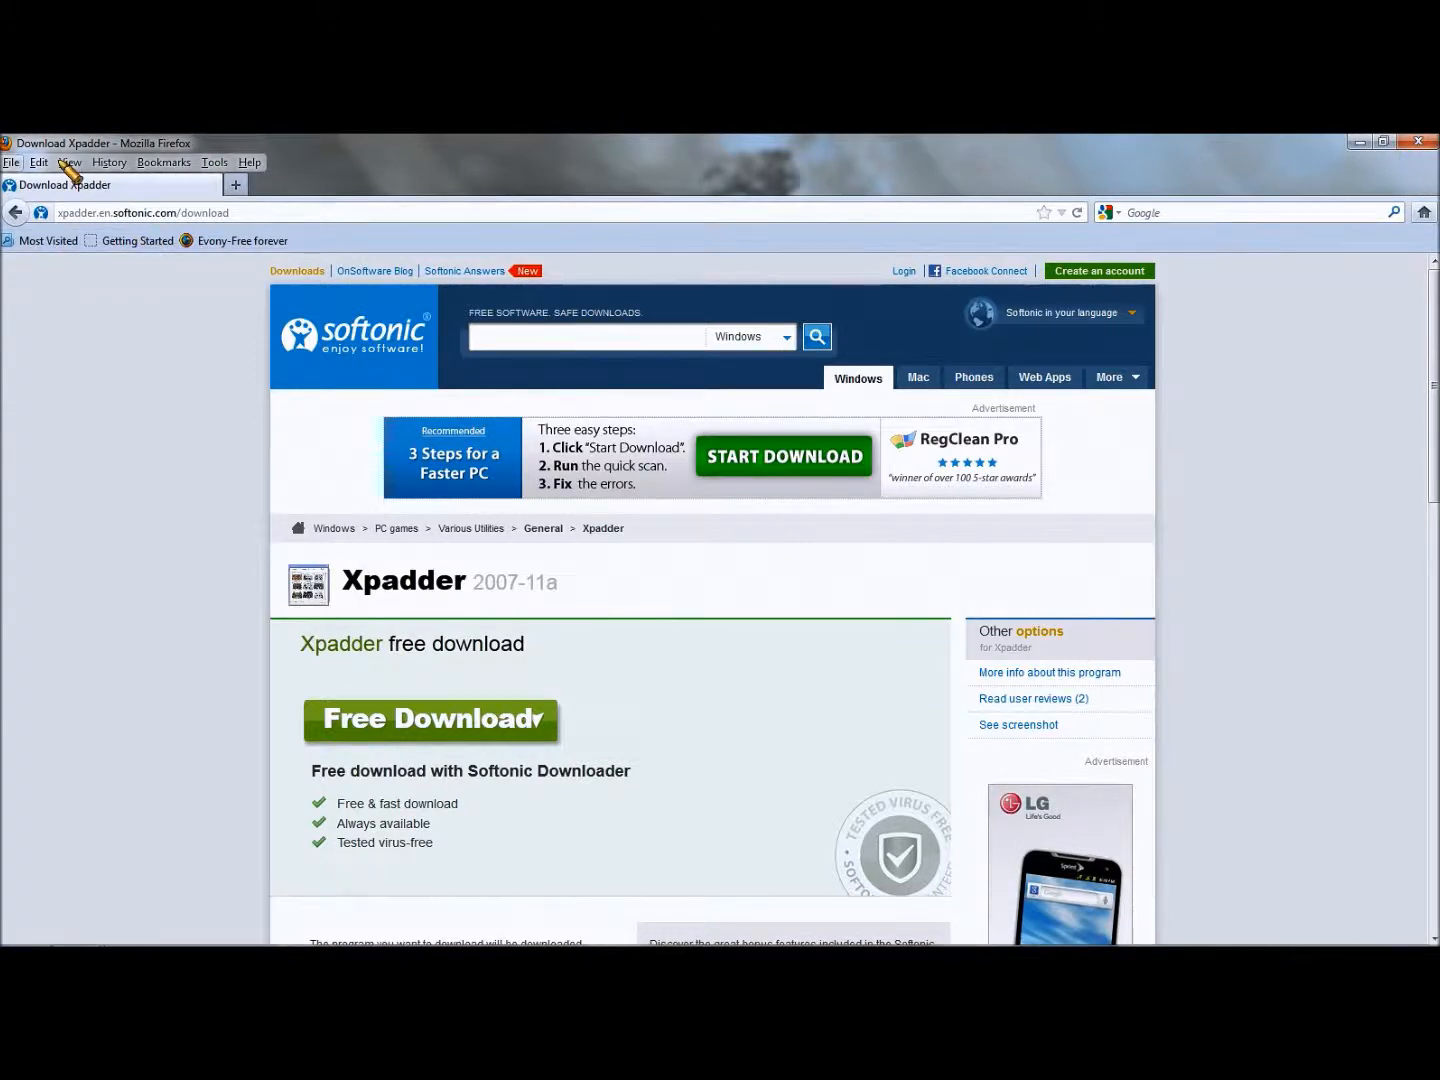
mouse_move(360, 692)
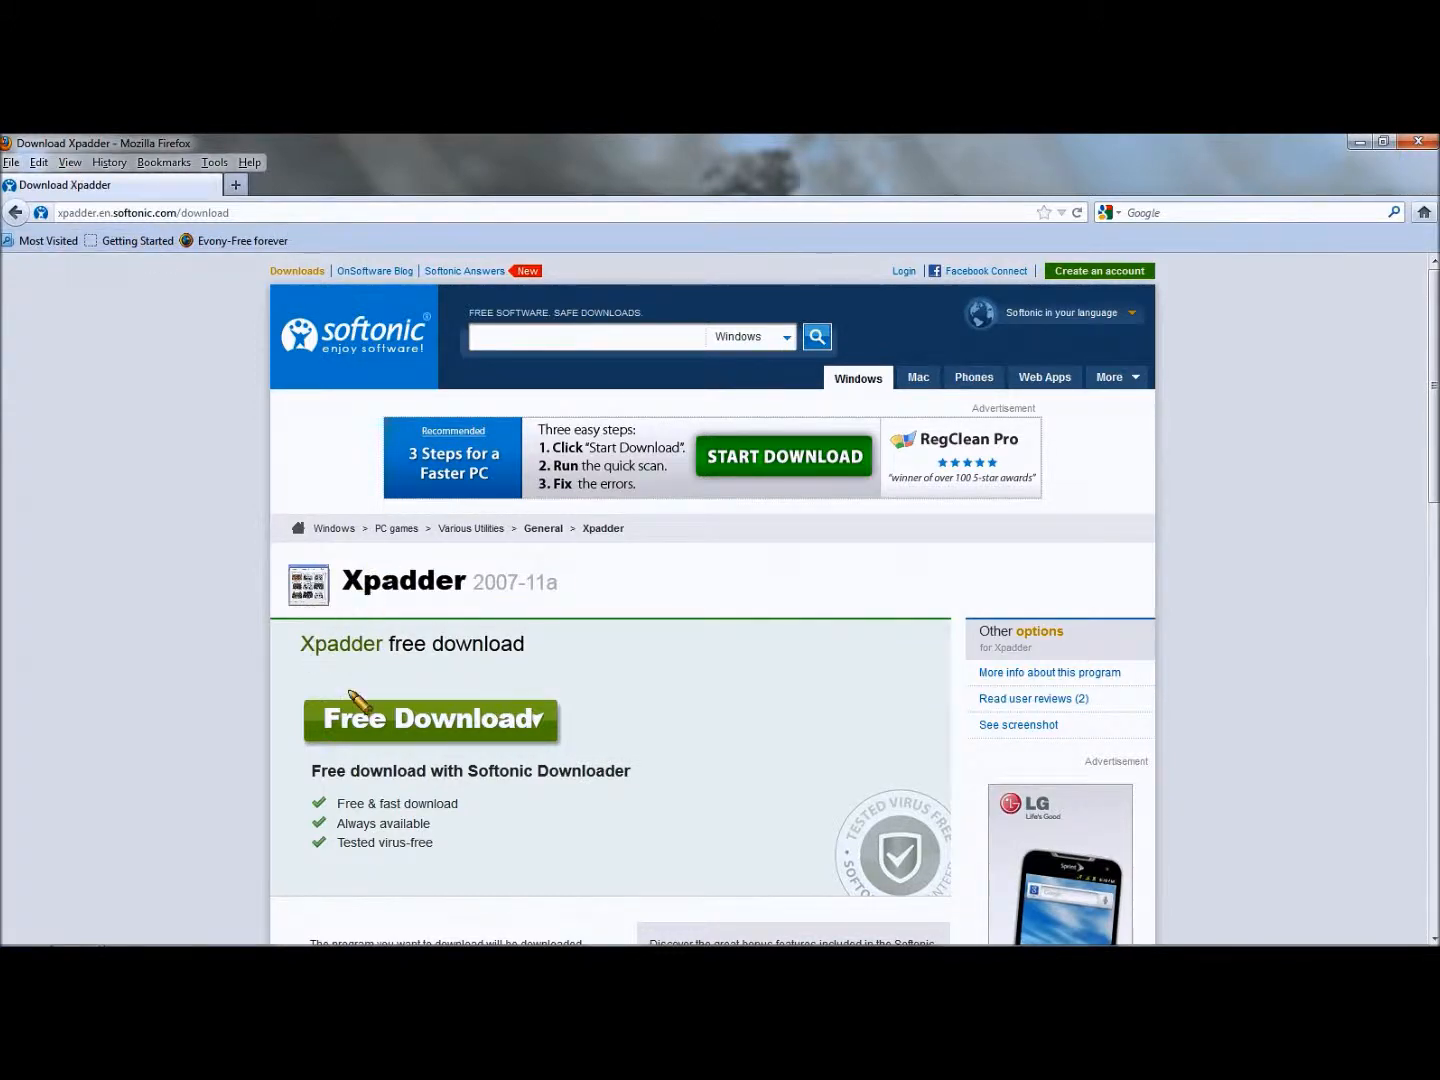
mouse_move(432, 720)
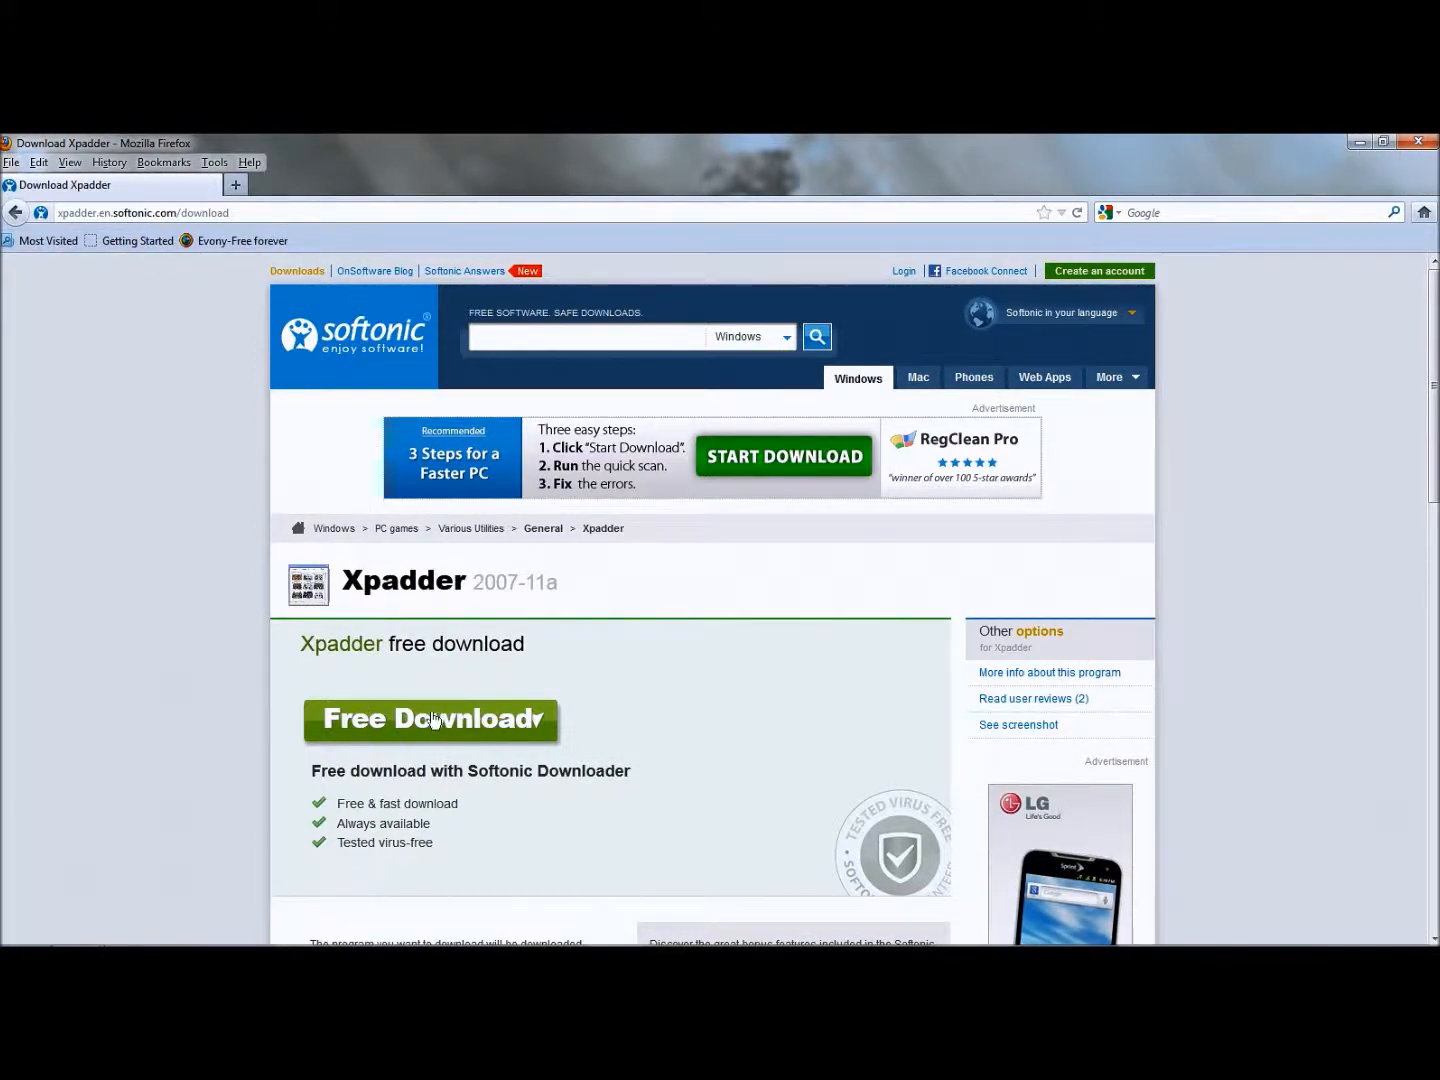
left_click(428, 720)
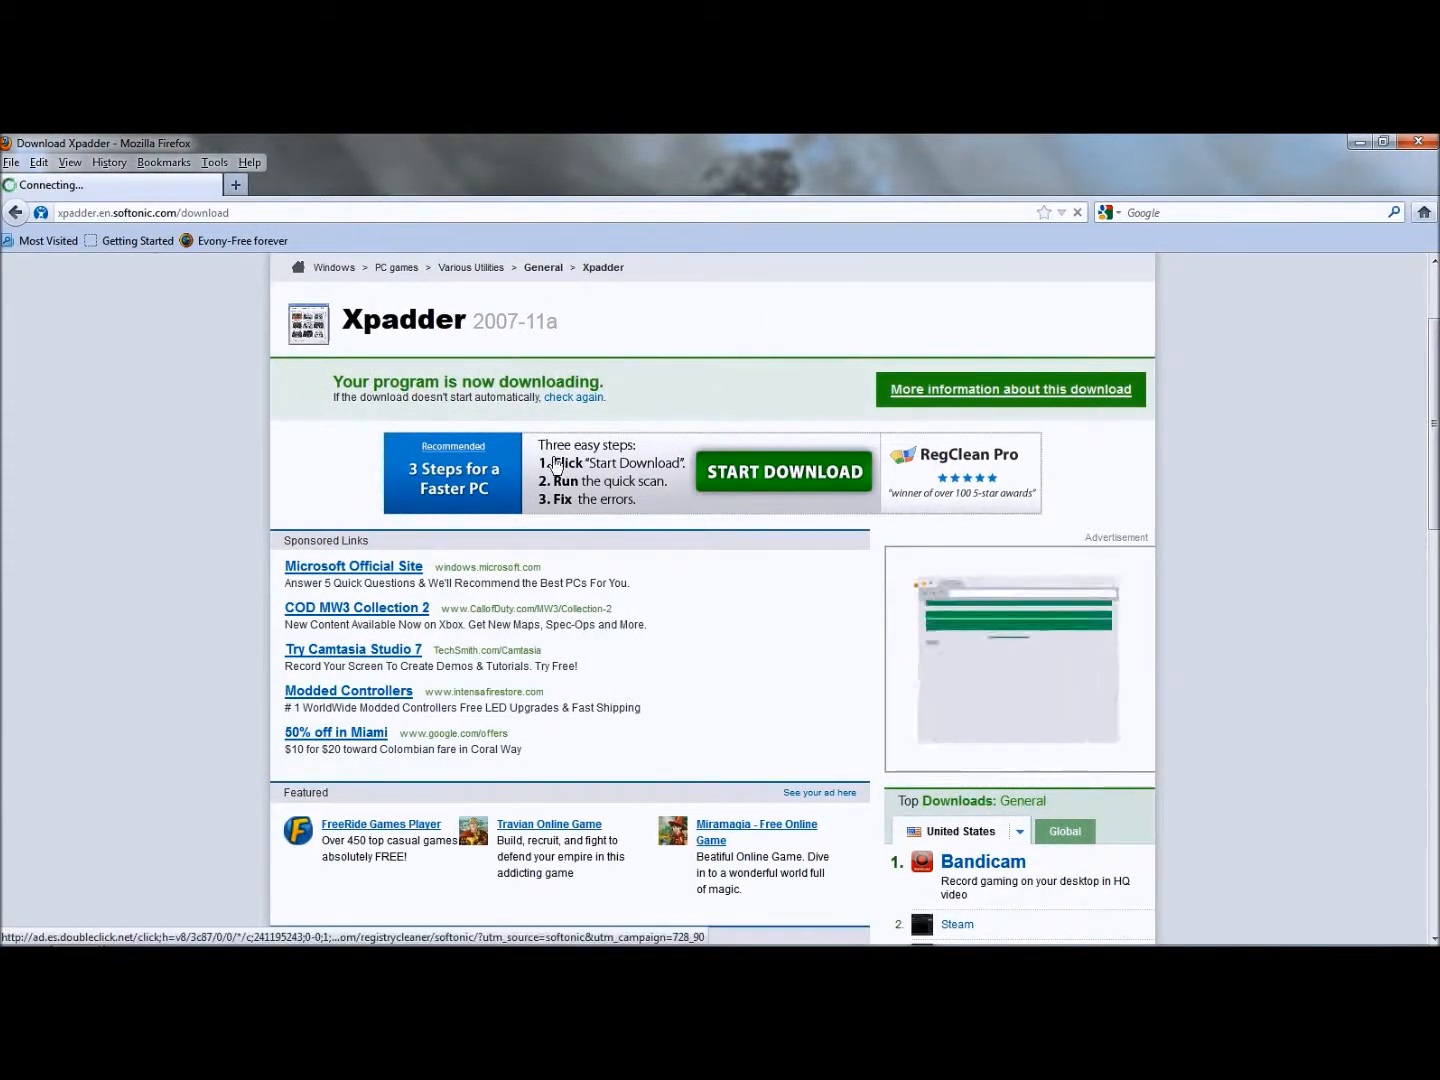
left_click(782, 472)
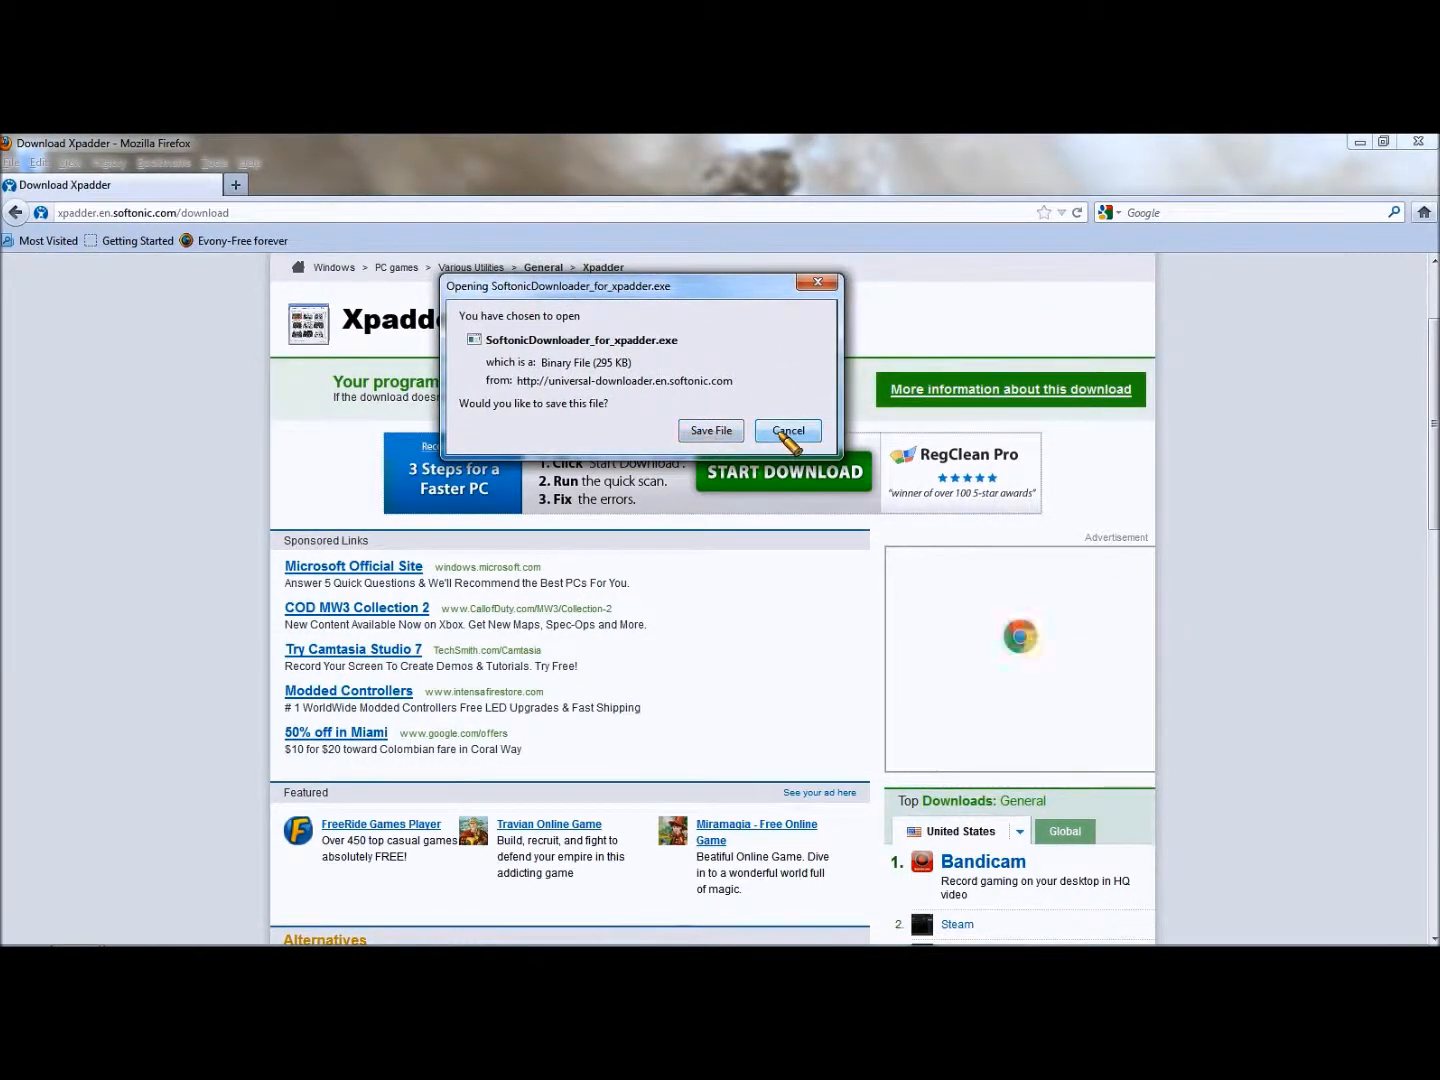
left_click(788, 430)
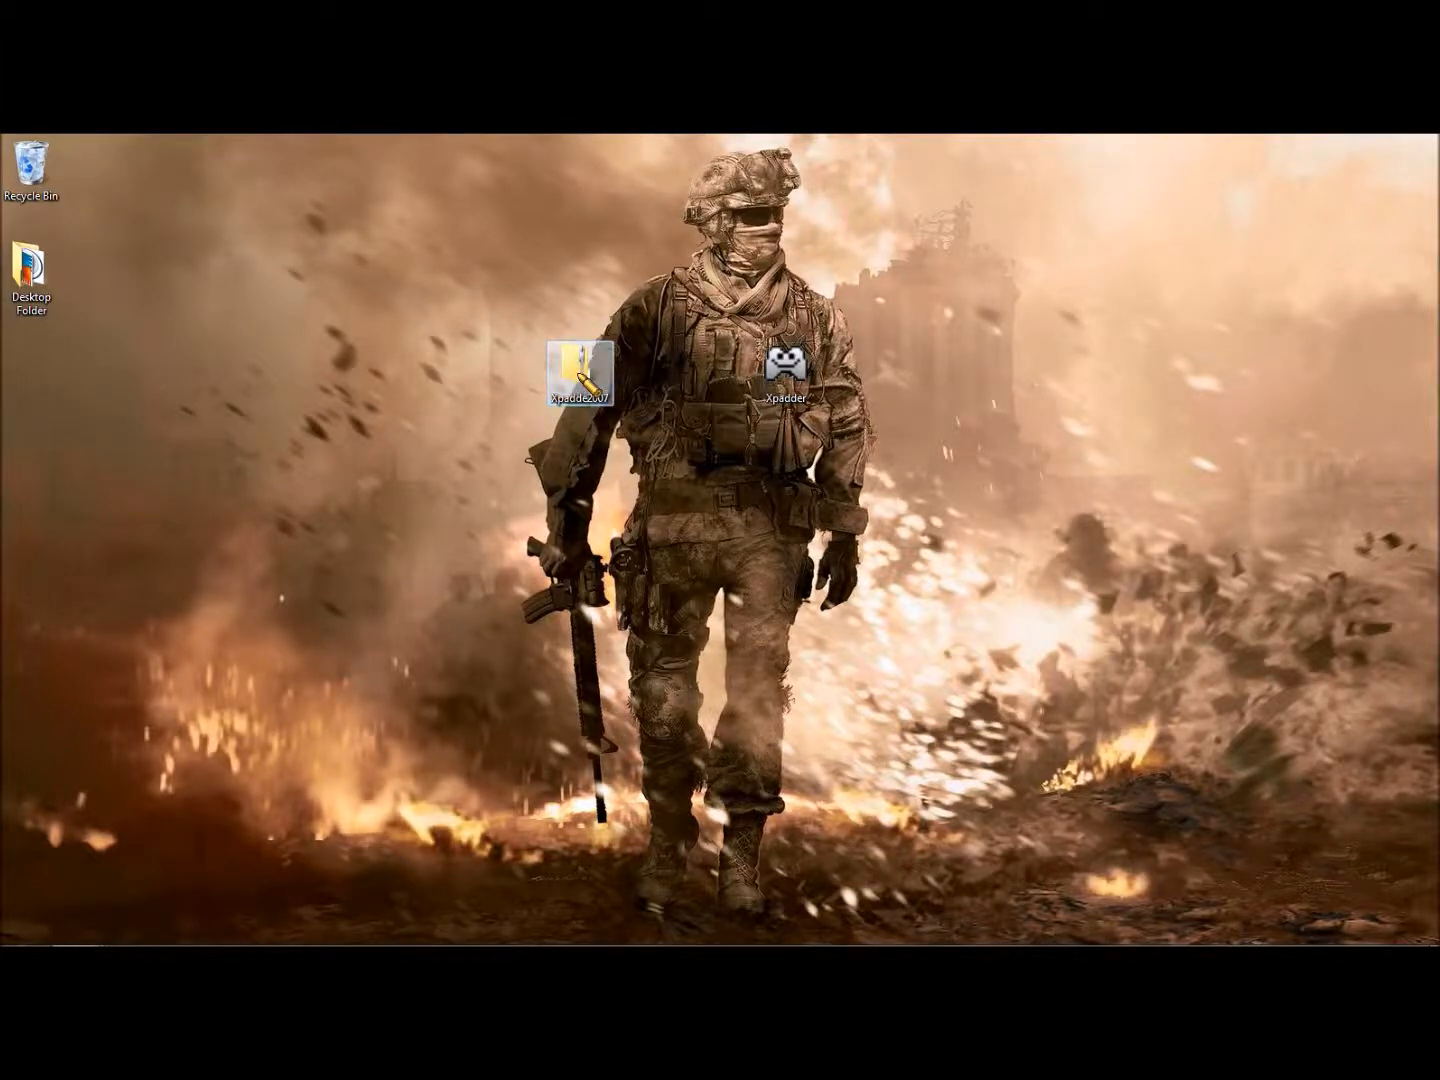
double_click(580, 360)
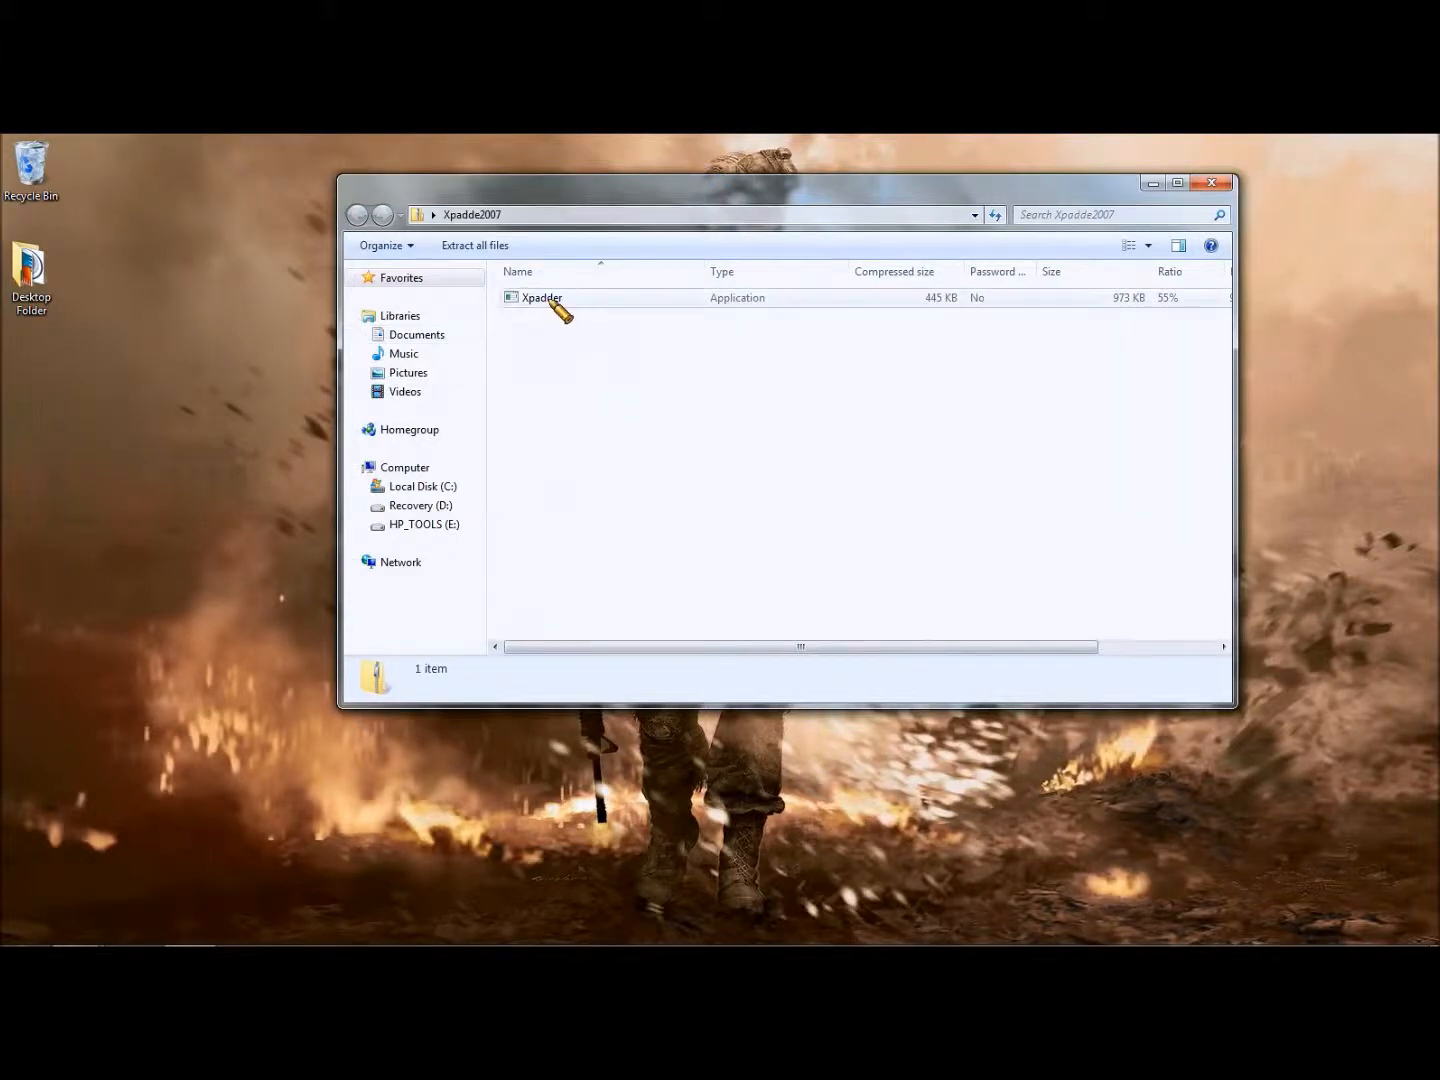
right_click(540, 296)
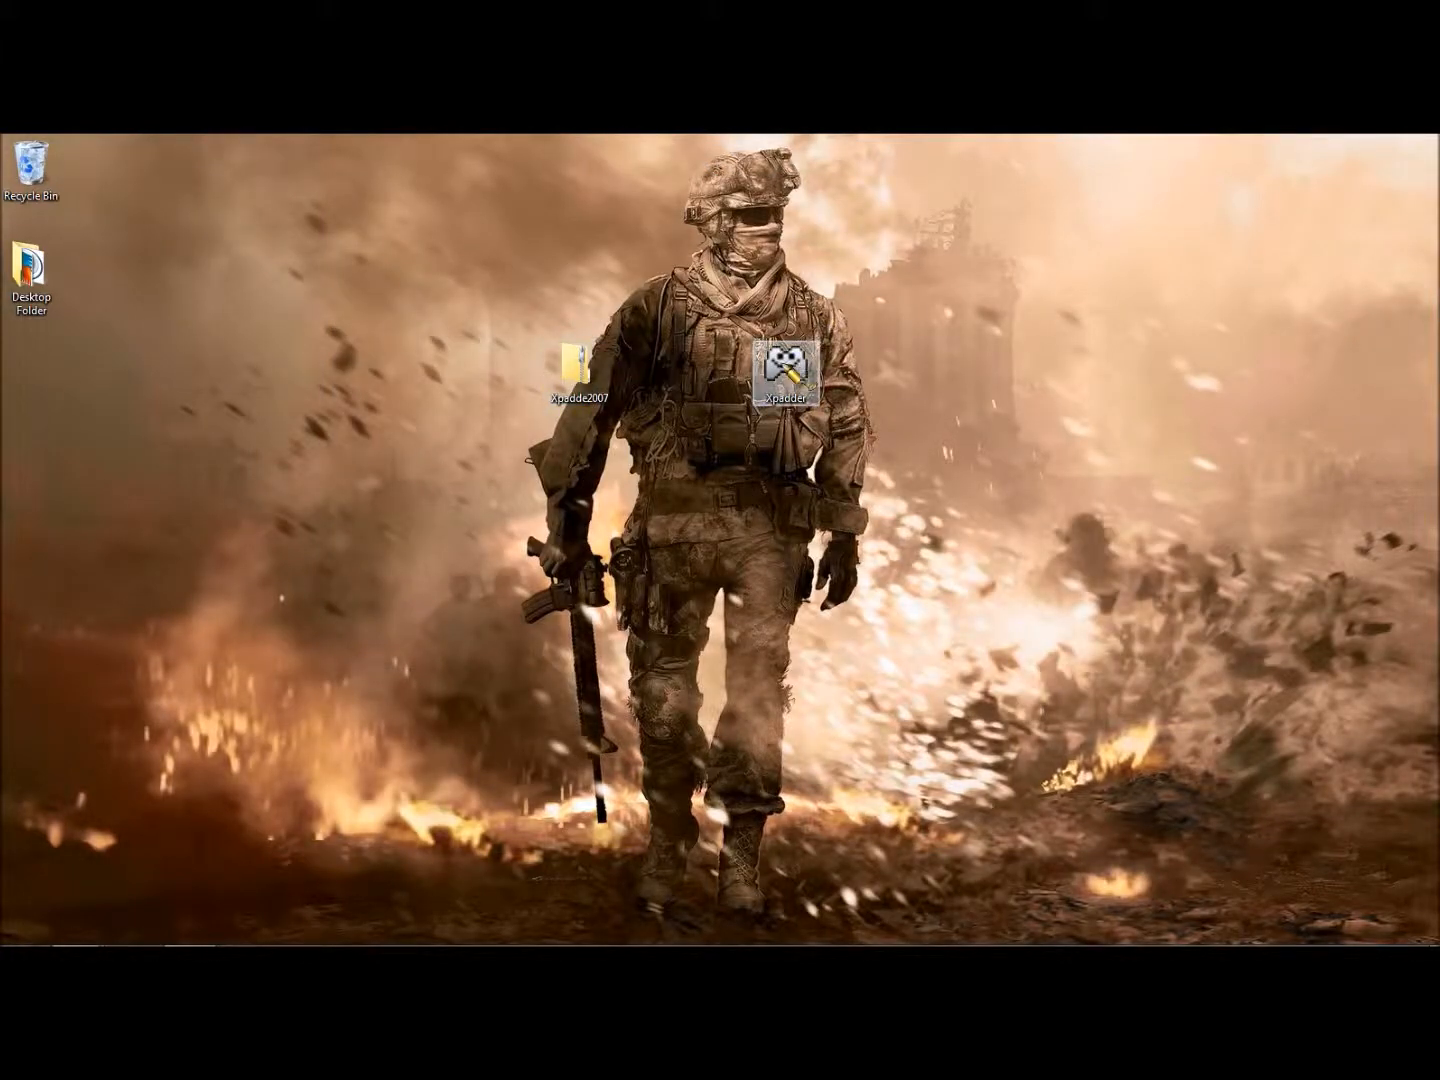
left_click(786, 364)
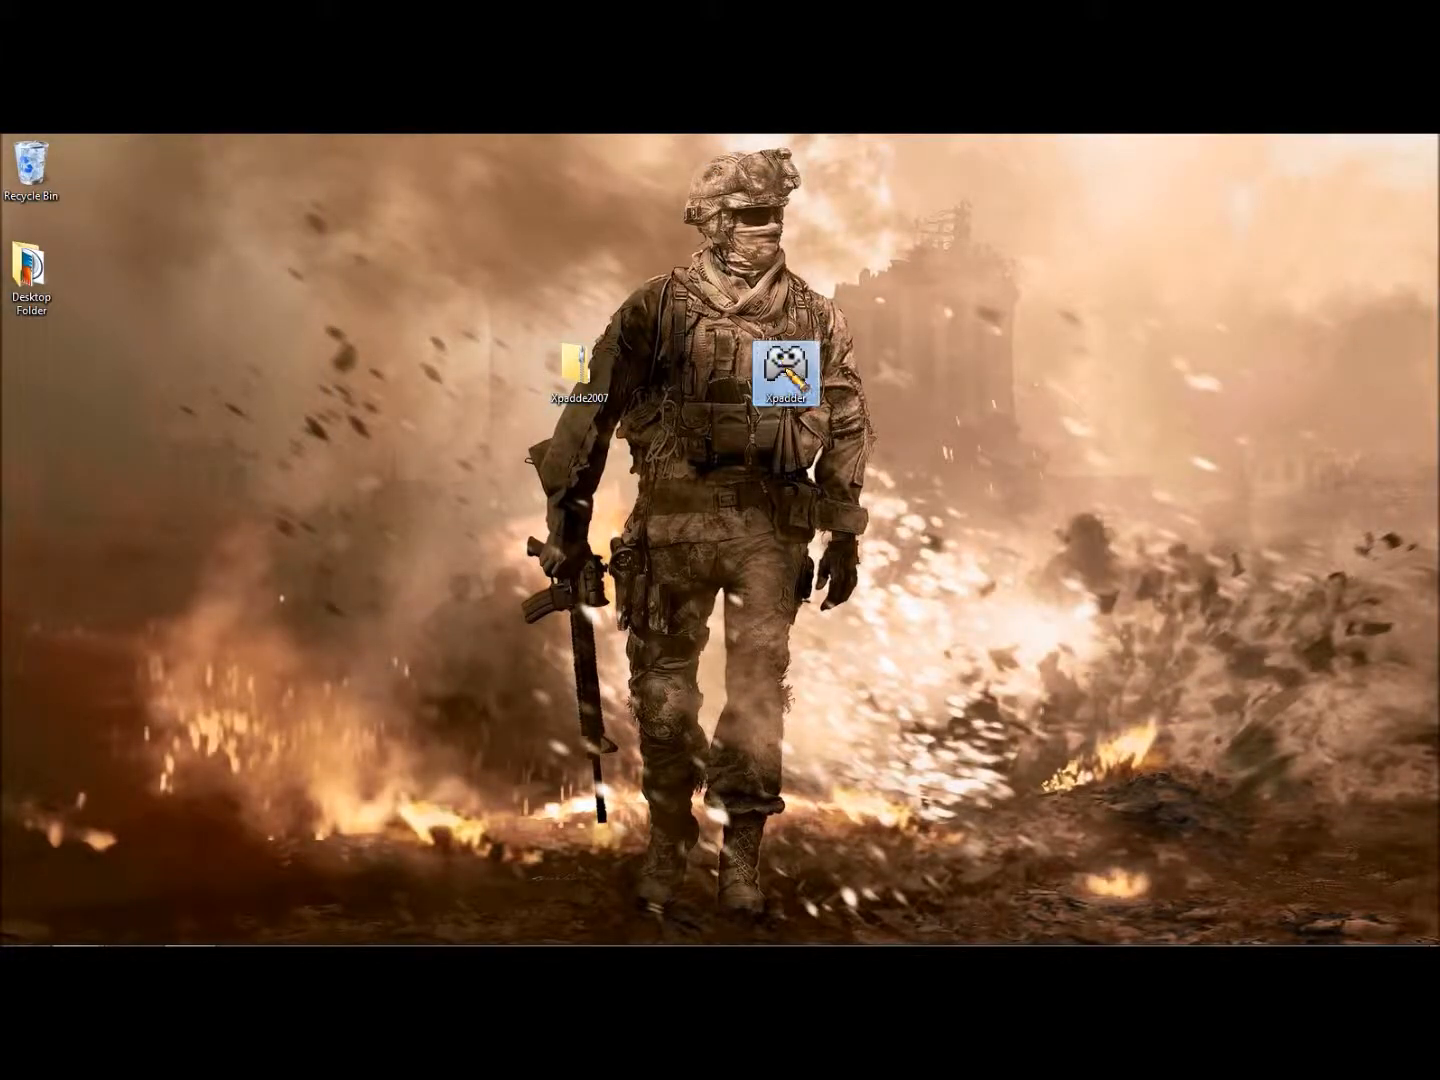
double_click(784, 368)
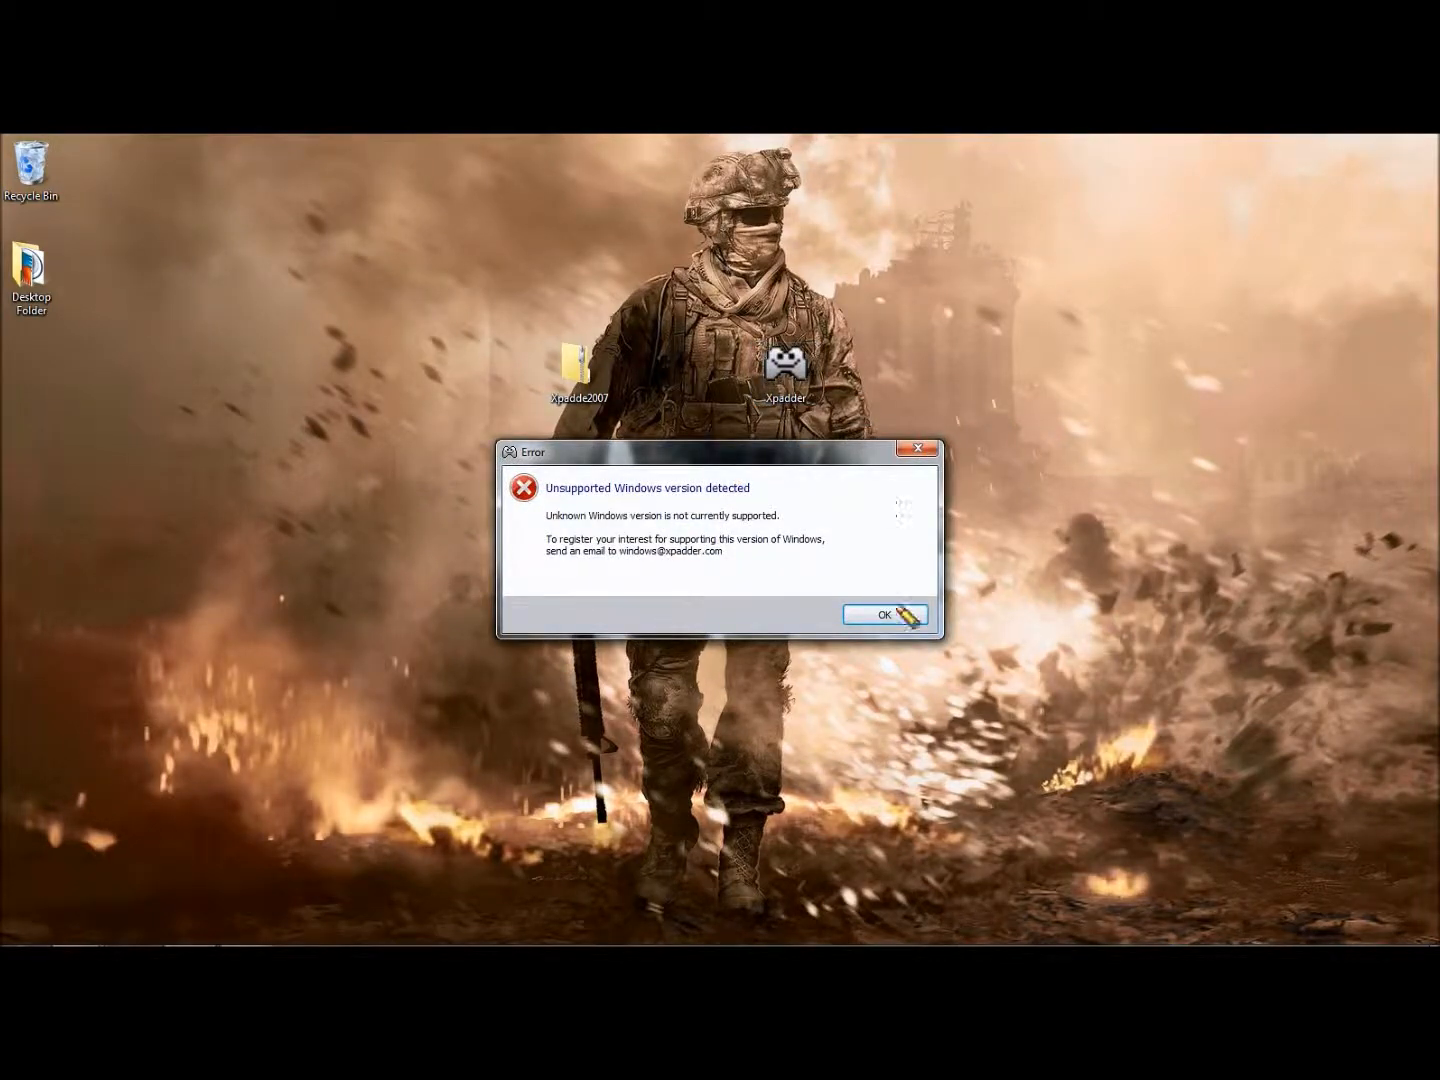
left_click(884, 614)
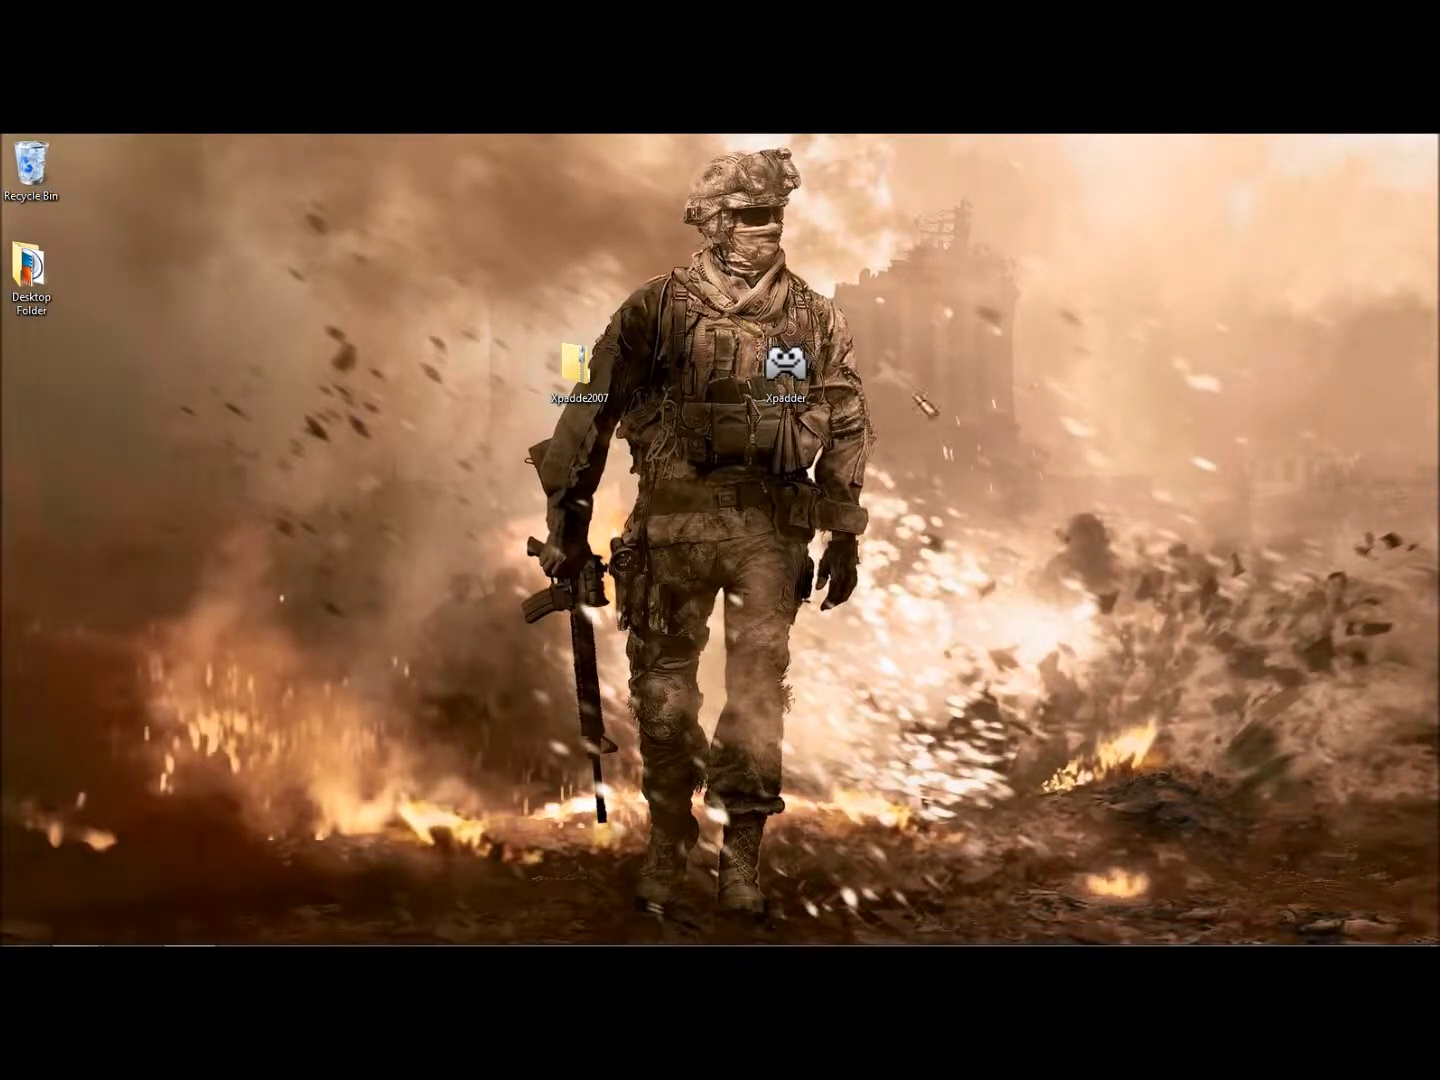
left_click(786, 362)
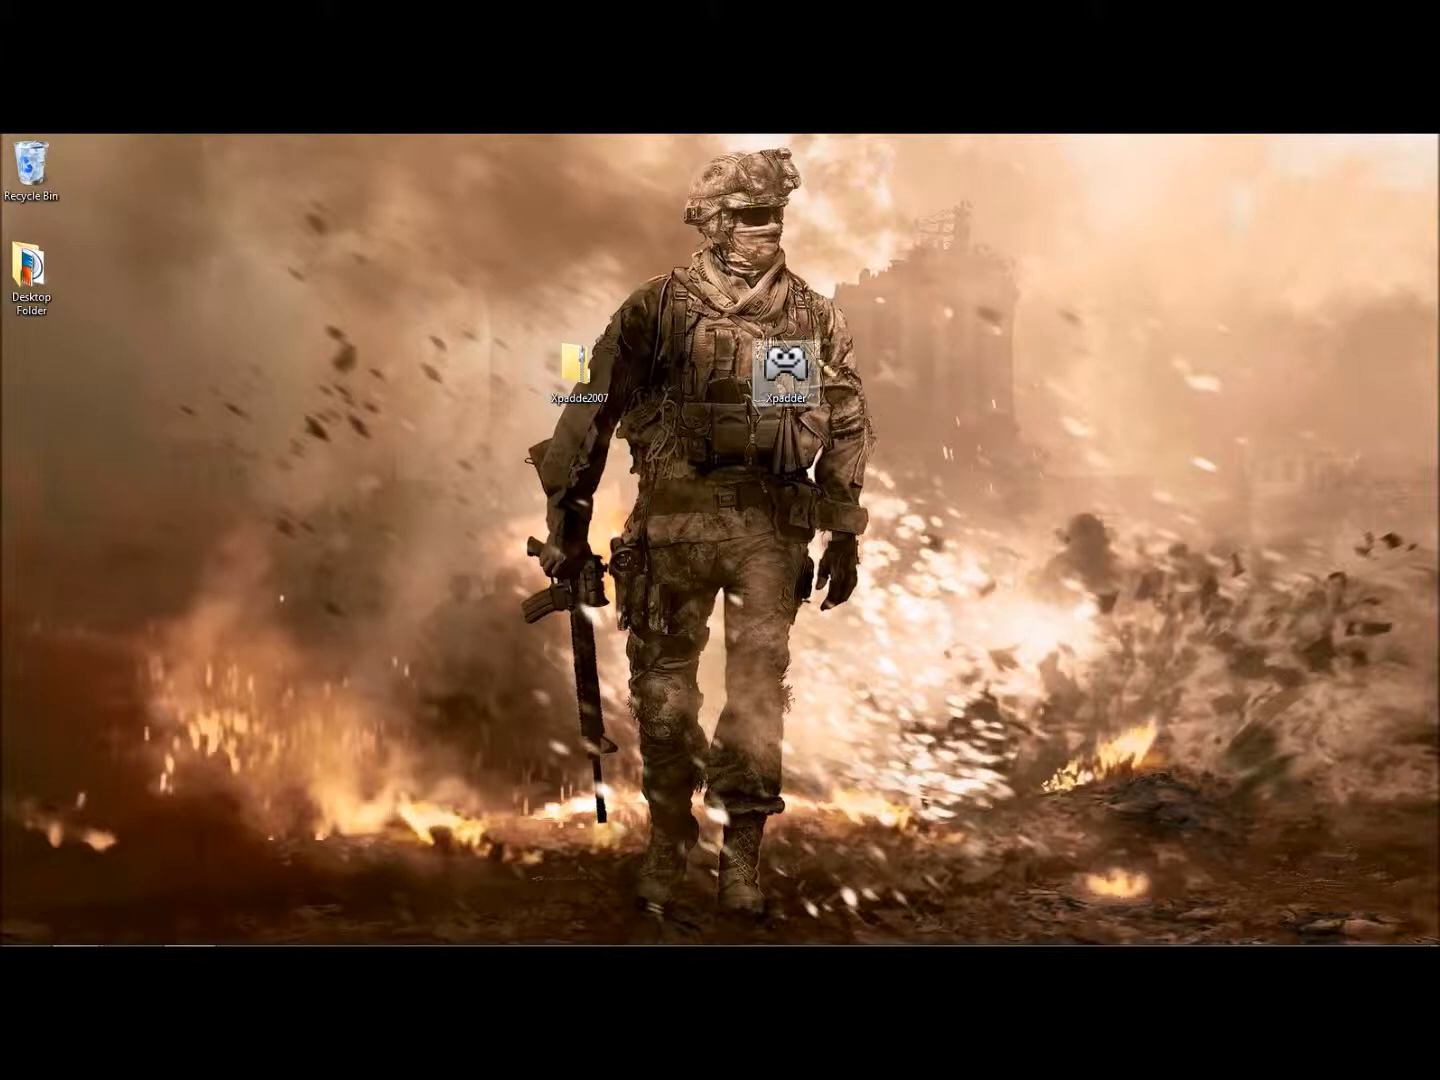
Troubleshoot Xpadder's compatibility, reporting it worked on earlier Windows versions
right_click(786, 362)
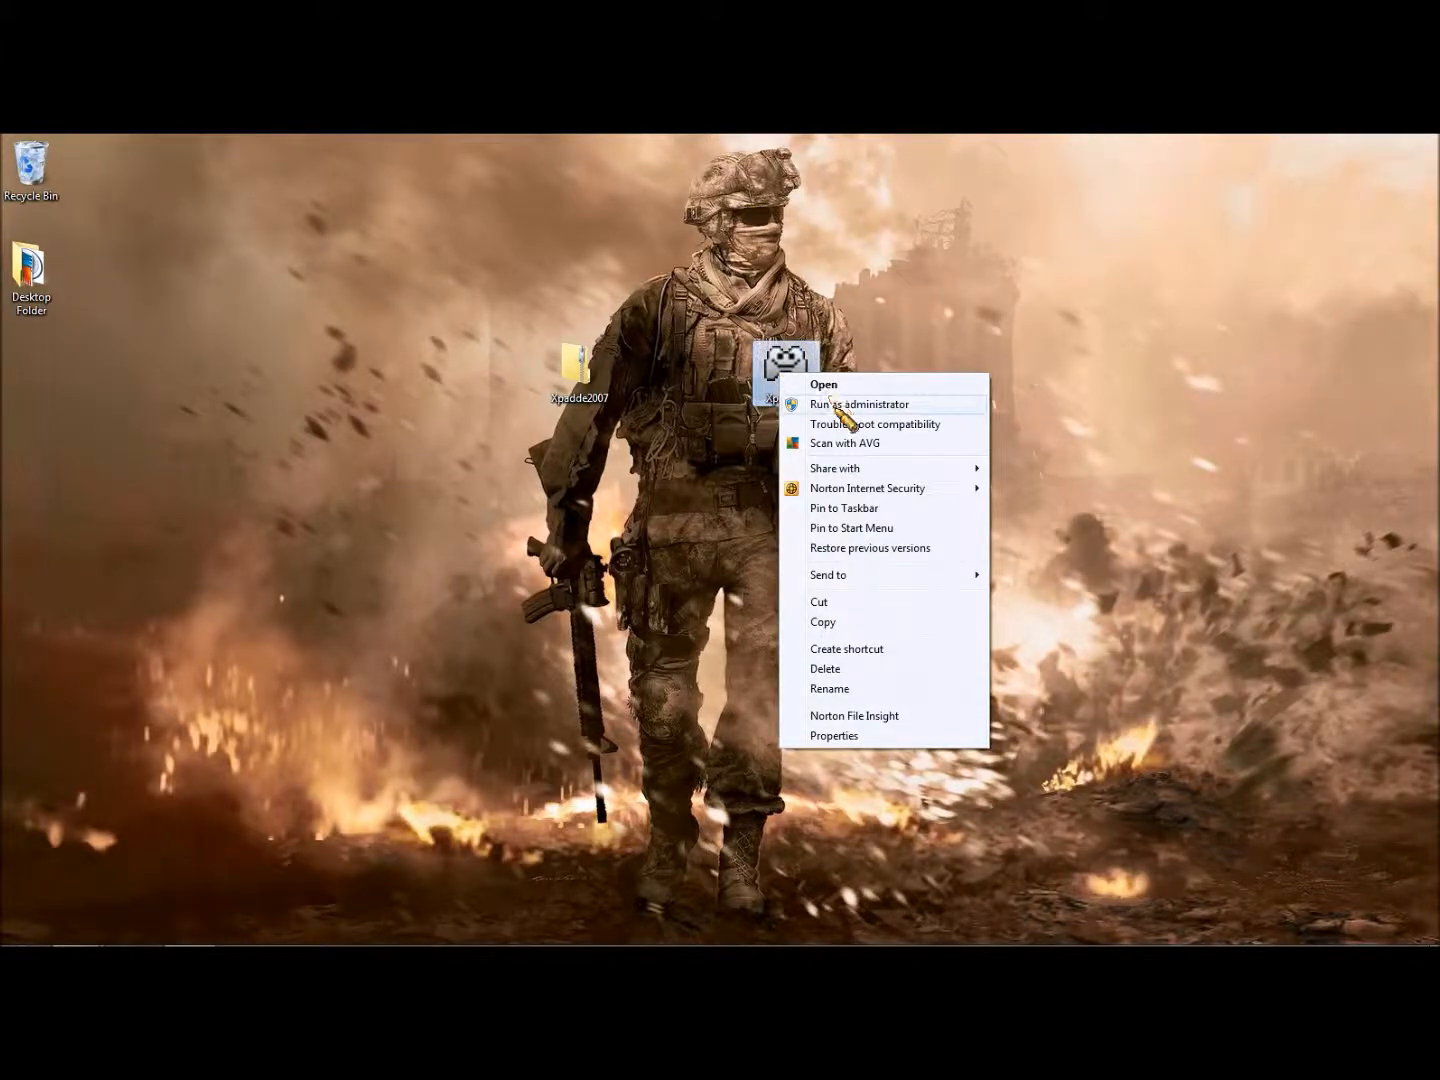
mouse_move(874, 424)
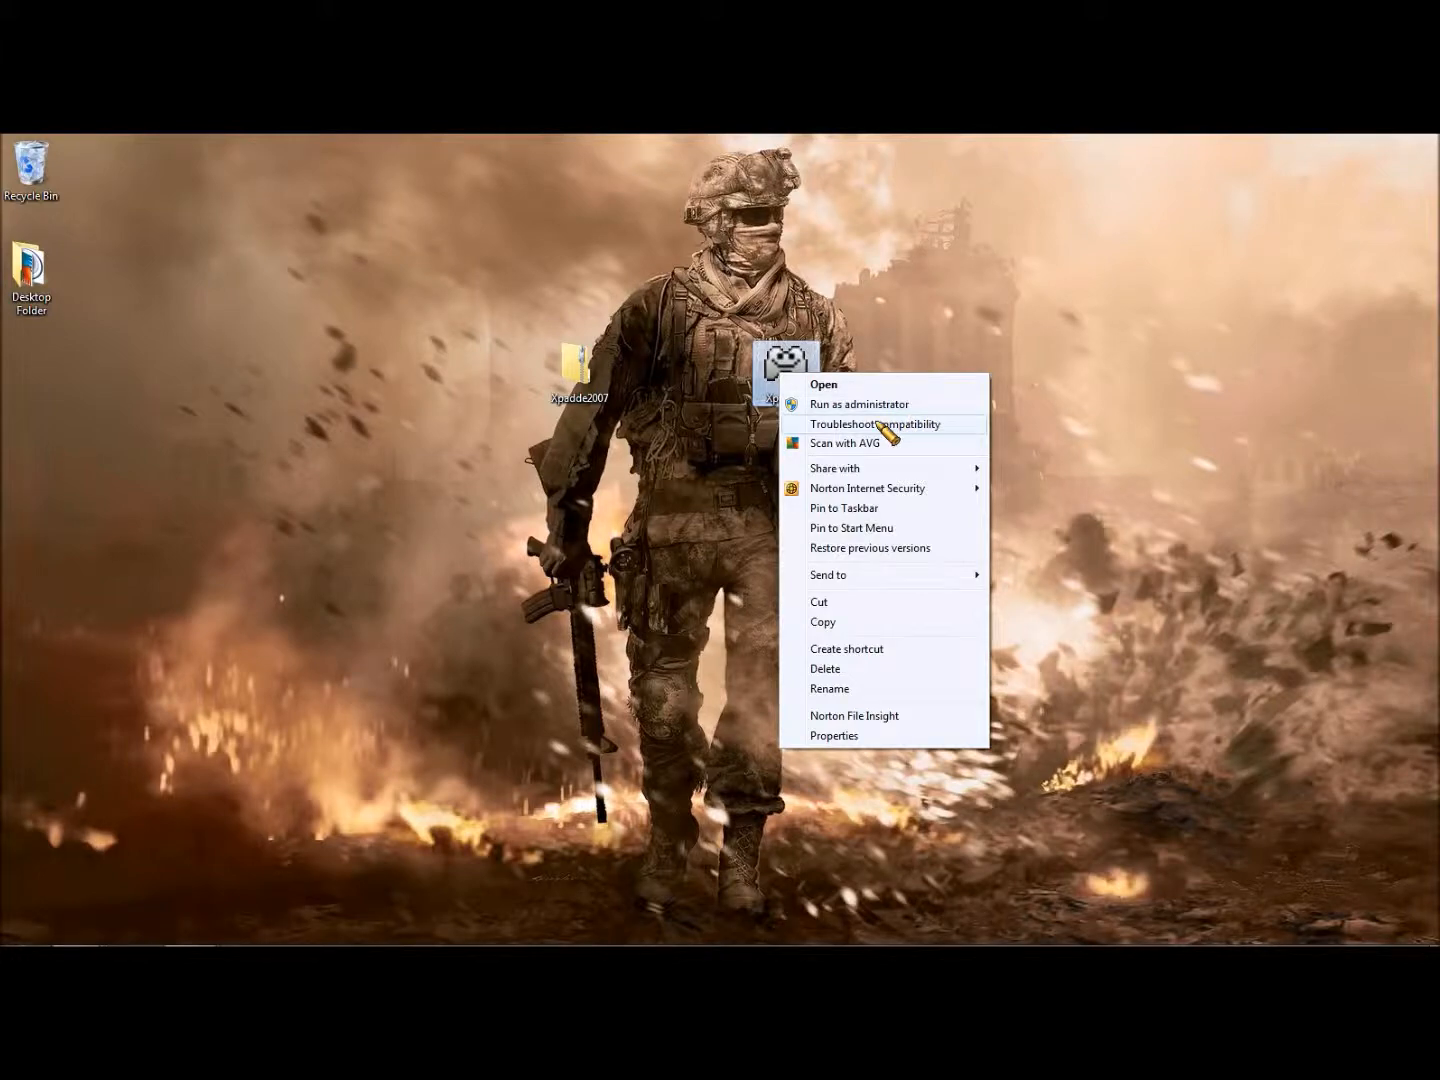
left_click(876, 424)
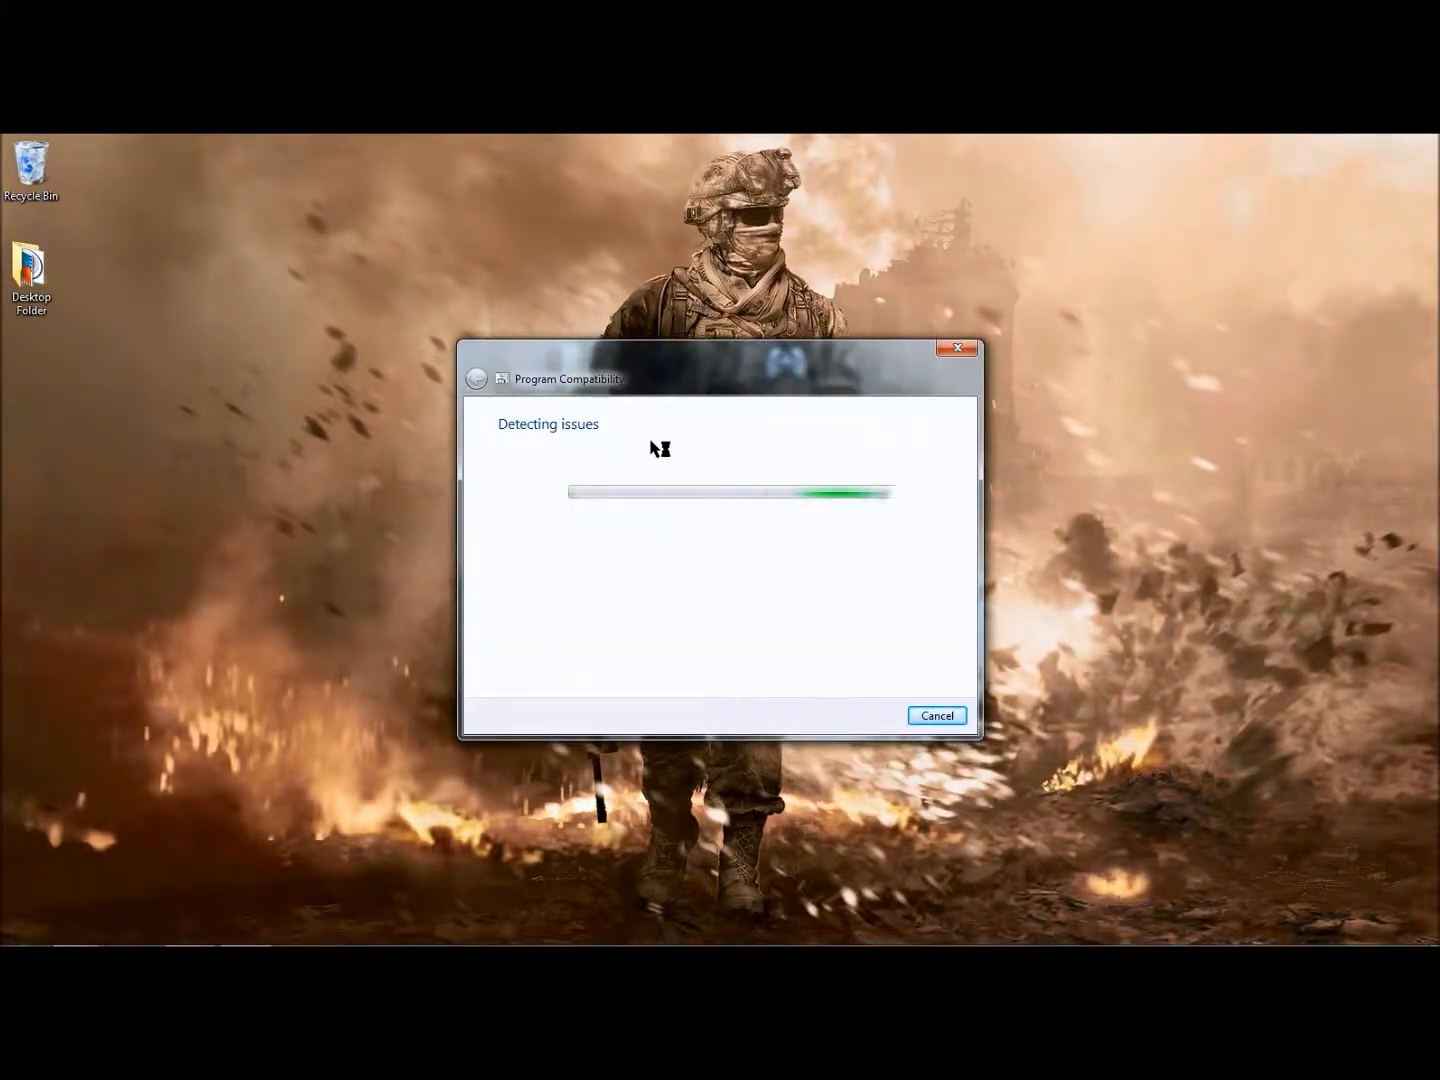
mouse_move(852, 214)
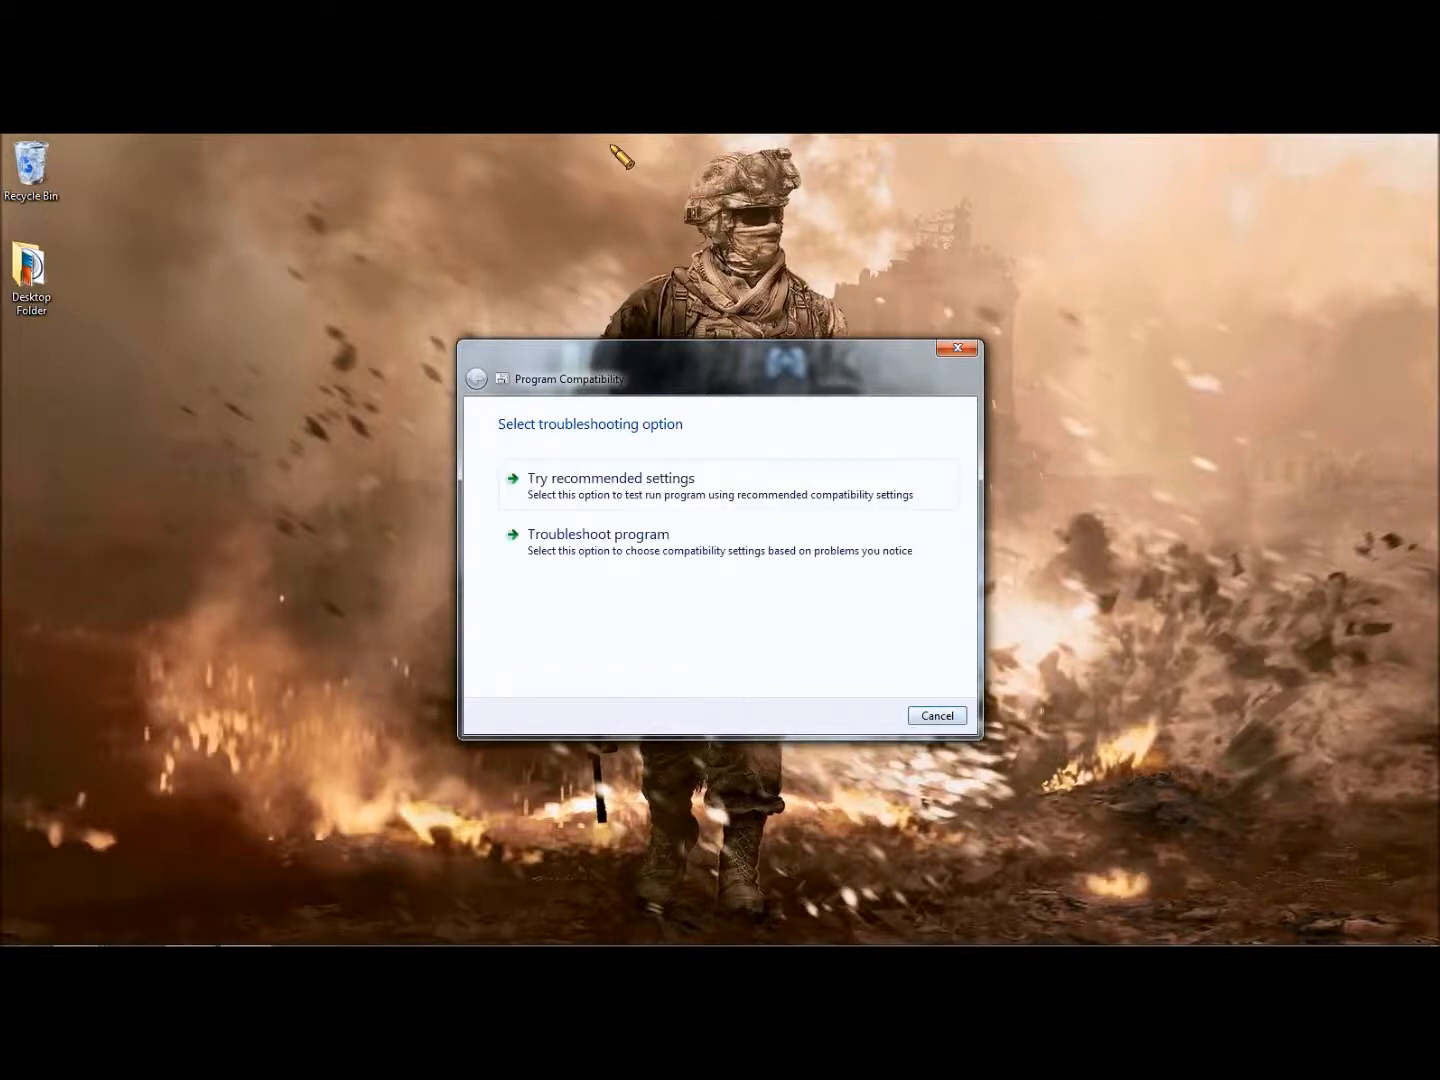
left_click(596, 532)
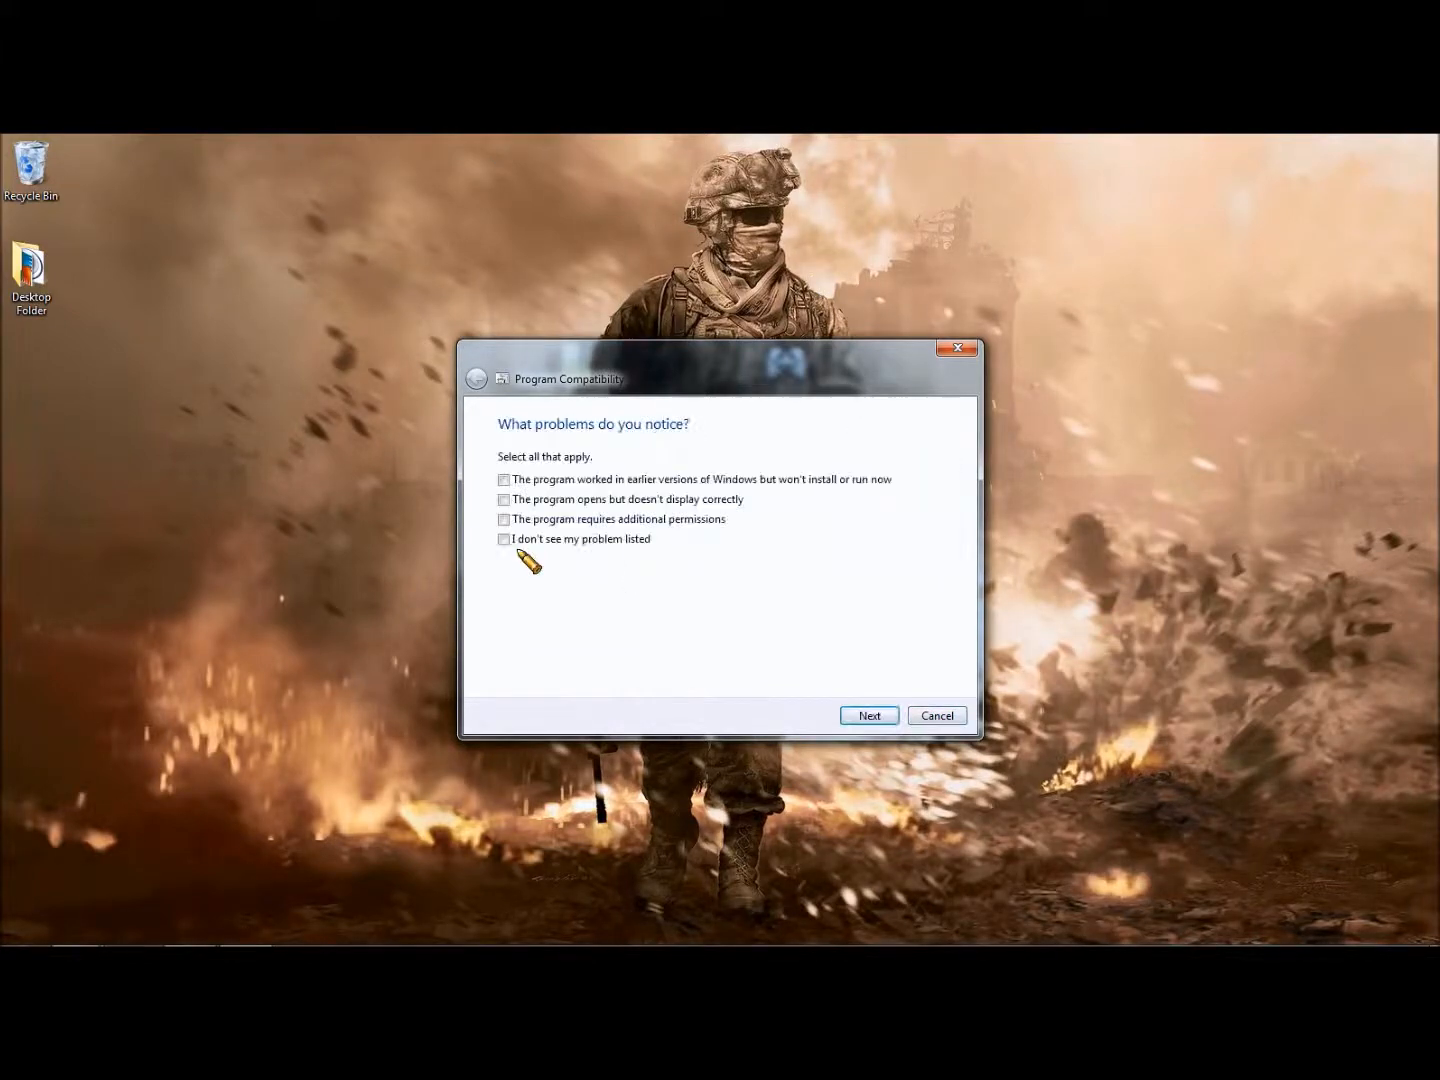
left_click(504, 480)
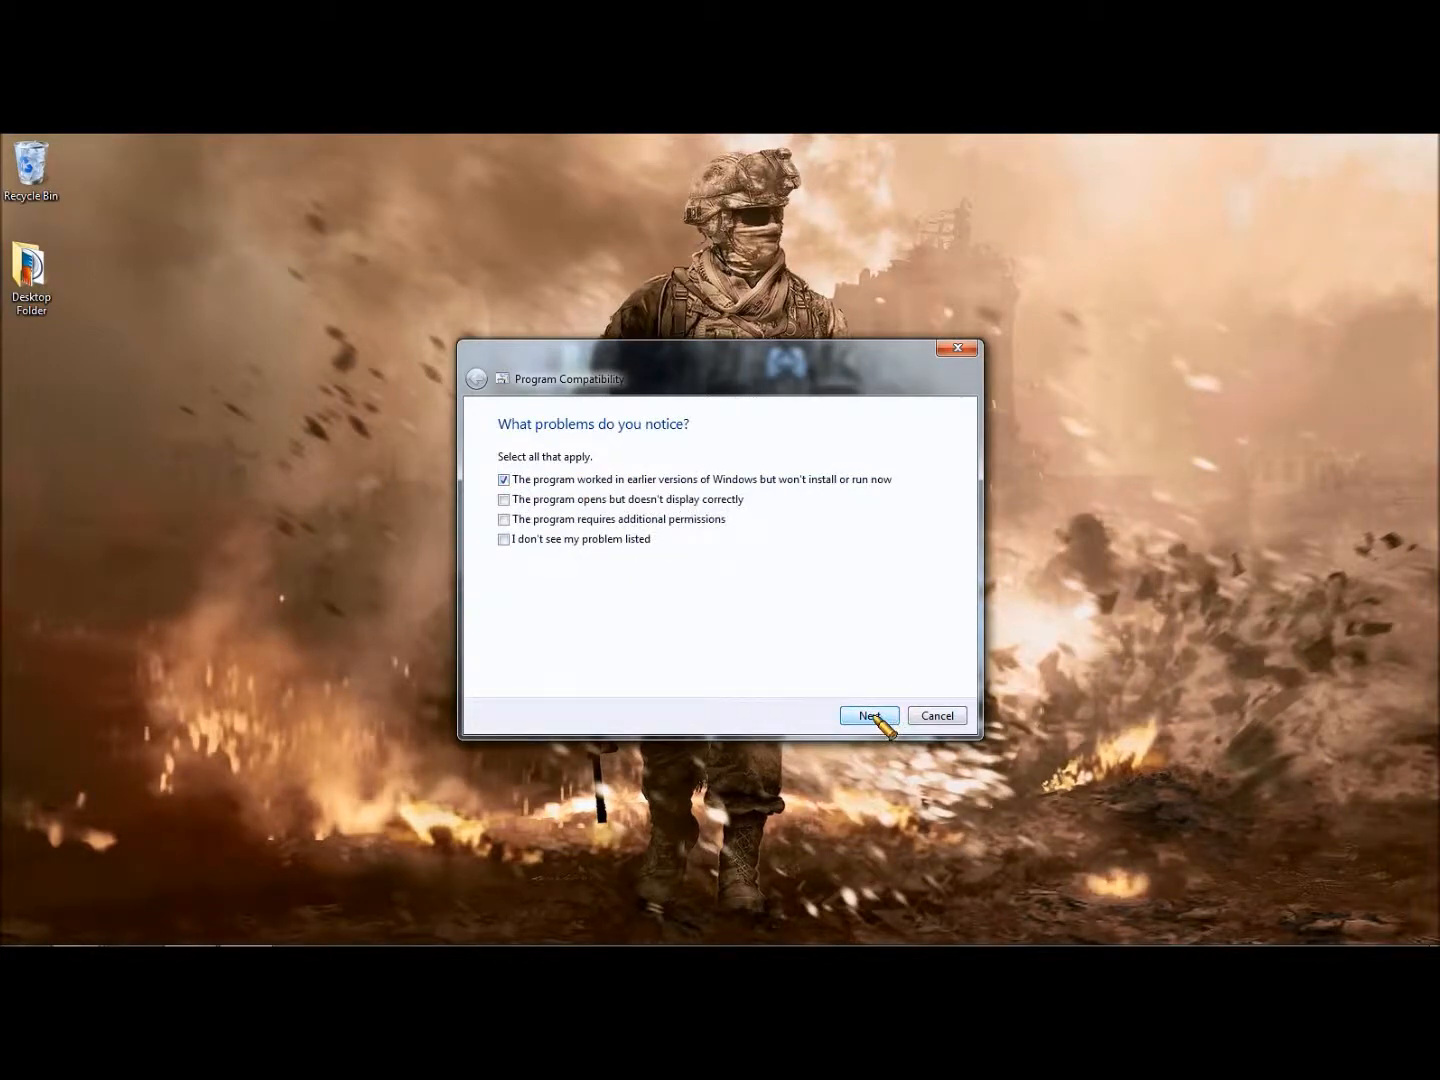
Apply Windows Vista compatibility mode and start Xpadder with those settings
left_click(868, 716)
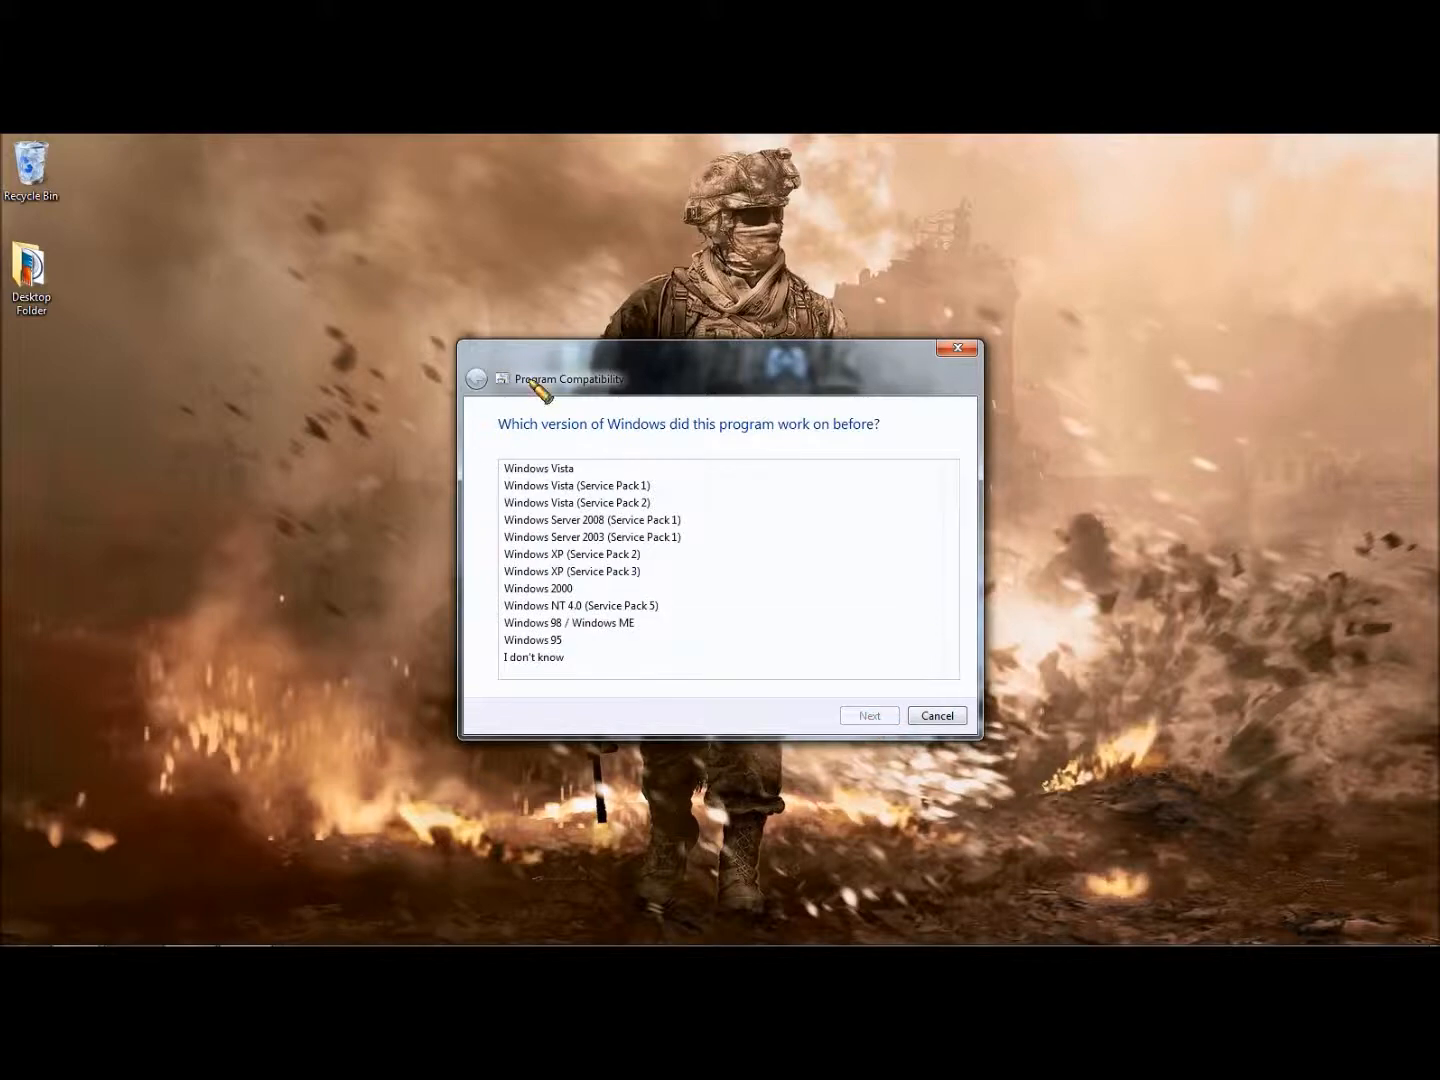
left_click(538, 468)
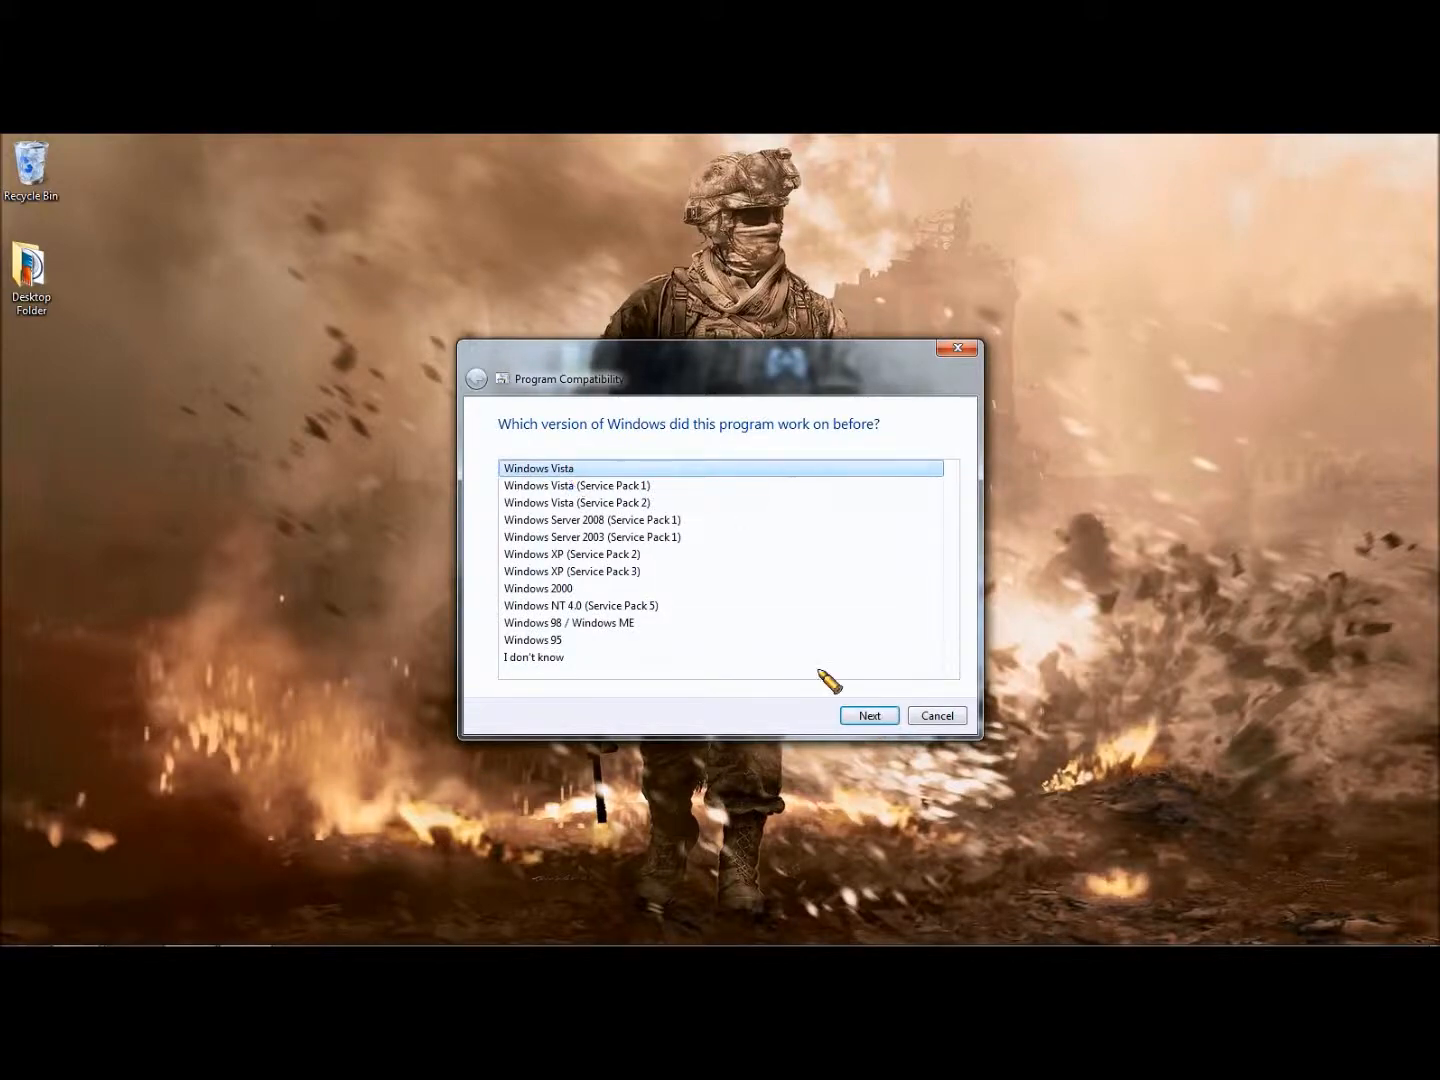
left_click(868, 716)
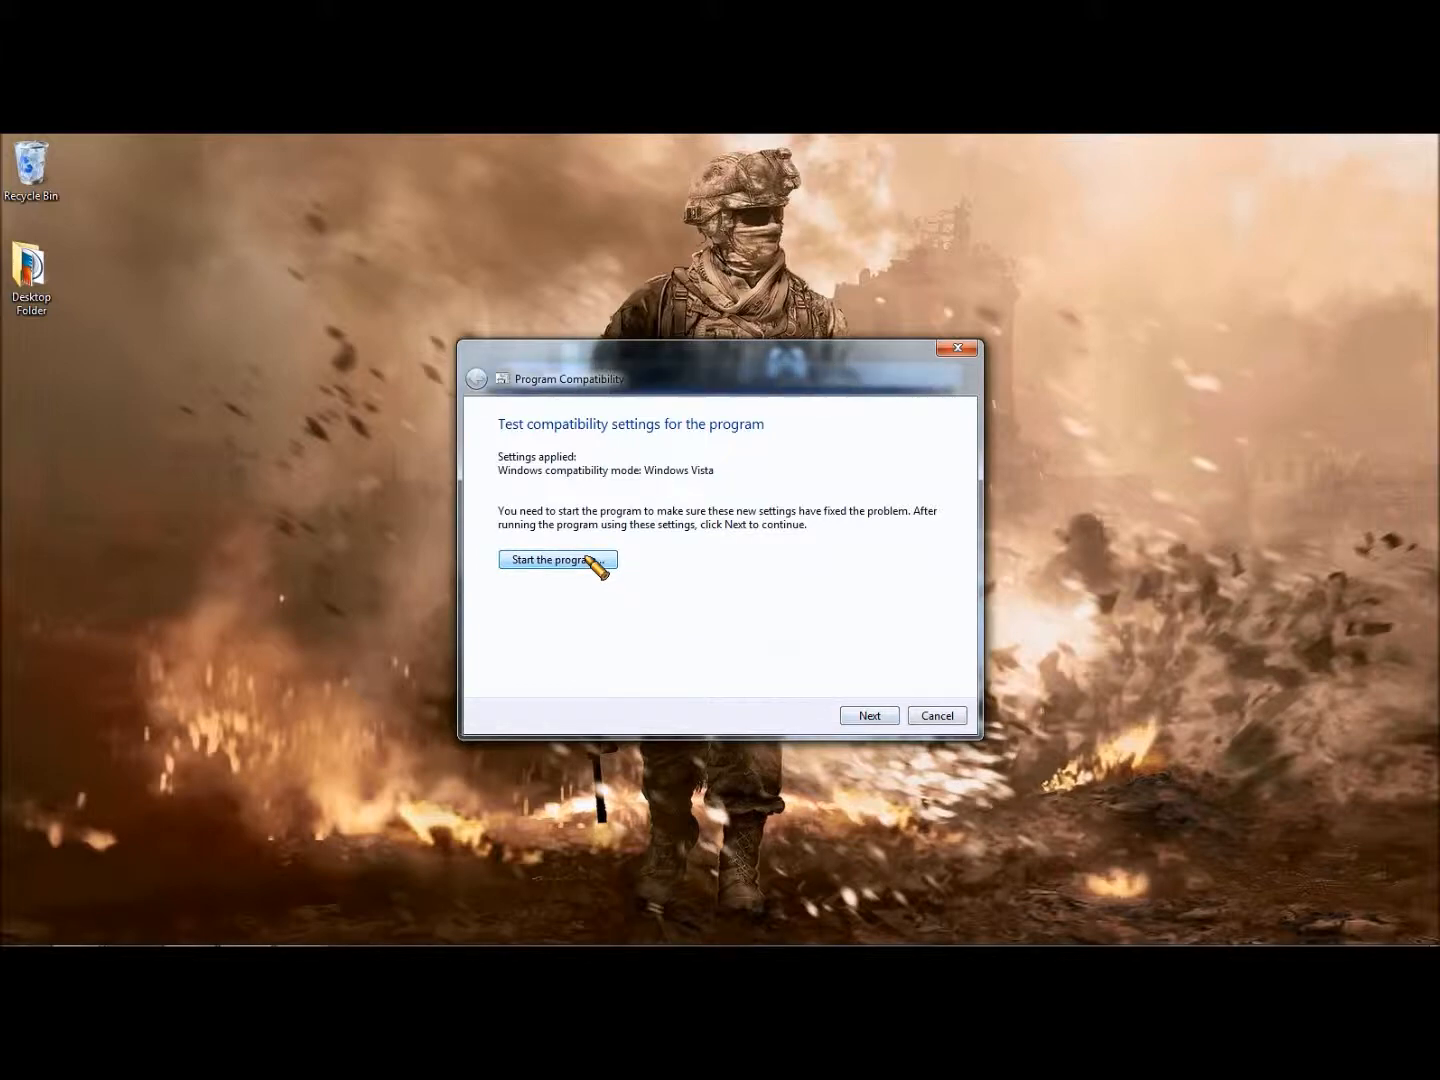
left_click(556, 560)
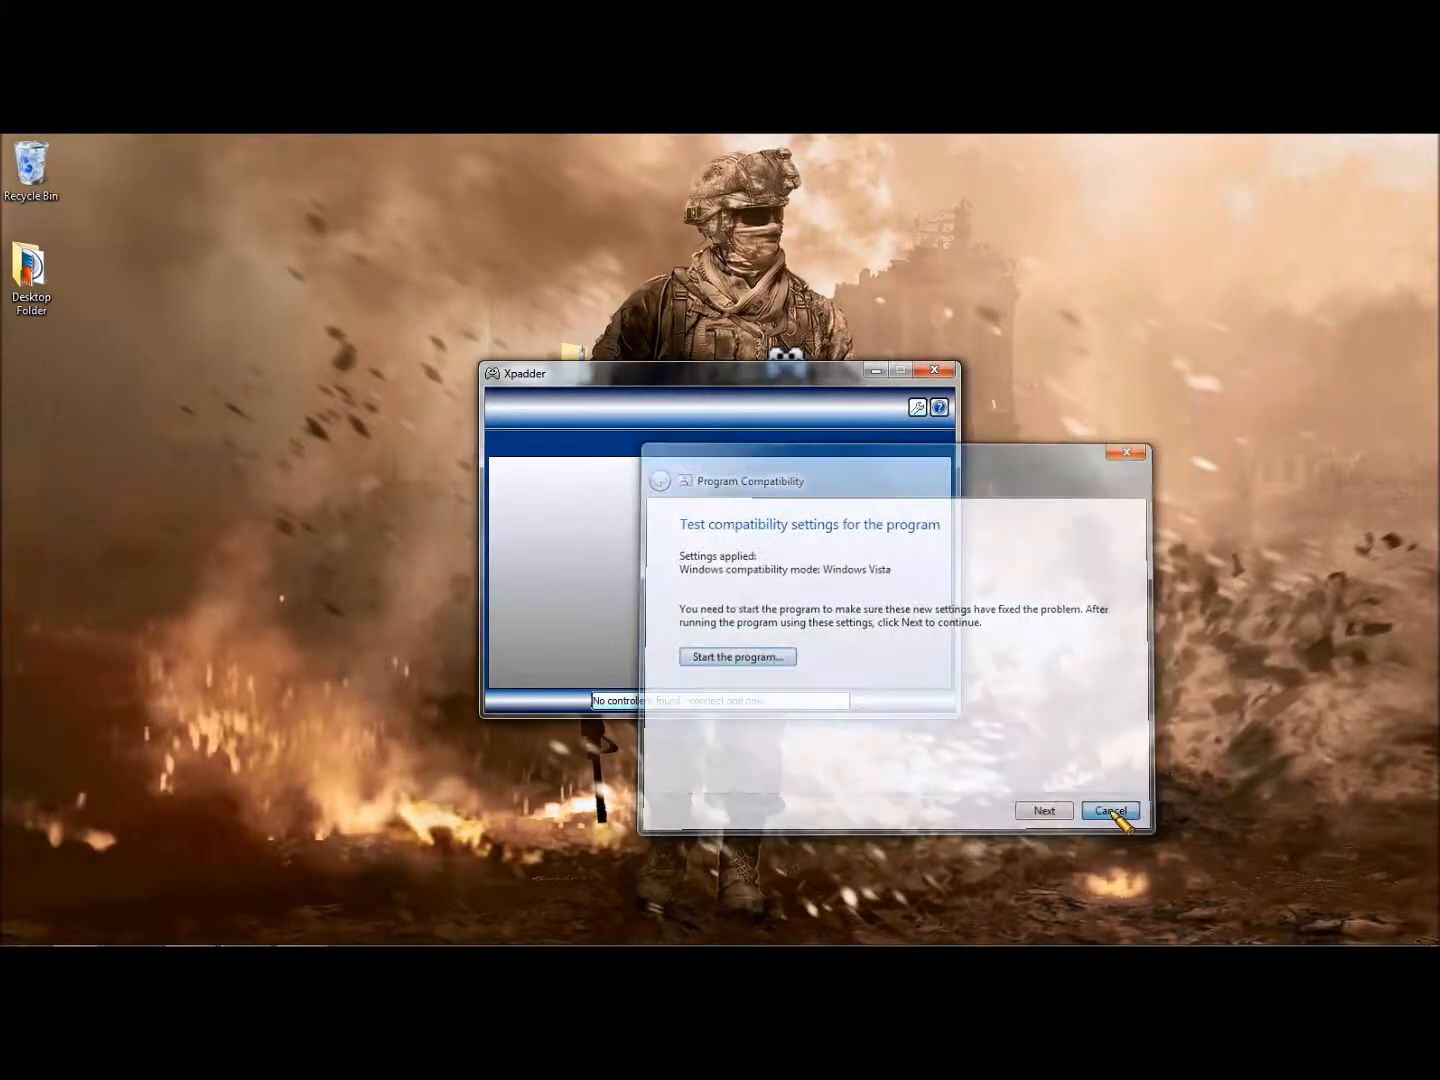
Close the Program Compatibility troubleshooter, leaving Xpadder's untitled profile open
left_click(1110, 810)
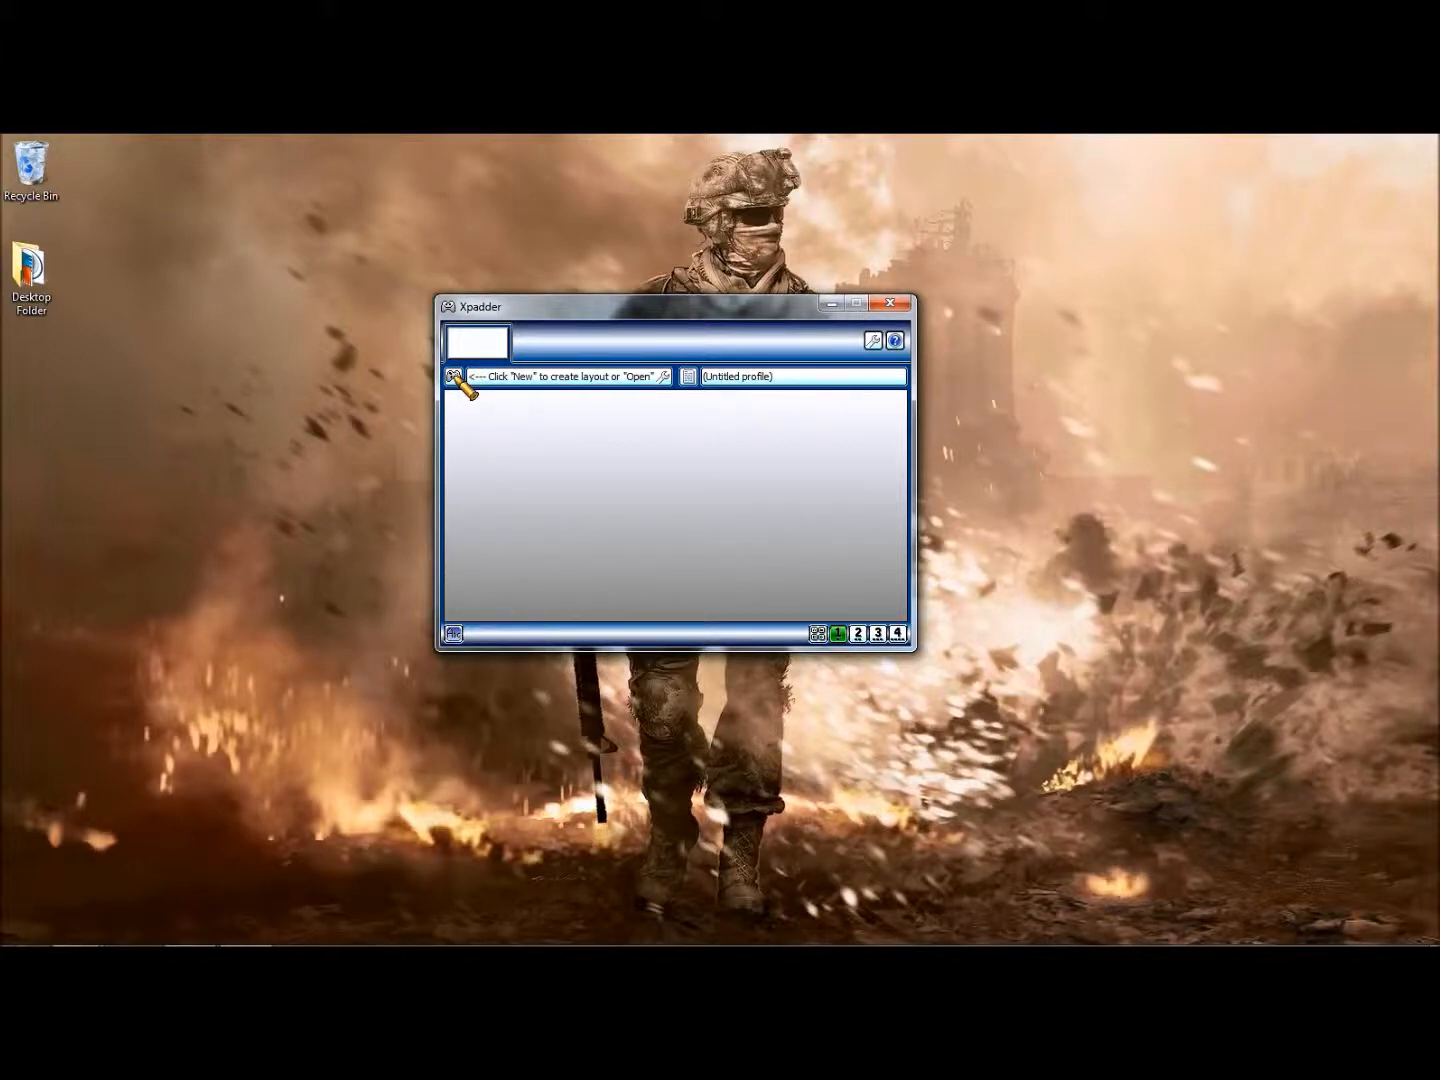
Create a new controller layout for the Afterglow Xbox 360 gamepad and show its stick settings
left_click(456, 378)
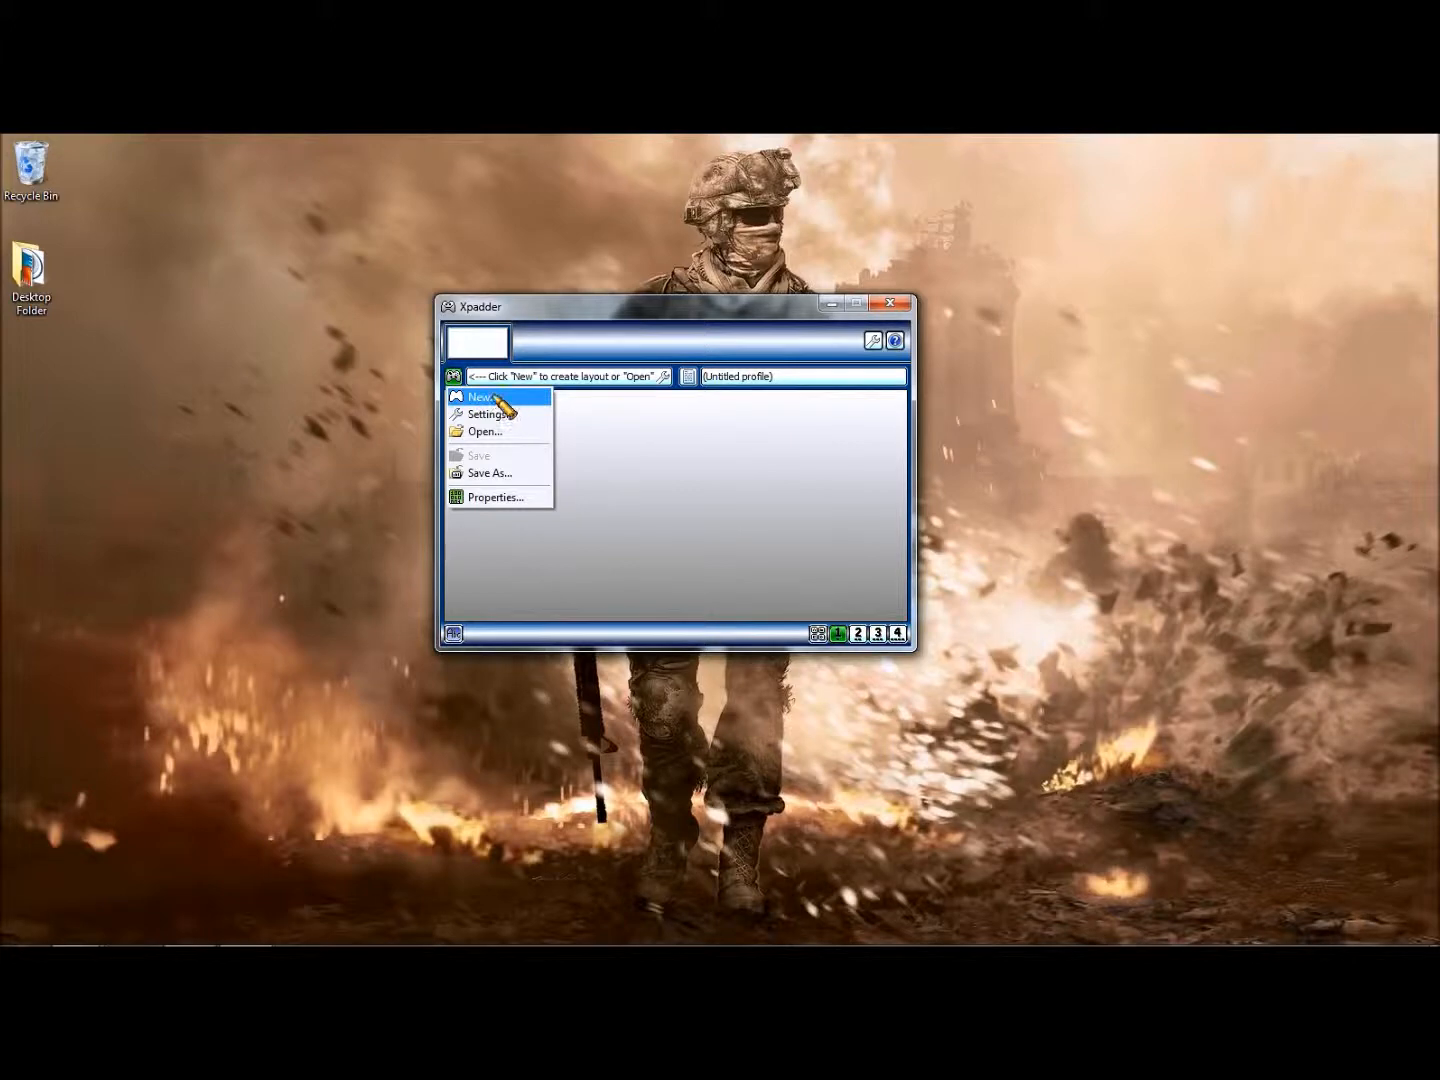
left_click(480, 396)
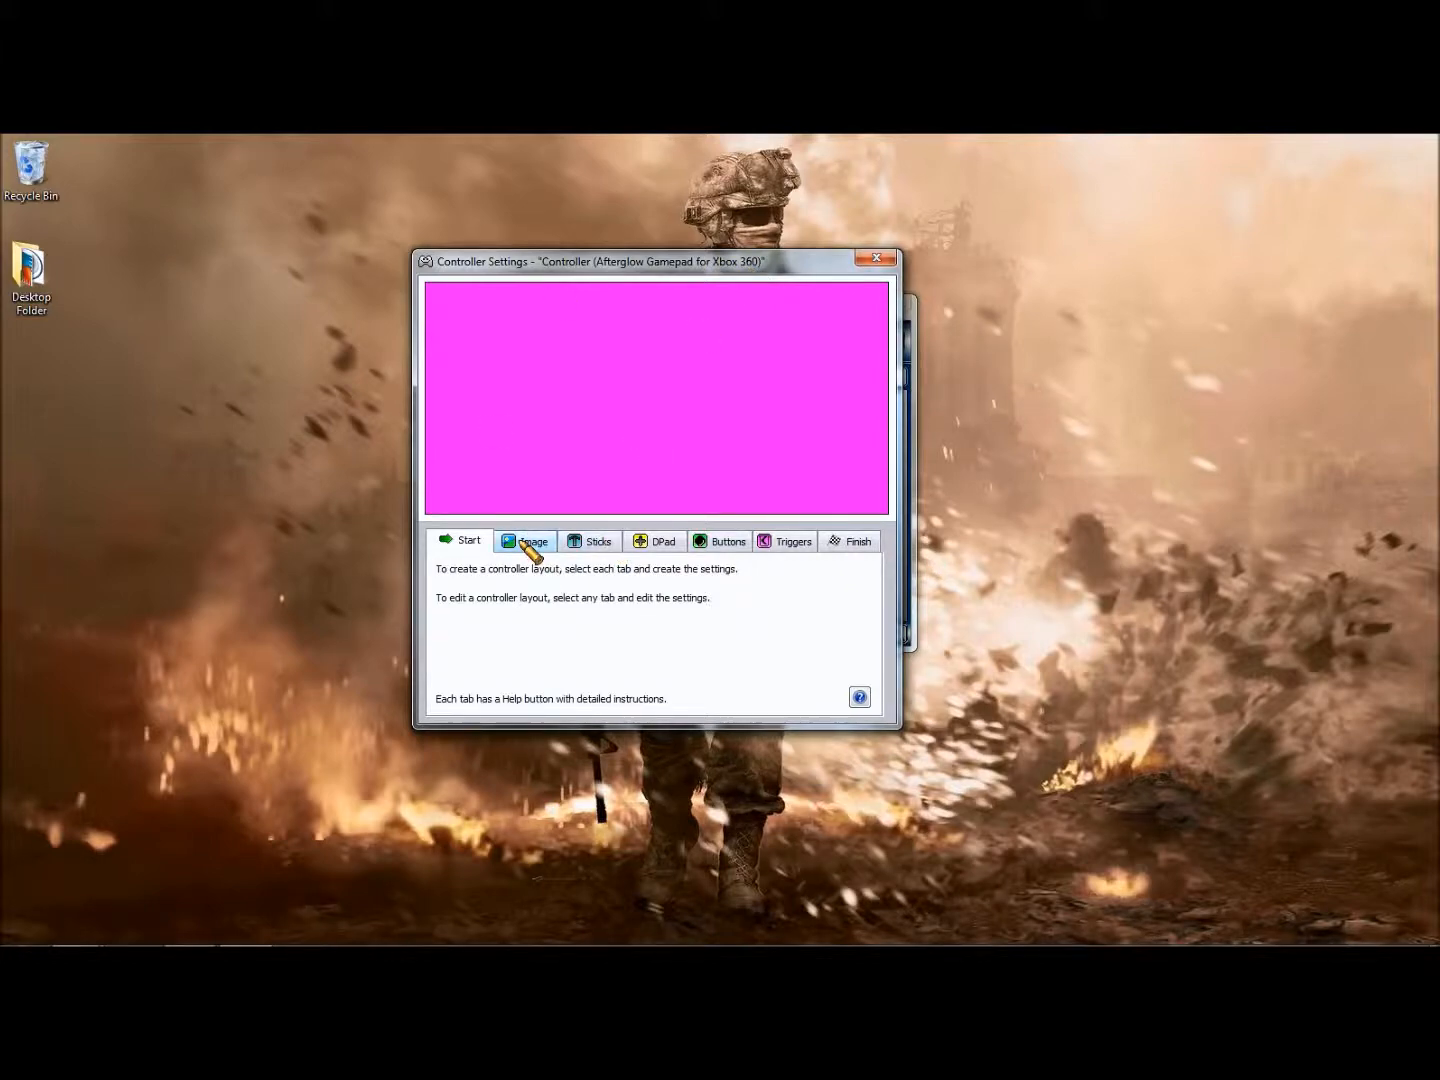
left_click(596, 540)
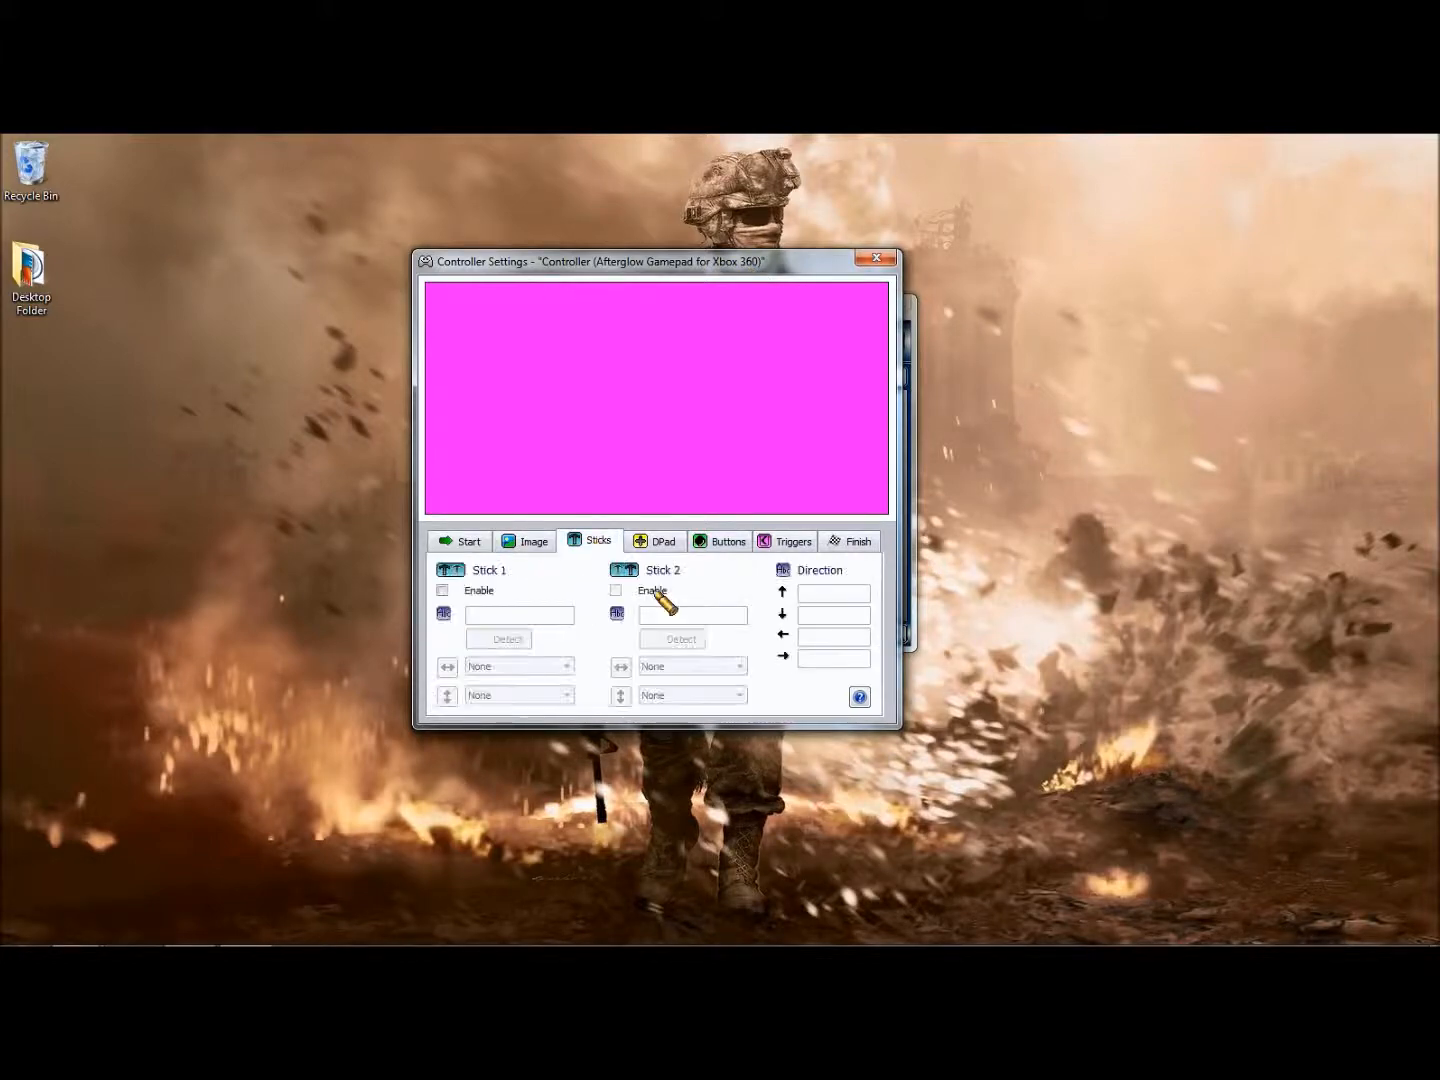
mouse_move(410, 604)
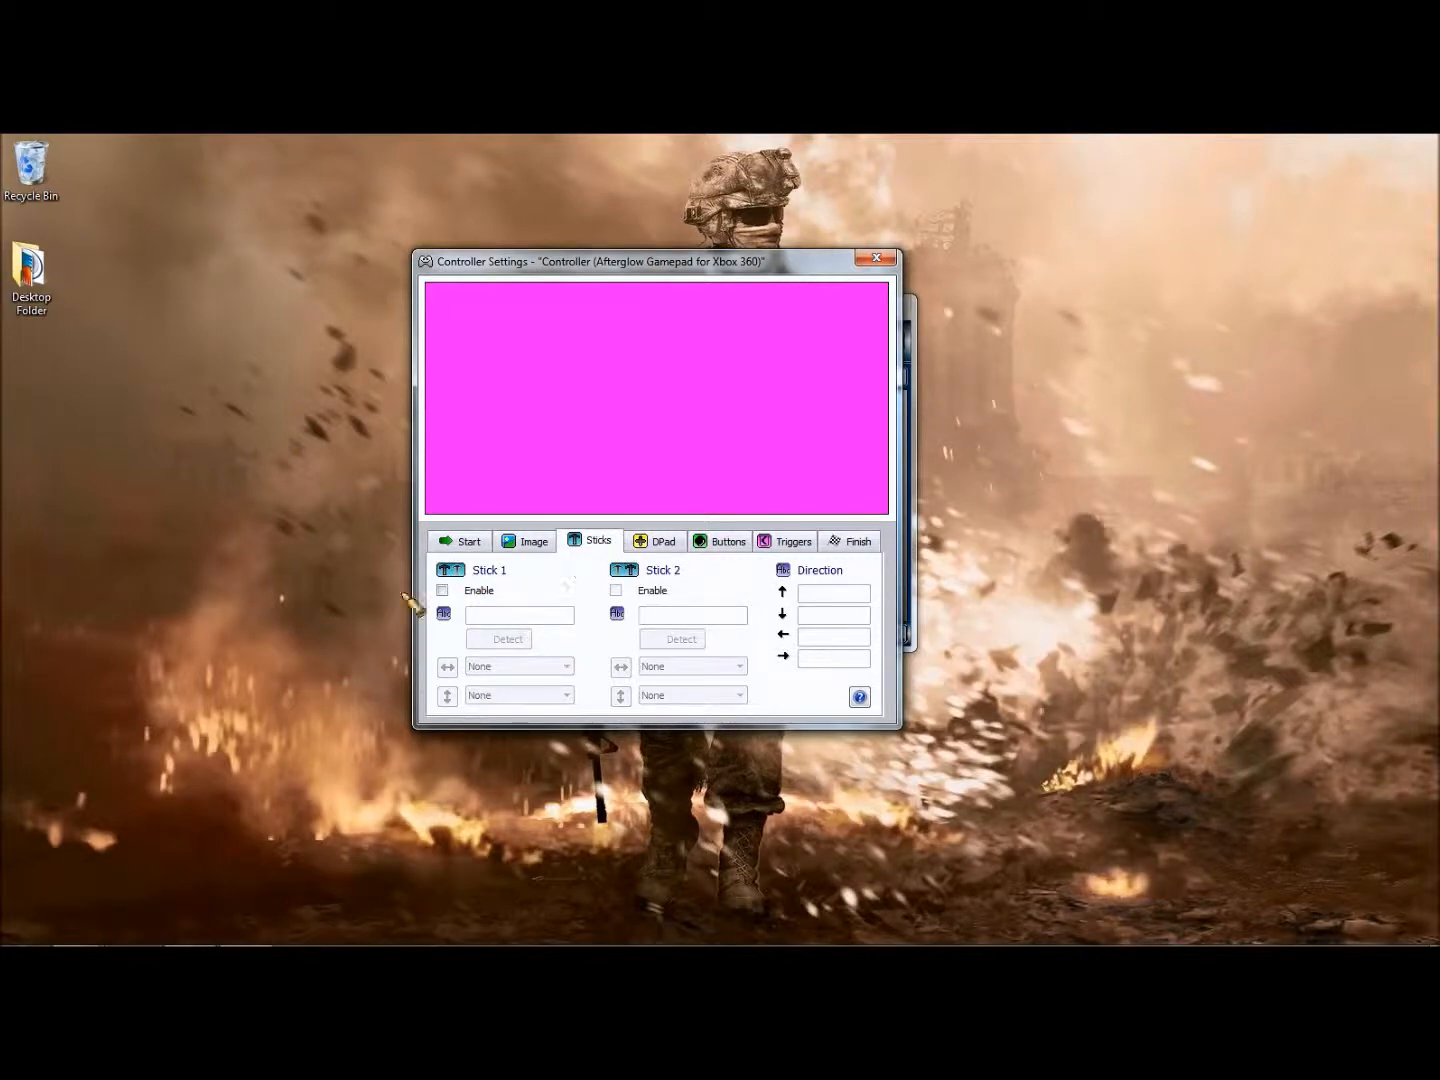
Enable Stick 1 and Stick 2, mapped to Axis X/Y and Axis RX/RY
left_click(500, 638)
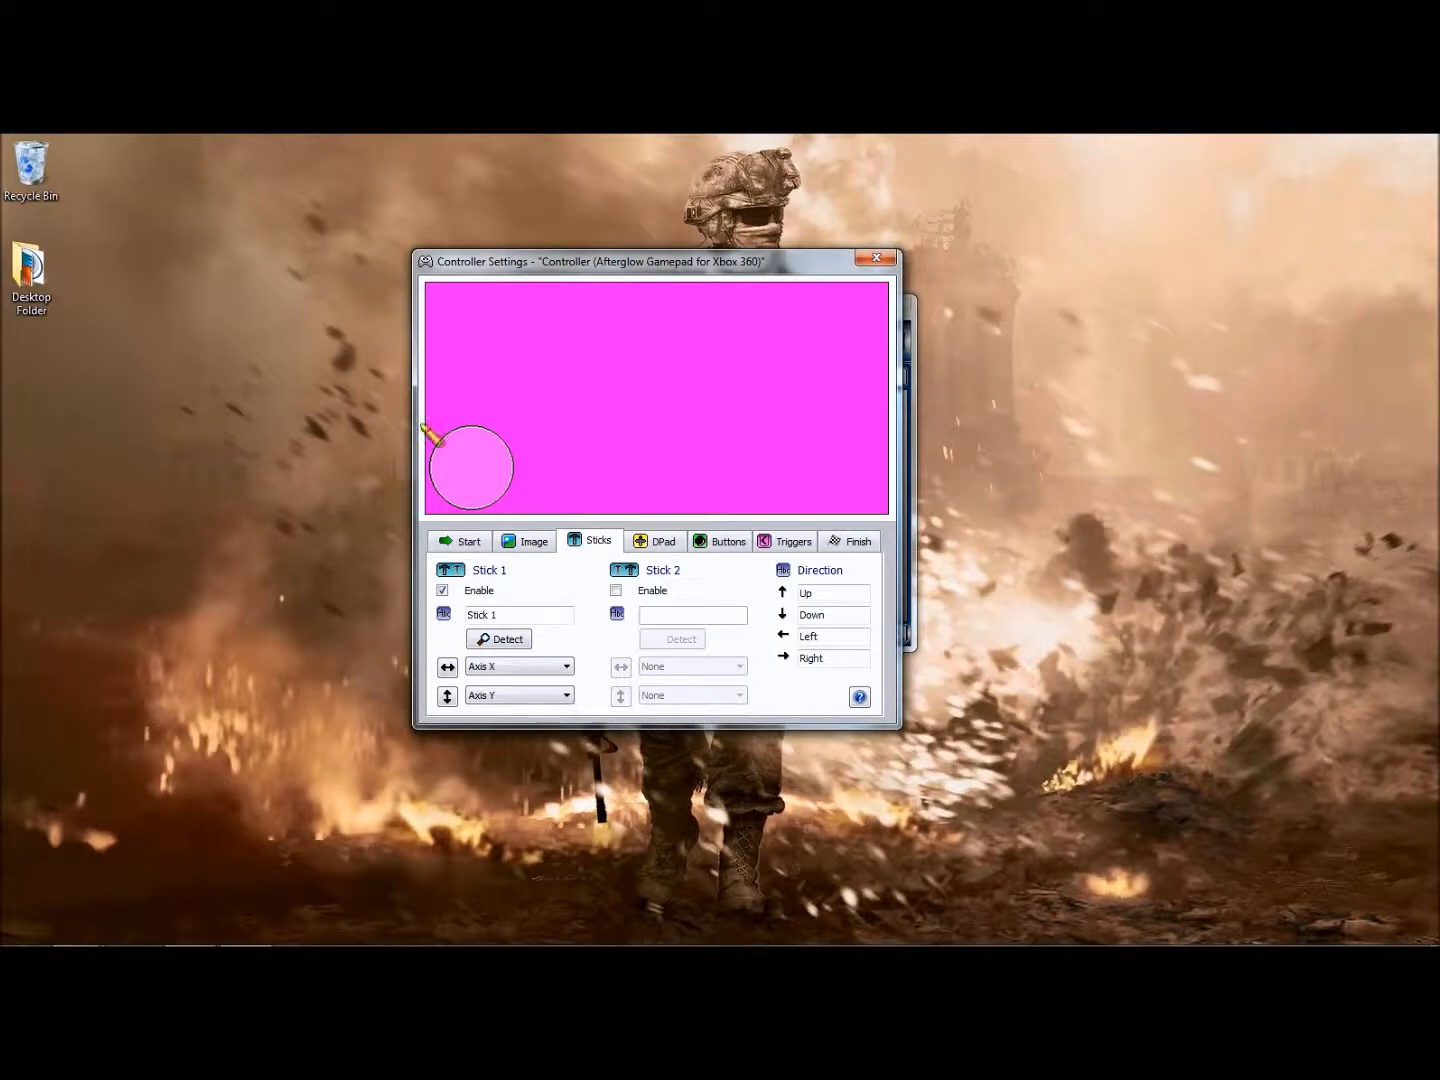
left_click(672, 640)
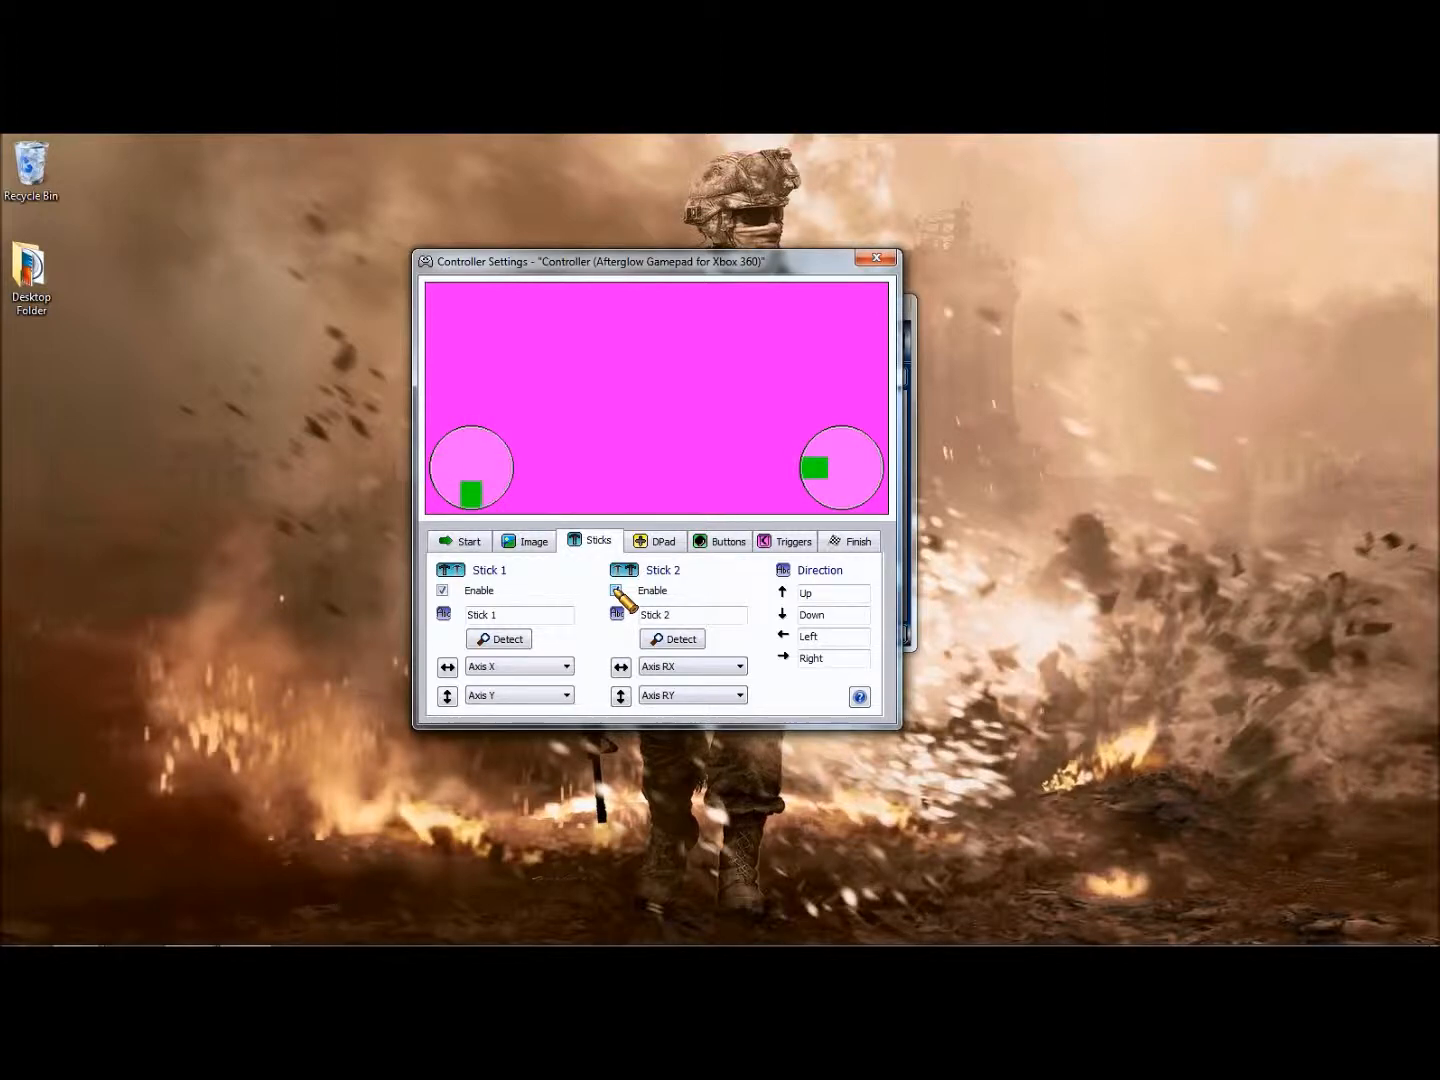
Enable the D-pad with POV directions and move on to adding buttons
left_click(662, 540)
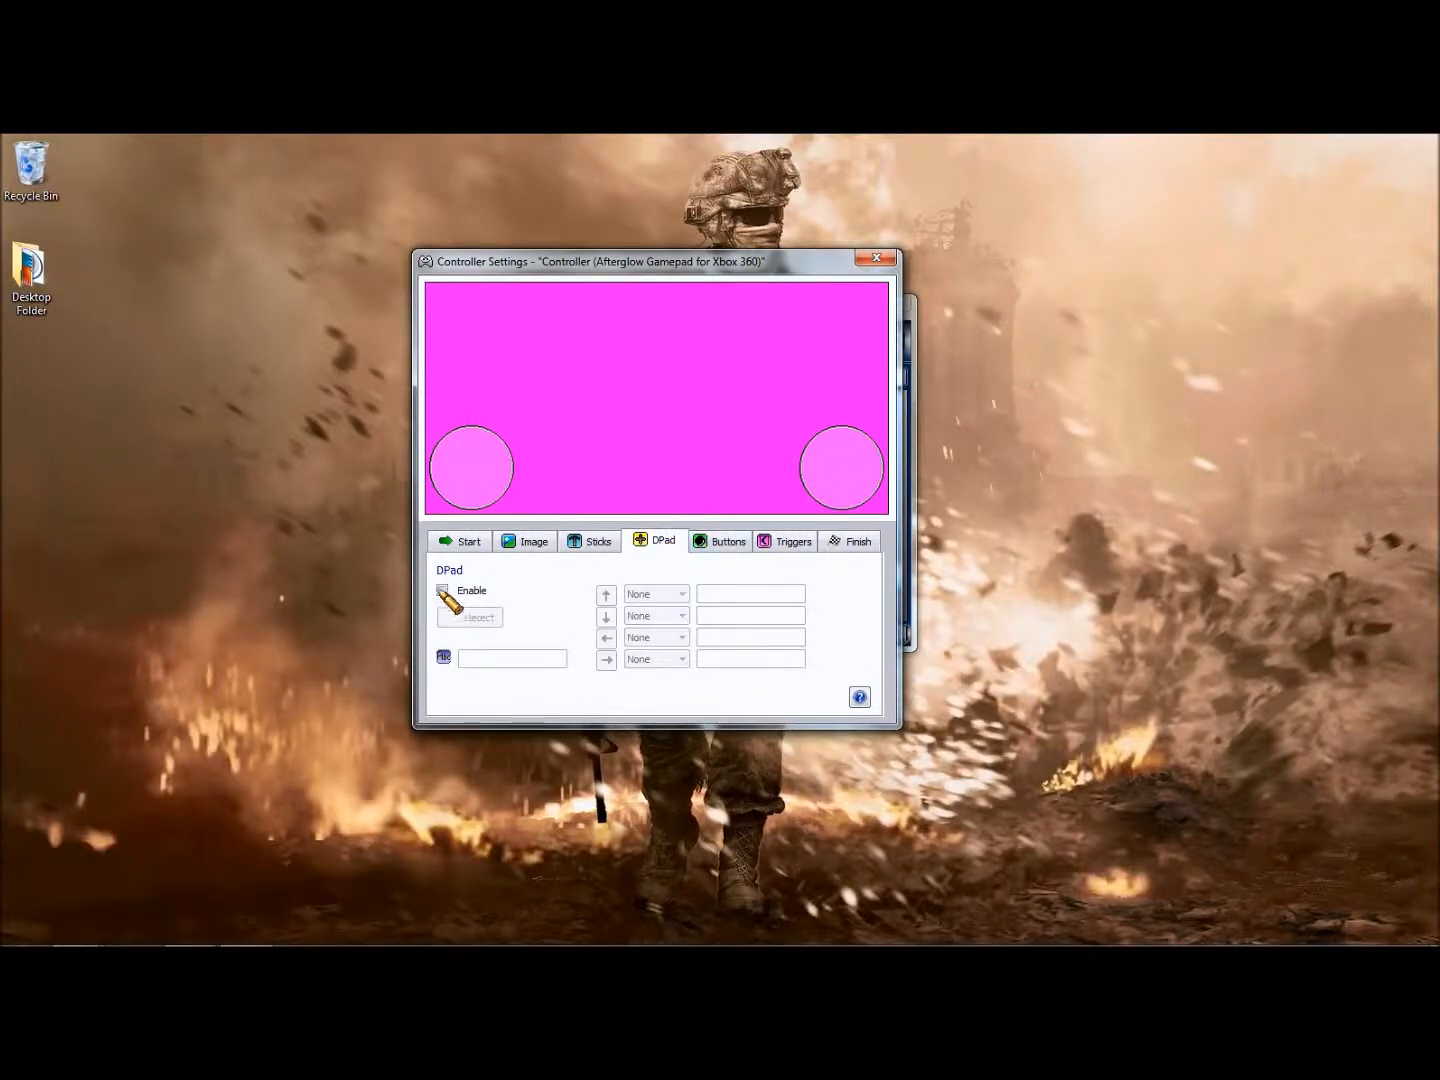
left_click(468, 616)
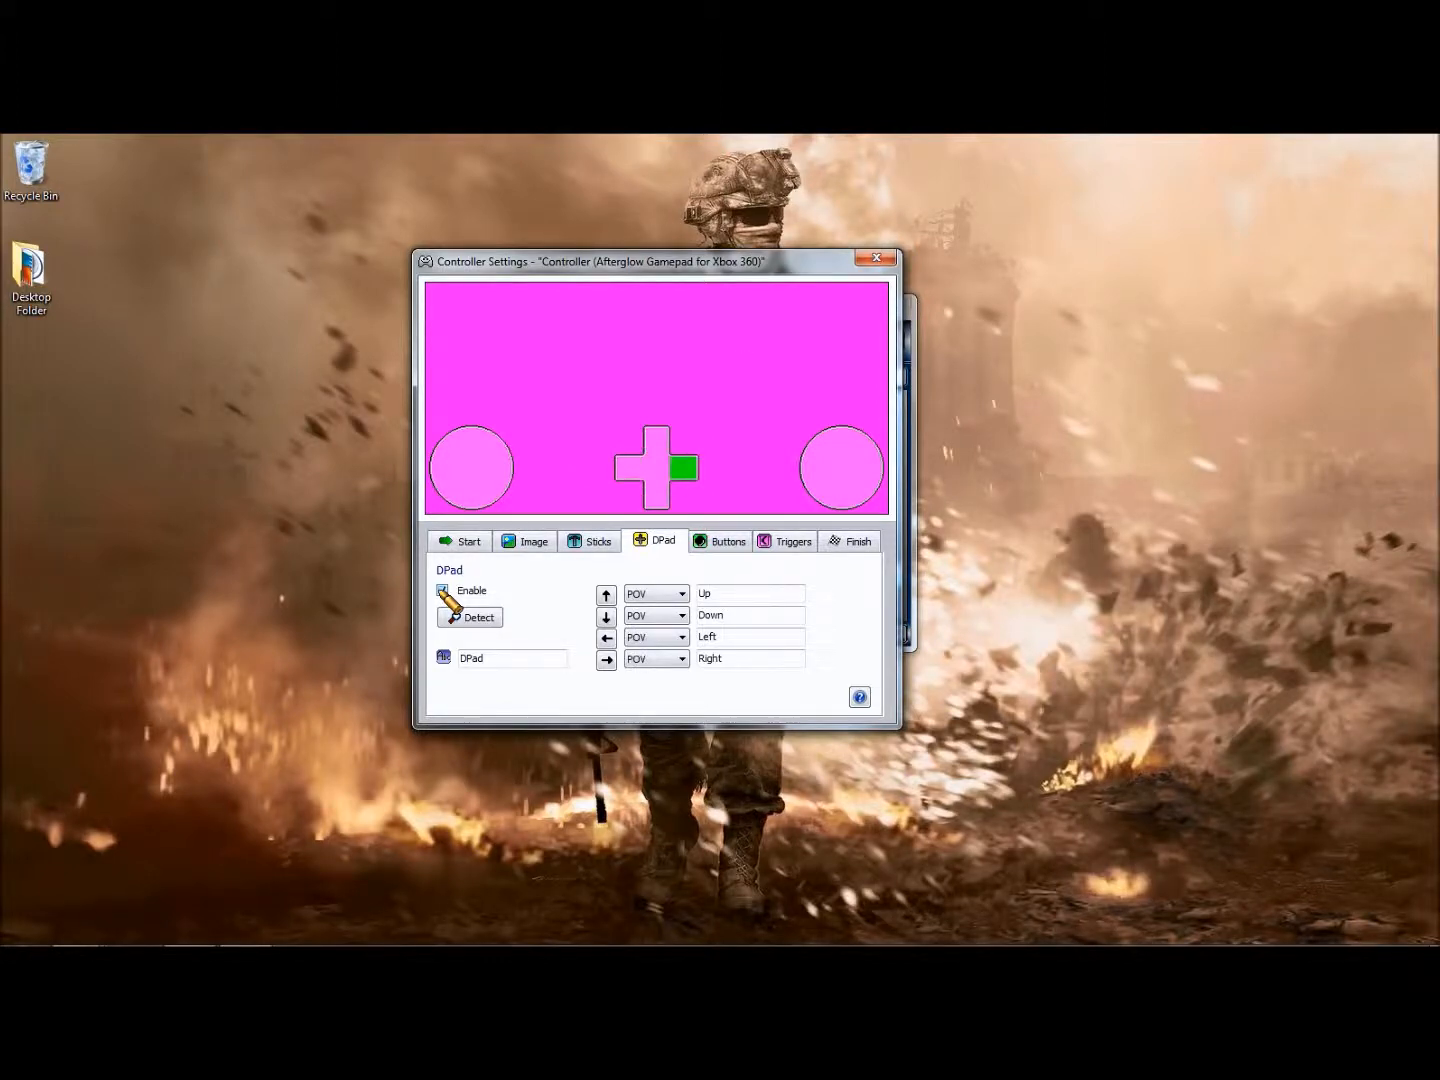
left_click(728, 540)
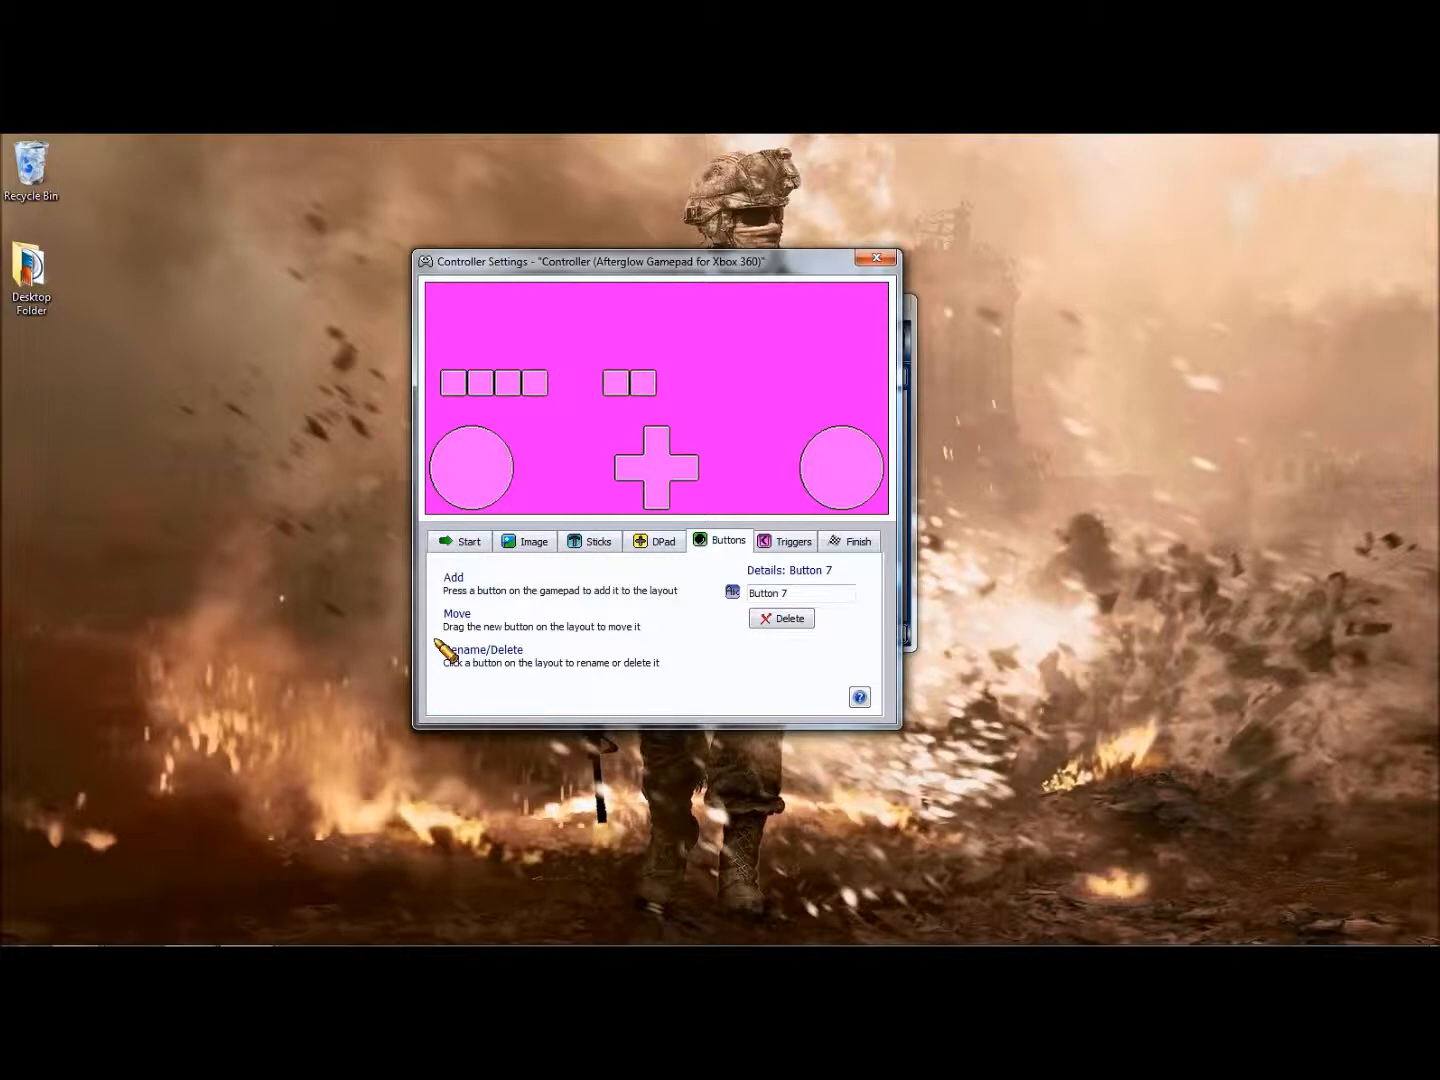
Add the remaining button squares up to Button 10, then show the trigger settings
left_click(560, 384)
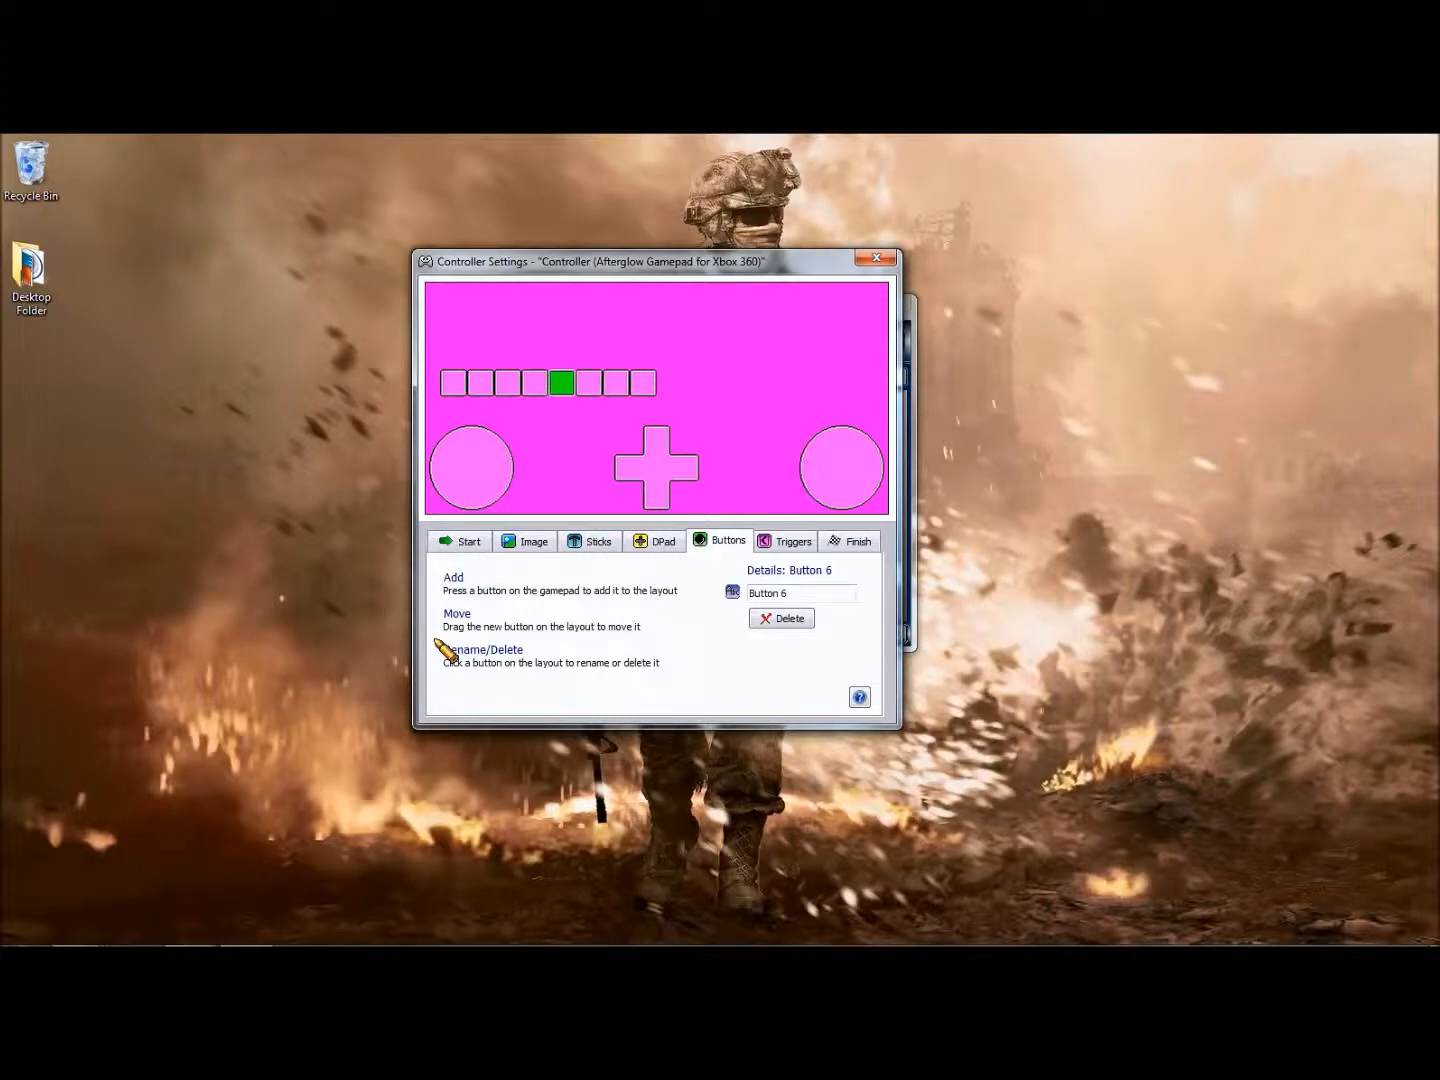
left_click(560, 384)
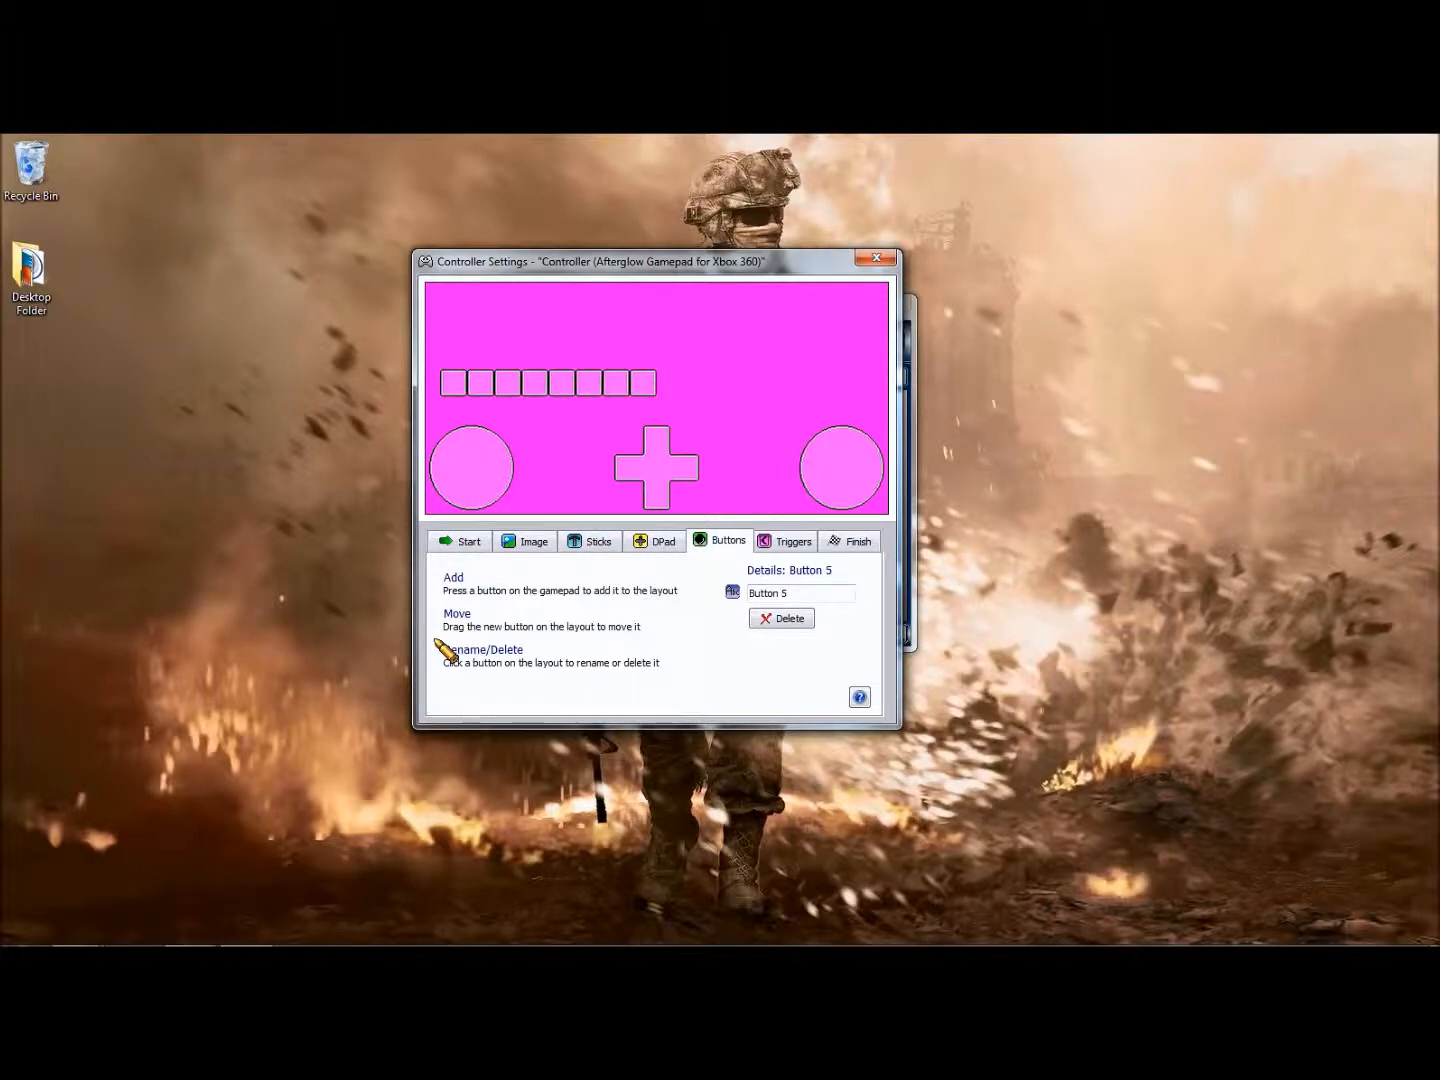
left_click(696, 384)
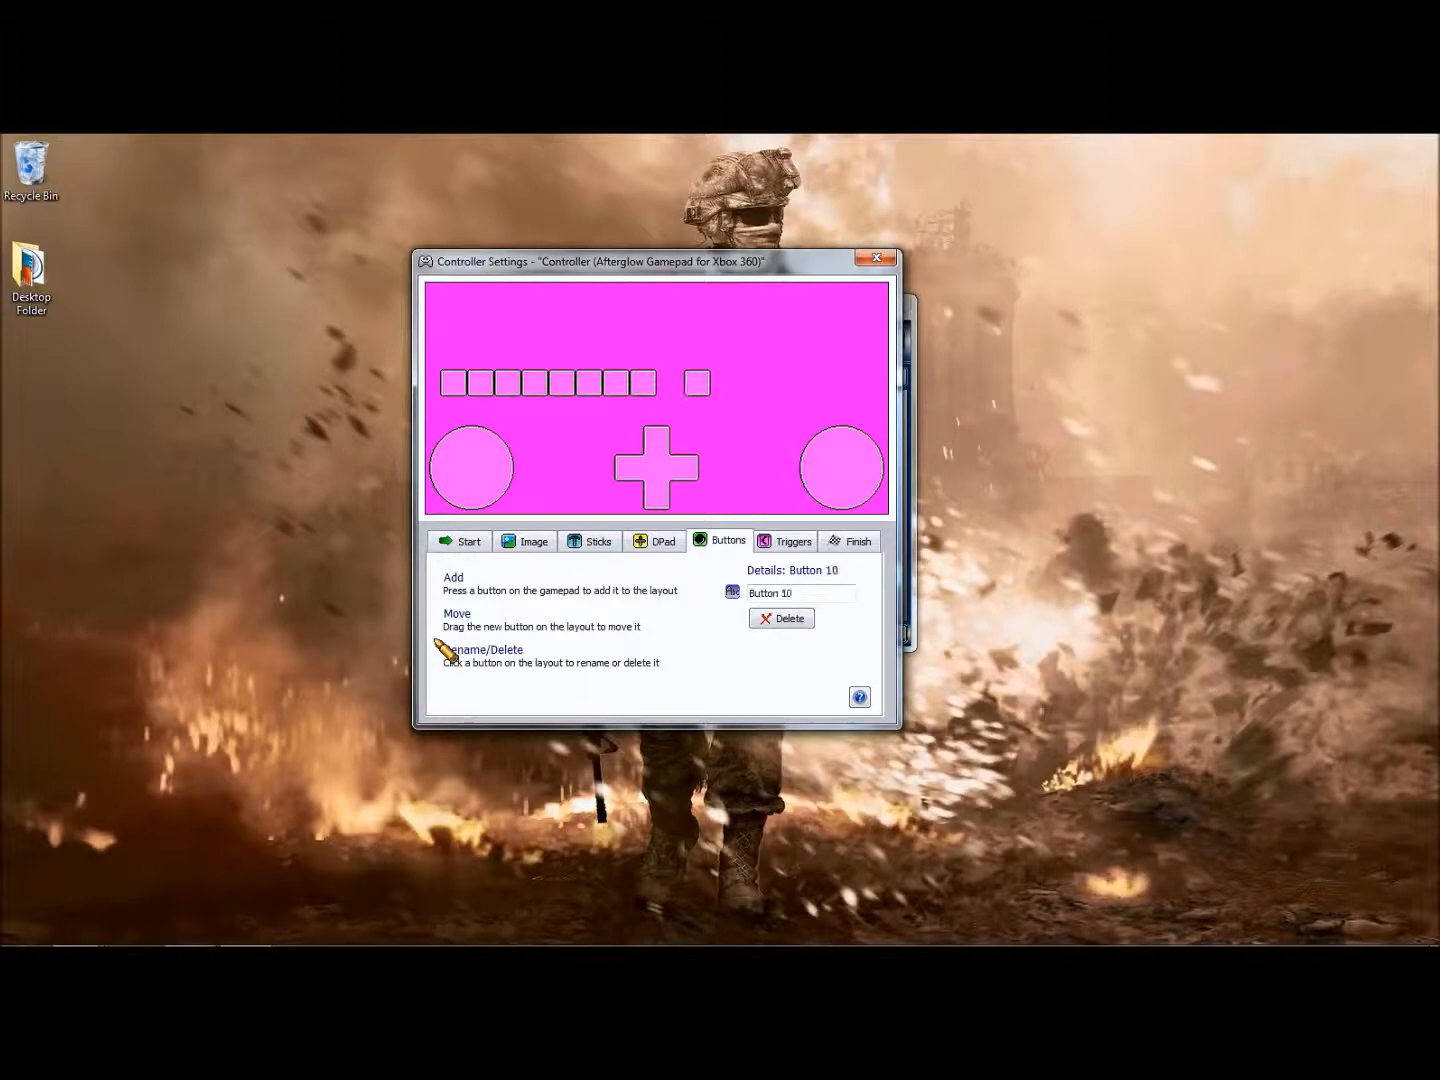
left_click(672, 384)
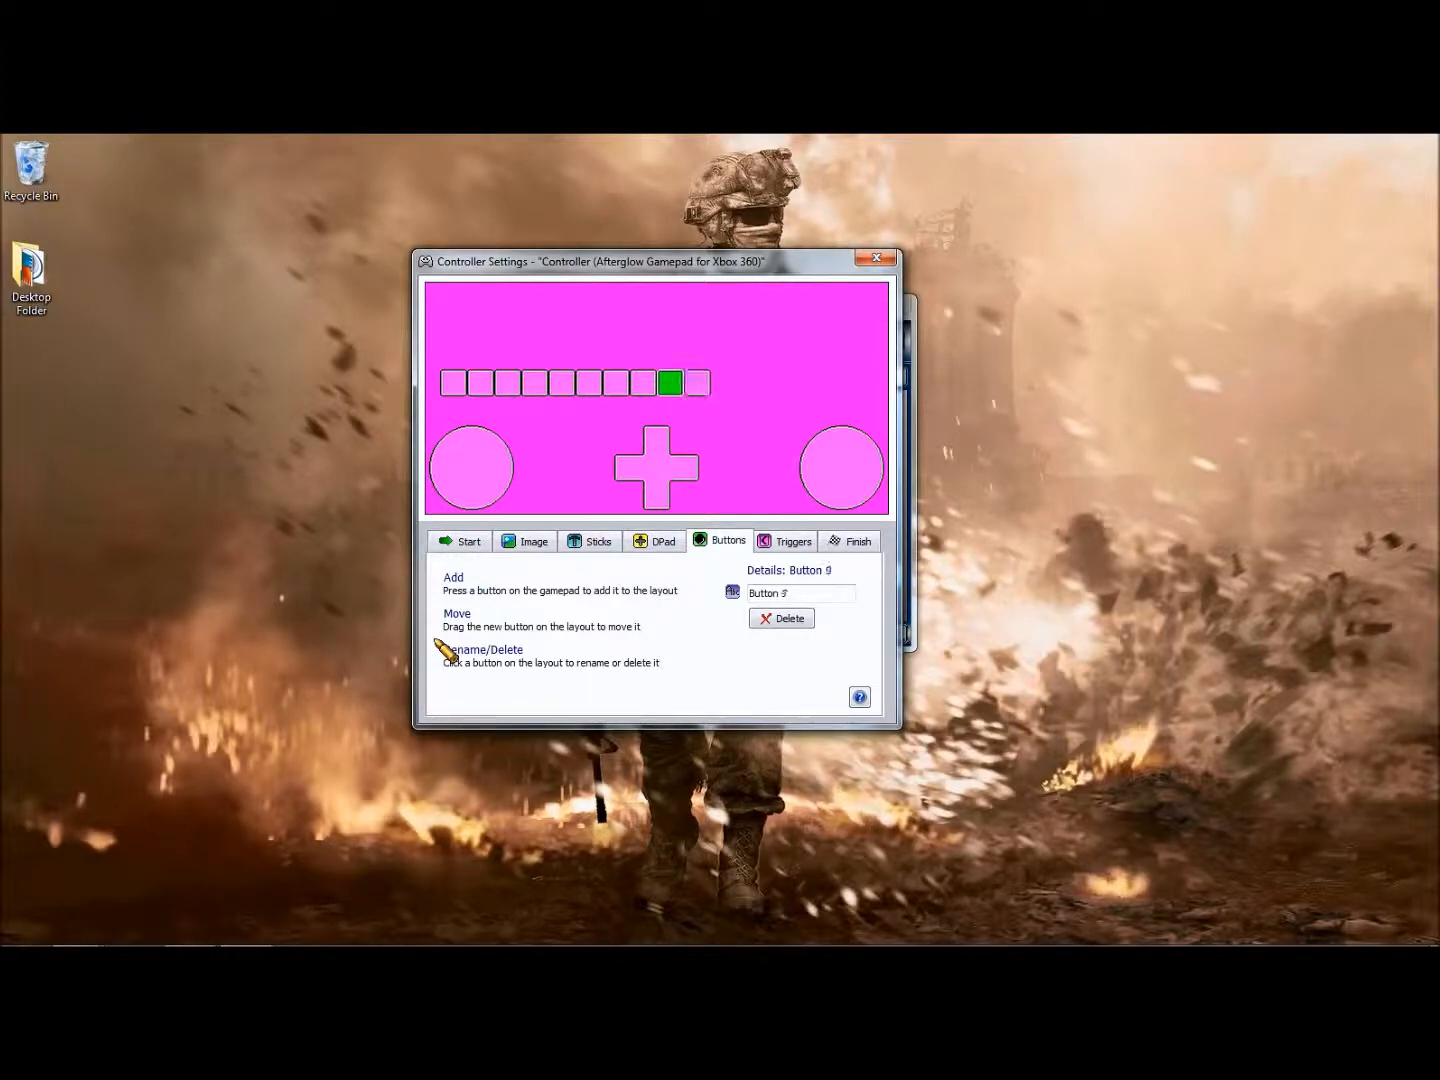
left_click(672, 382)
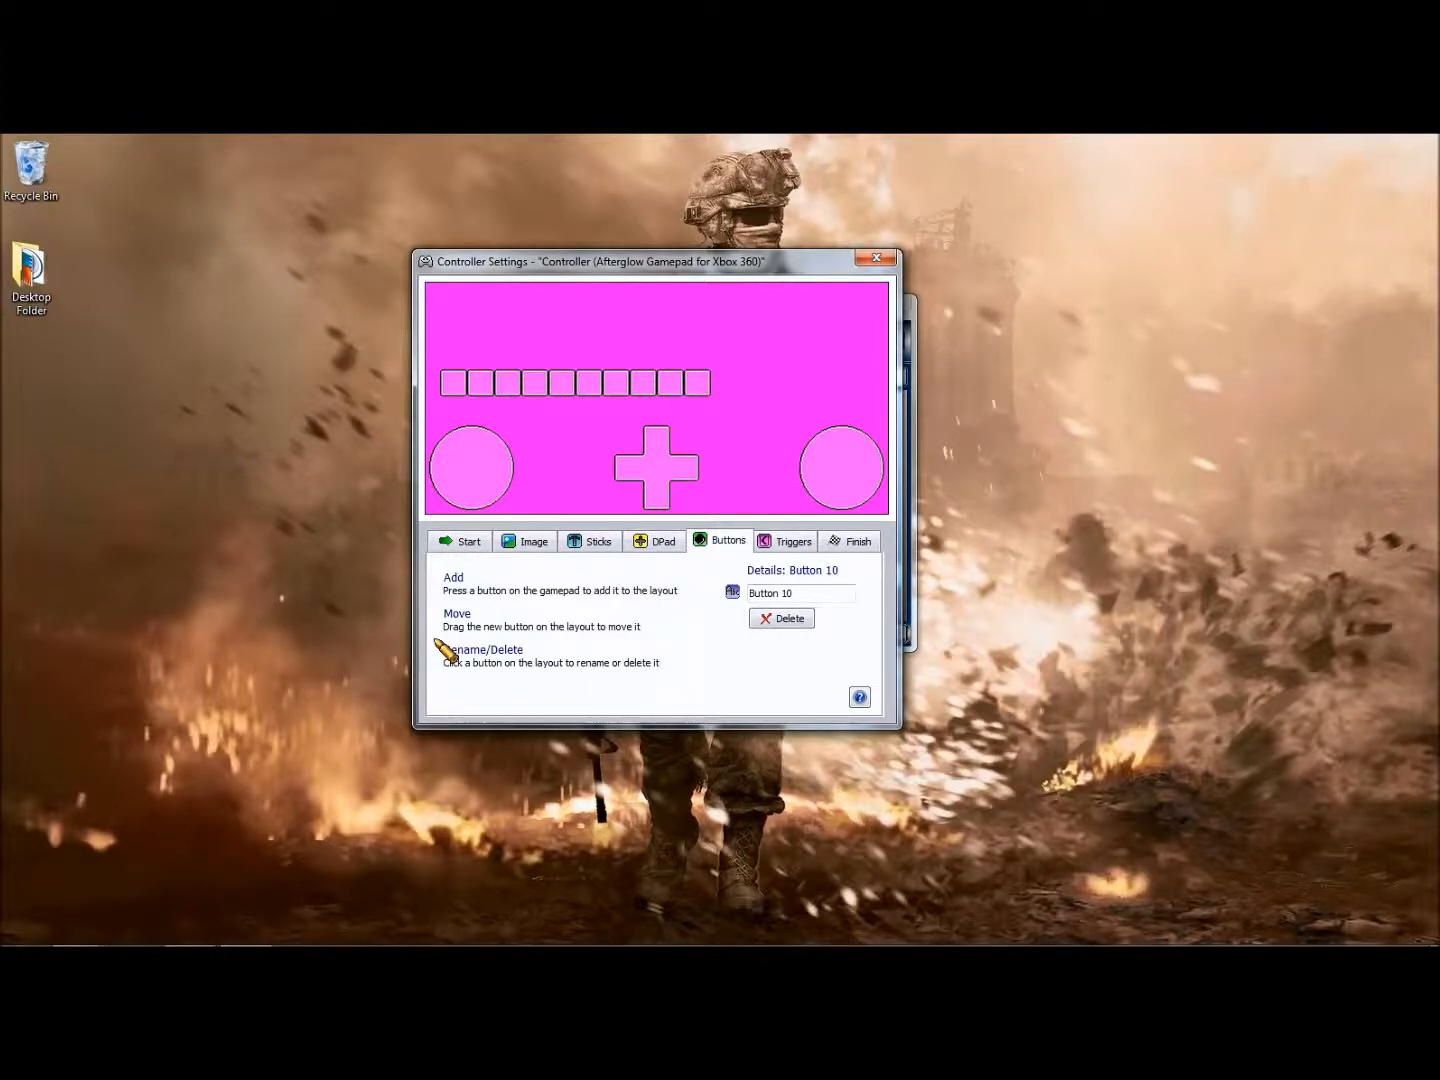
mouse_move(504, 616)
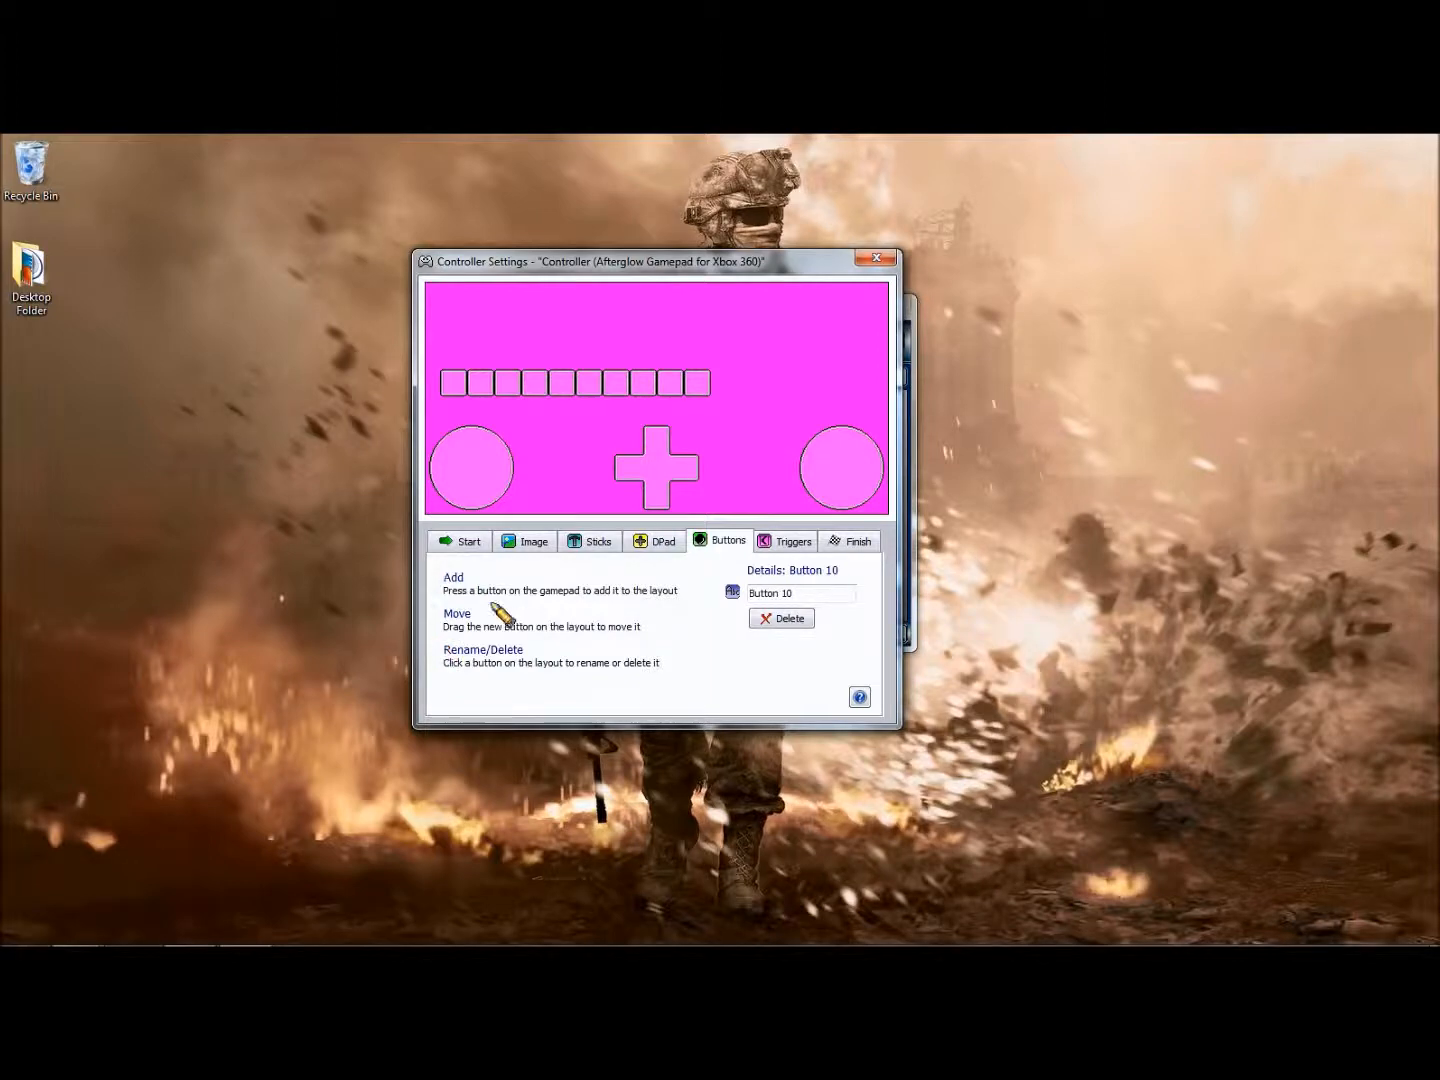
left_click(792, 540)
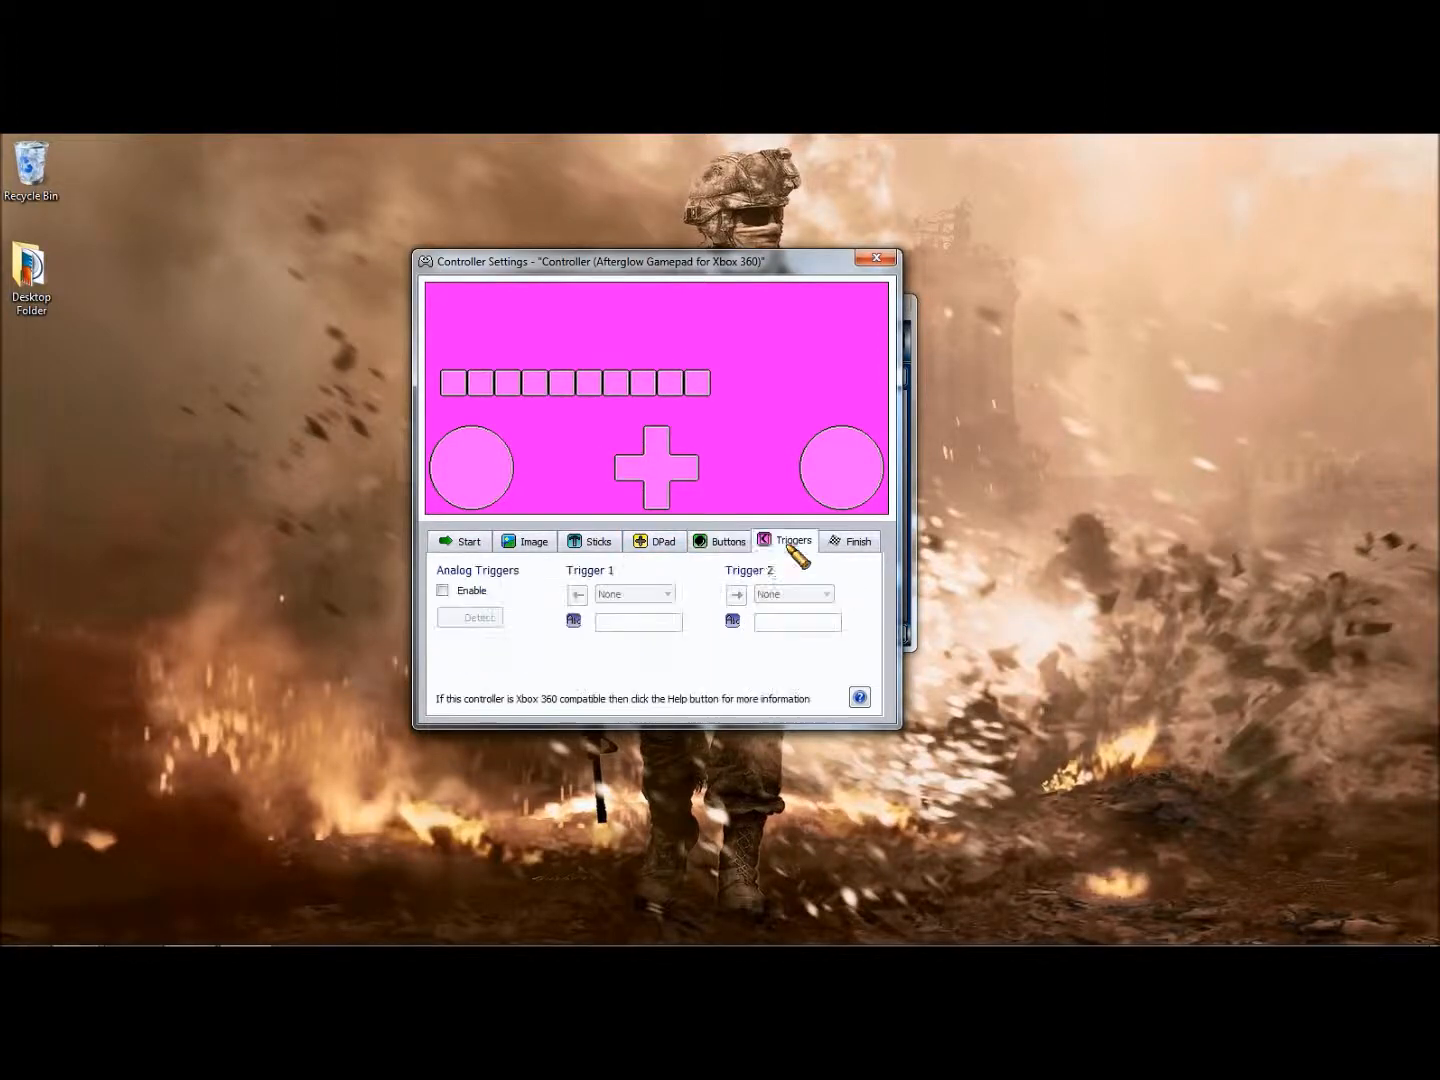
Set up both triggers and finish the controller layout
left_click(442, 590)
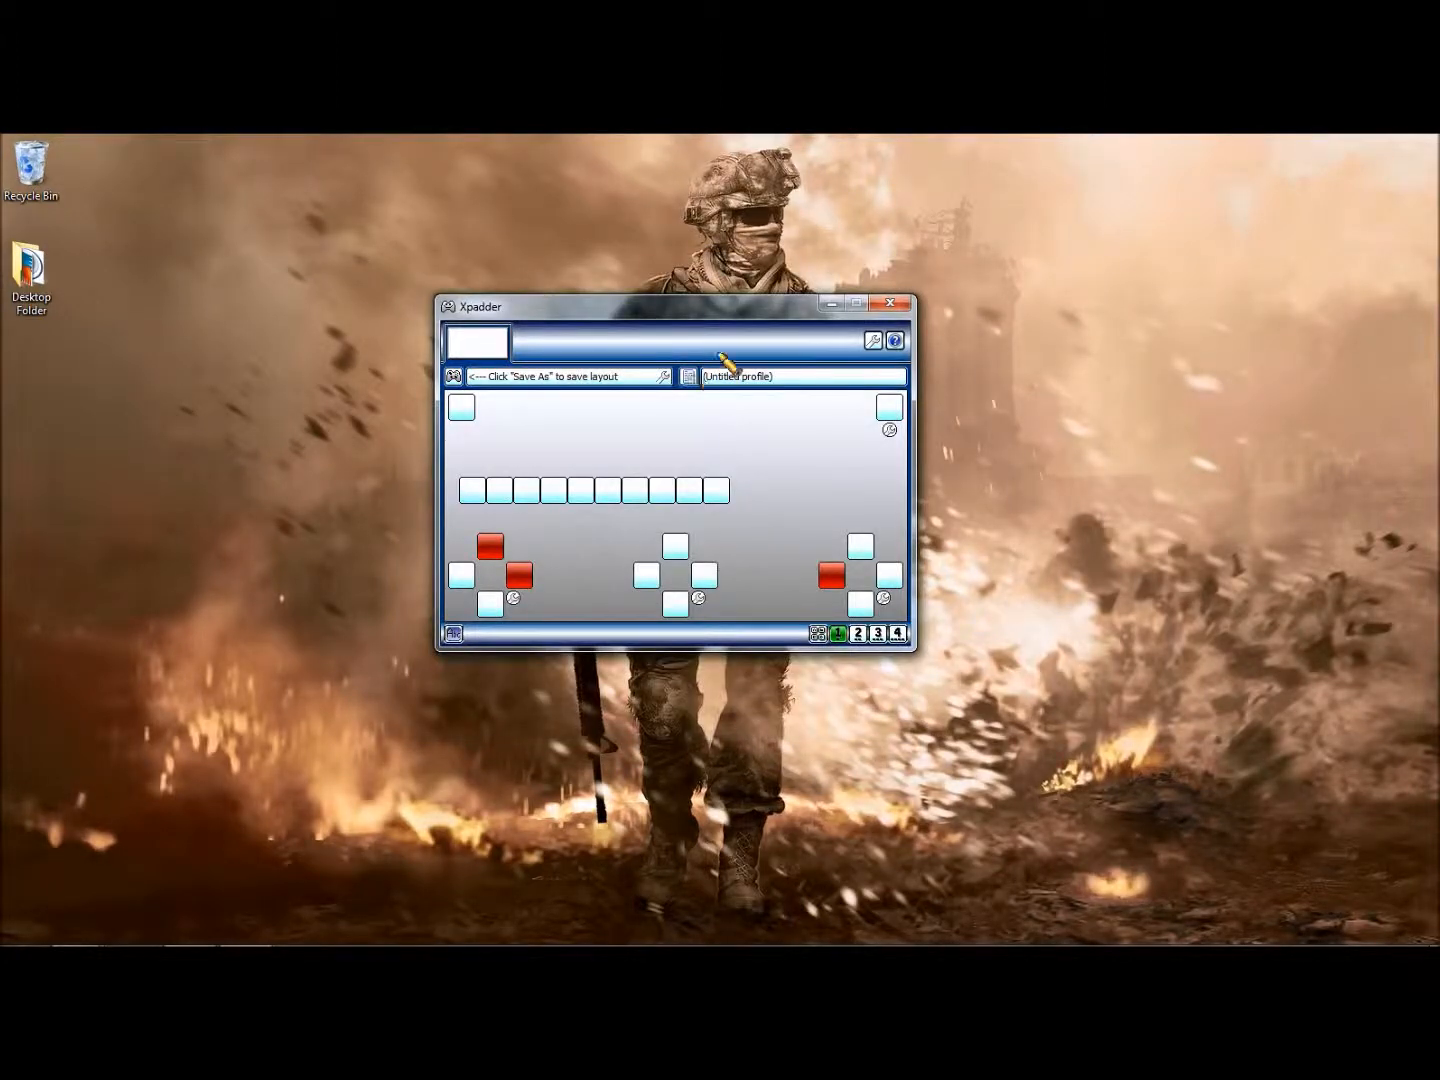
mouse_move(464, 516)
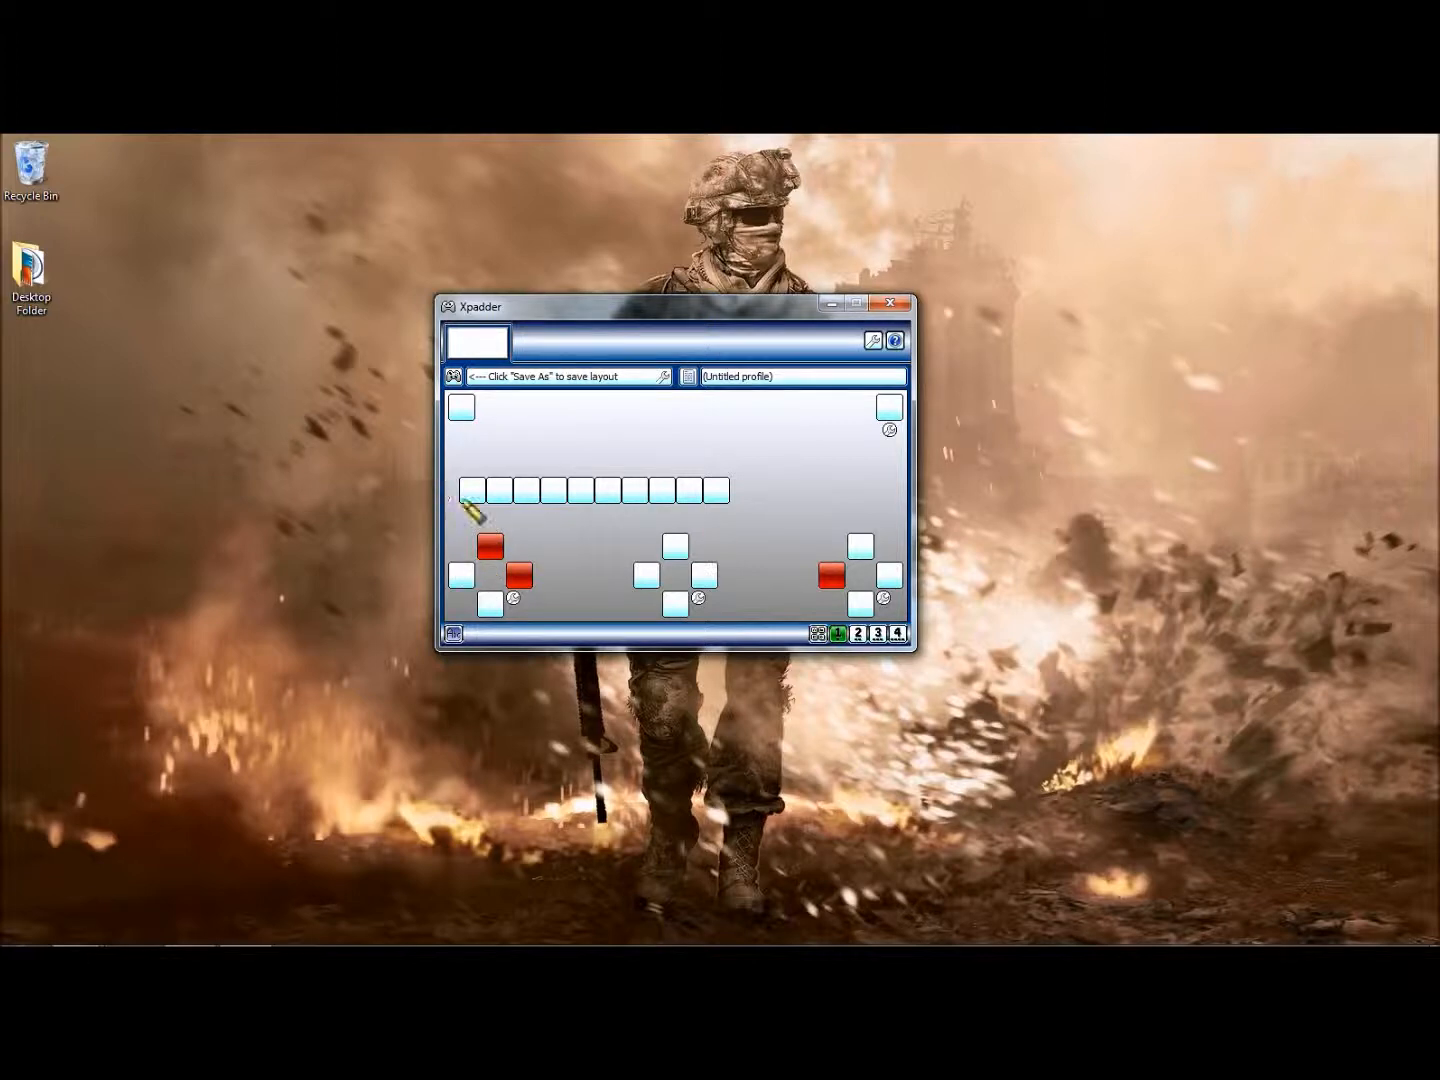
Assign keys to the left and right trigger slots
left_click(472, 488)
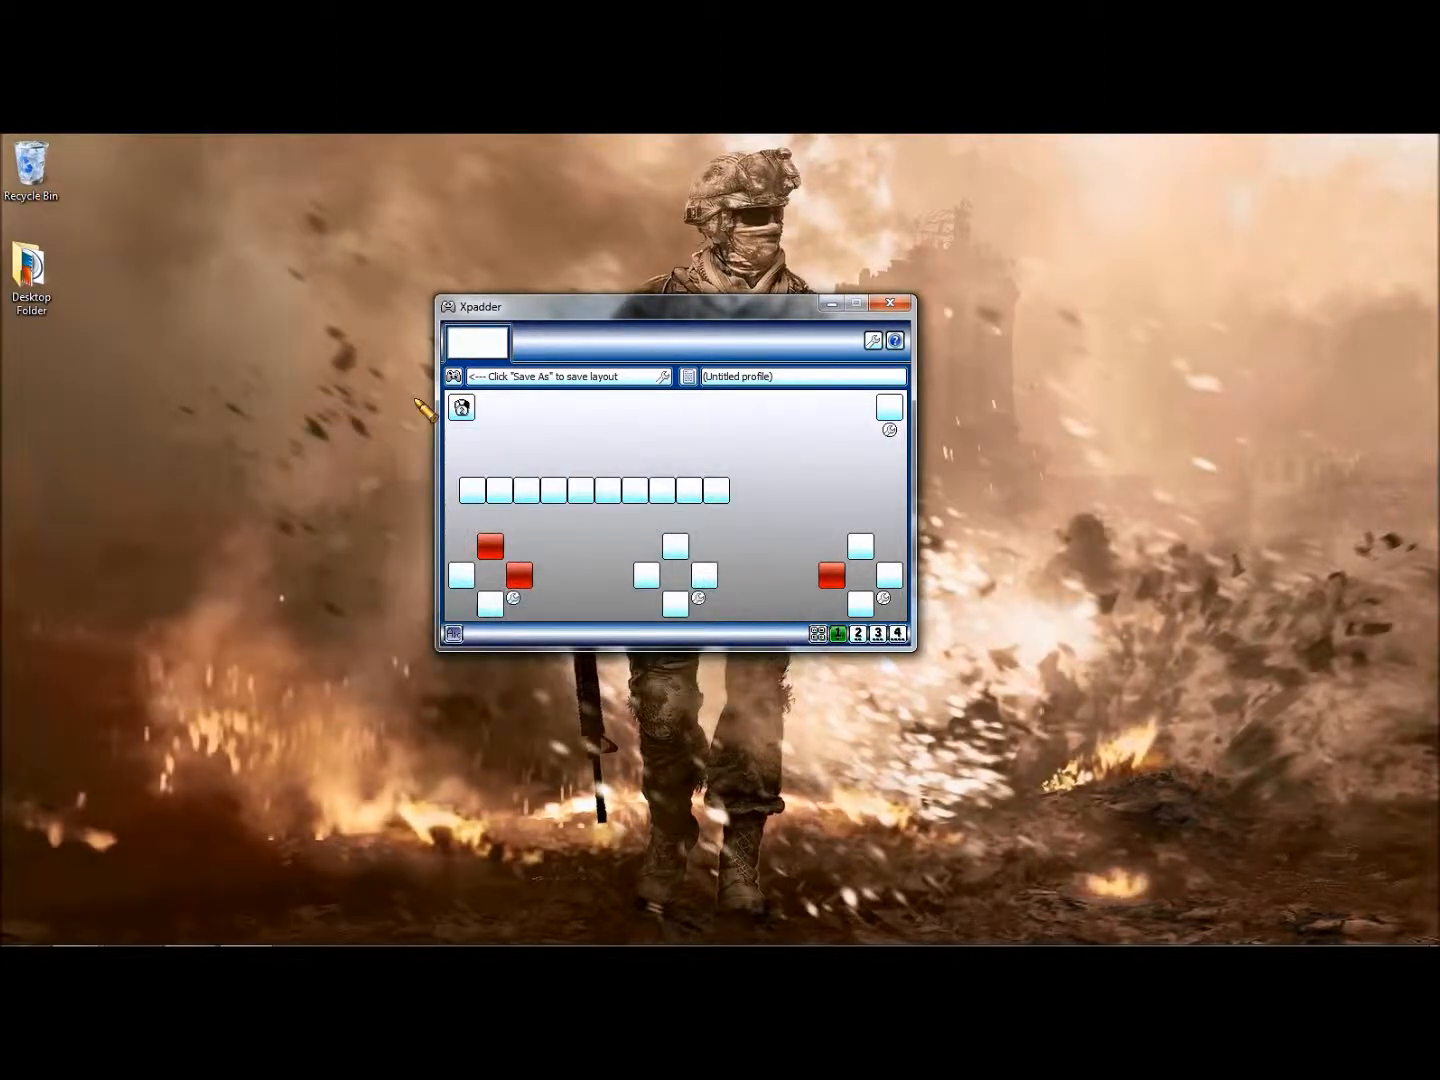
mouse_move(890, 412)
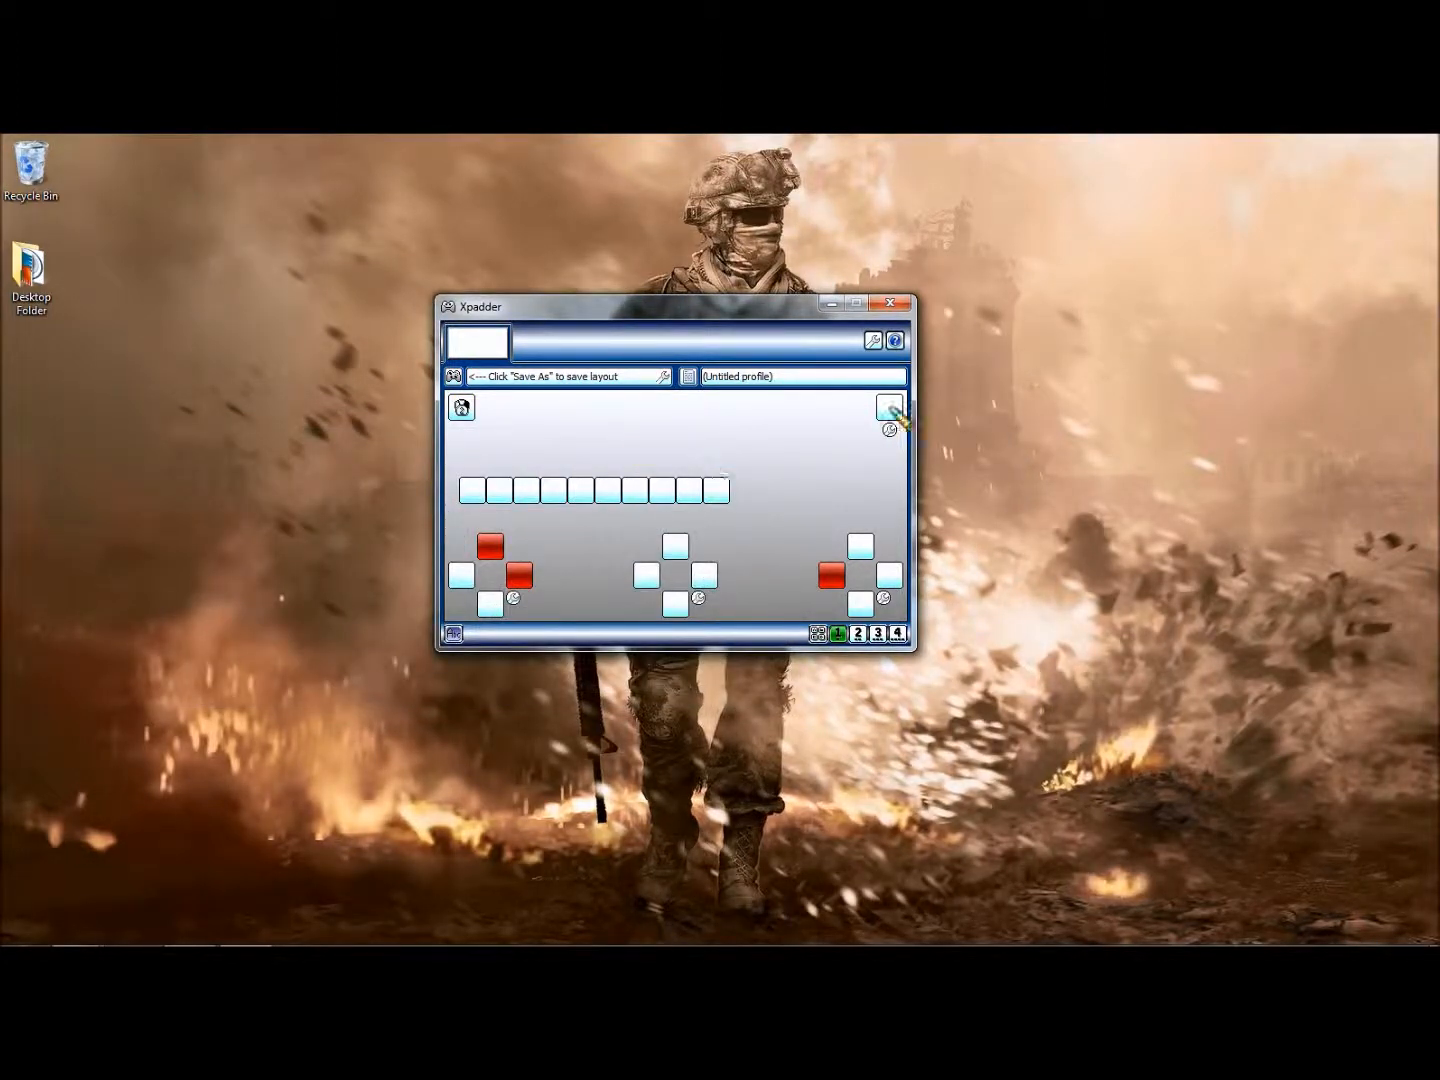
left_click(888, 408)
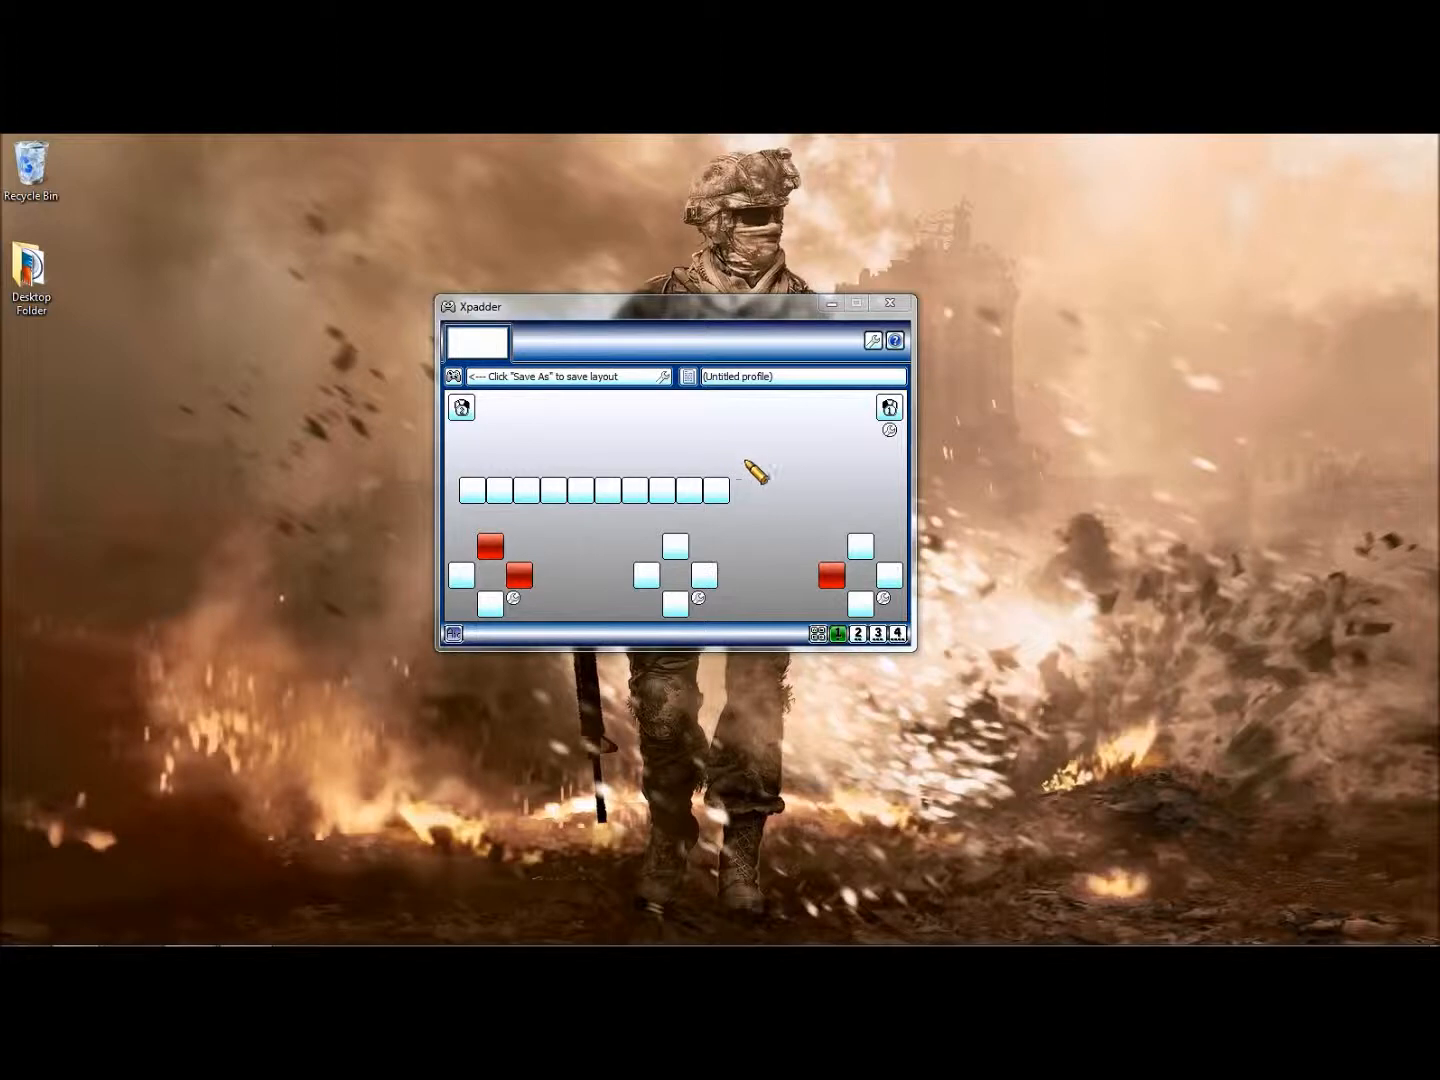
mouse_move(848, 412)
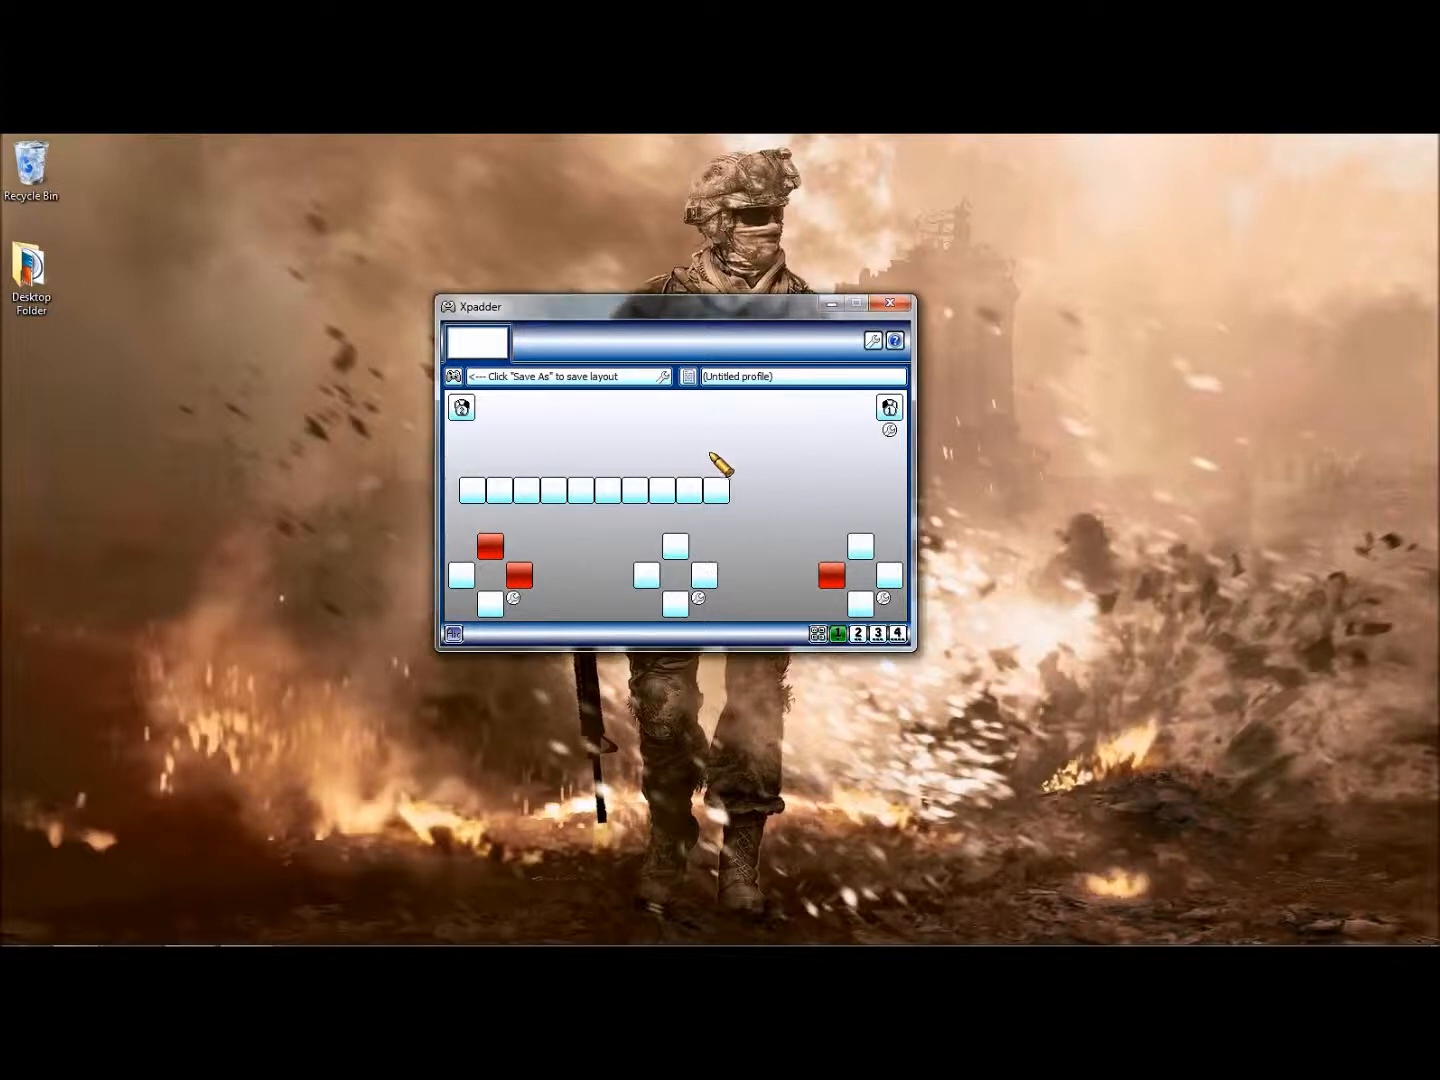
mouse_move(874, 660)
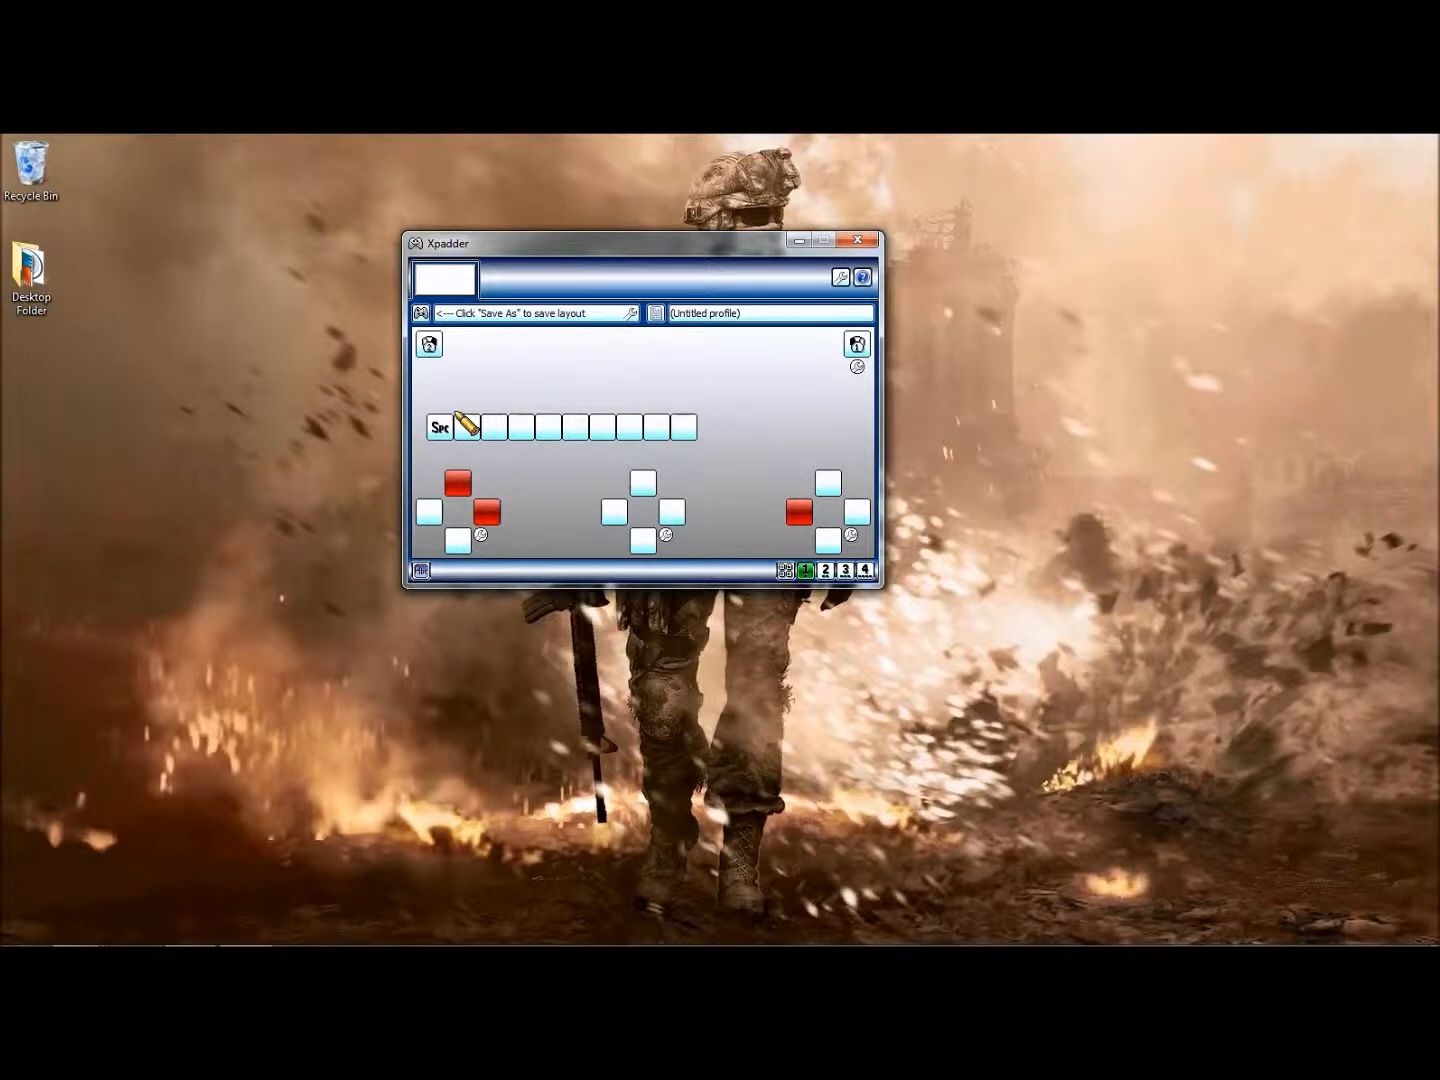
mouse_move(884, 416)
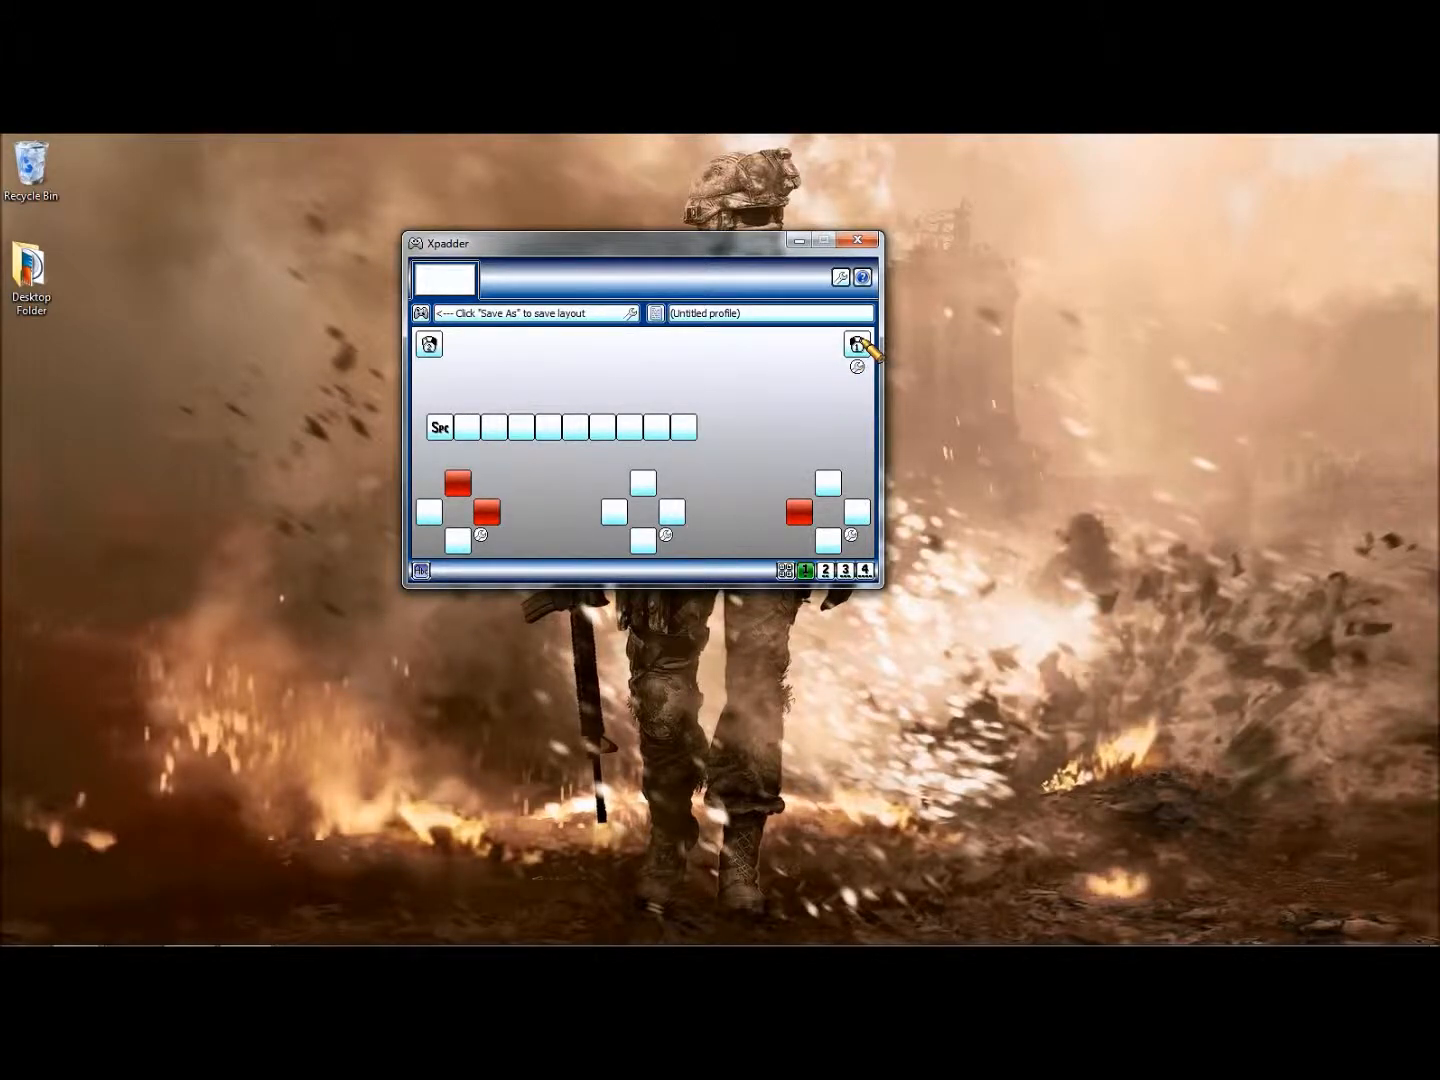
Reopen the Trigger Right key choices window and close it without changing the assignment
left_click(856, 344)
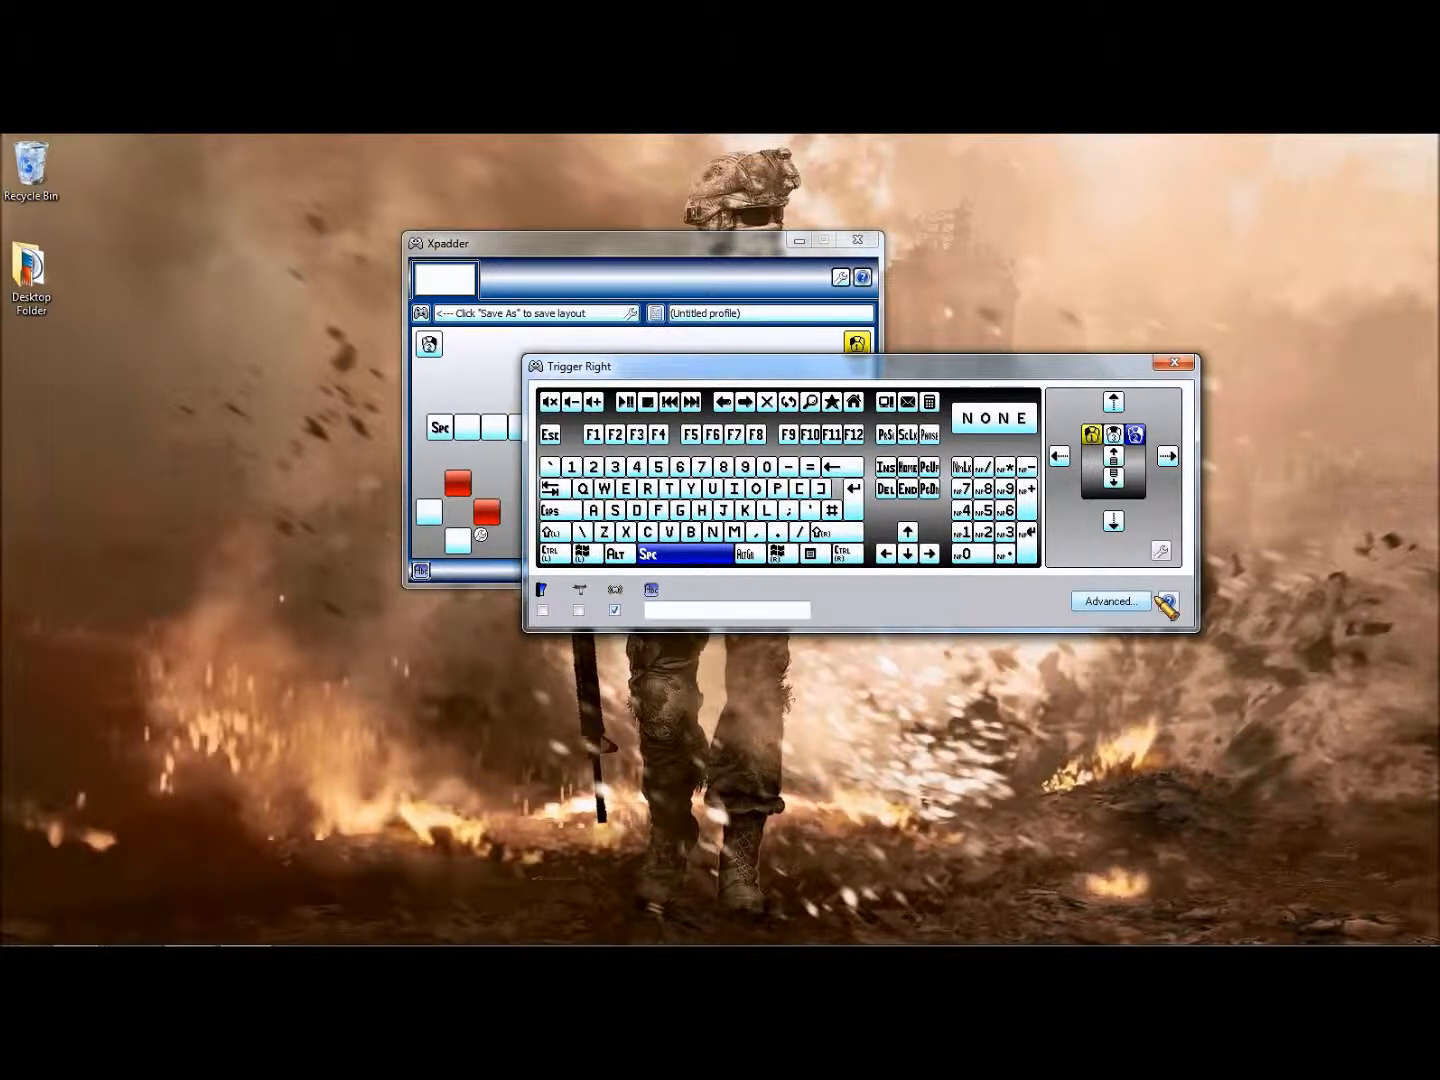
left_click(1172, 364)
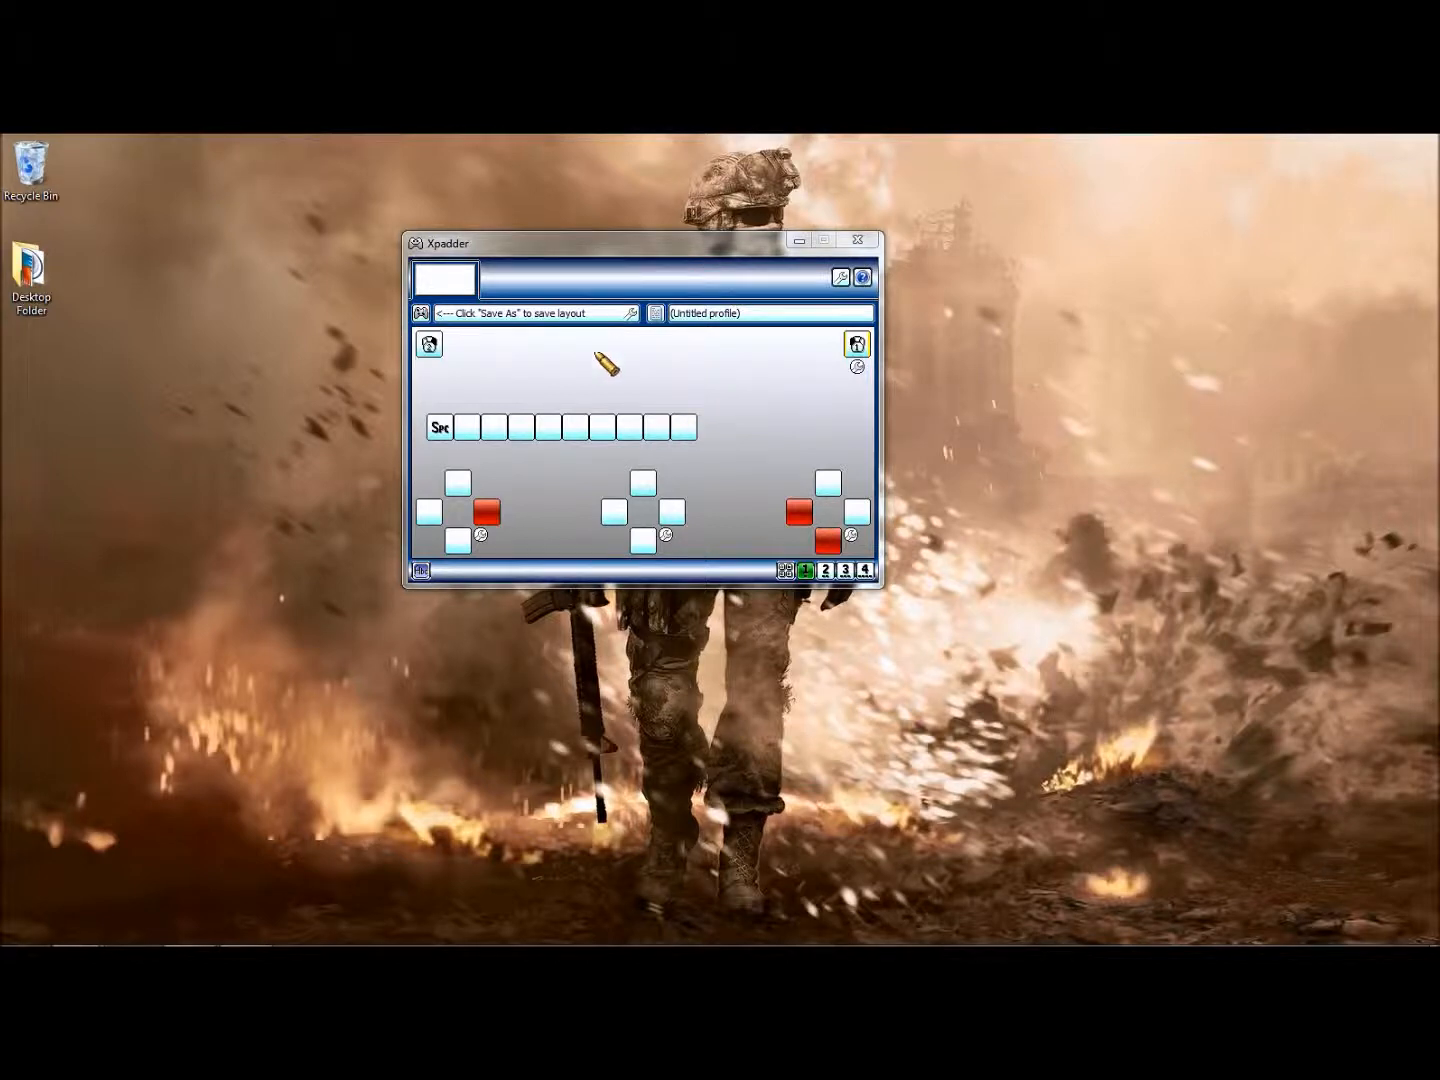
mouse_move(884, 258)
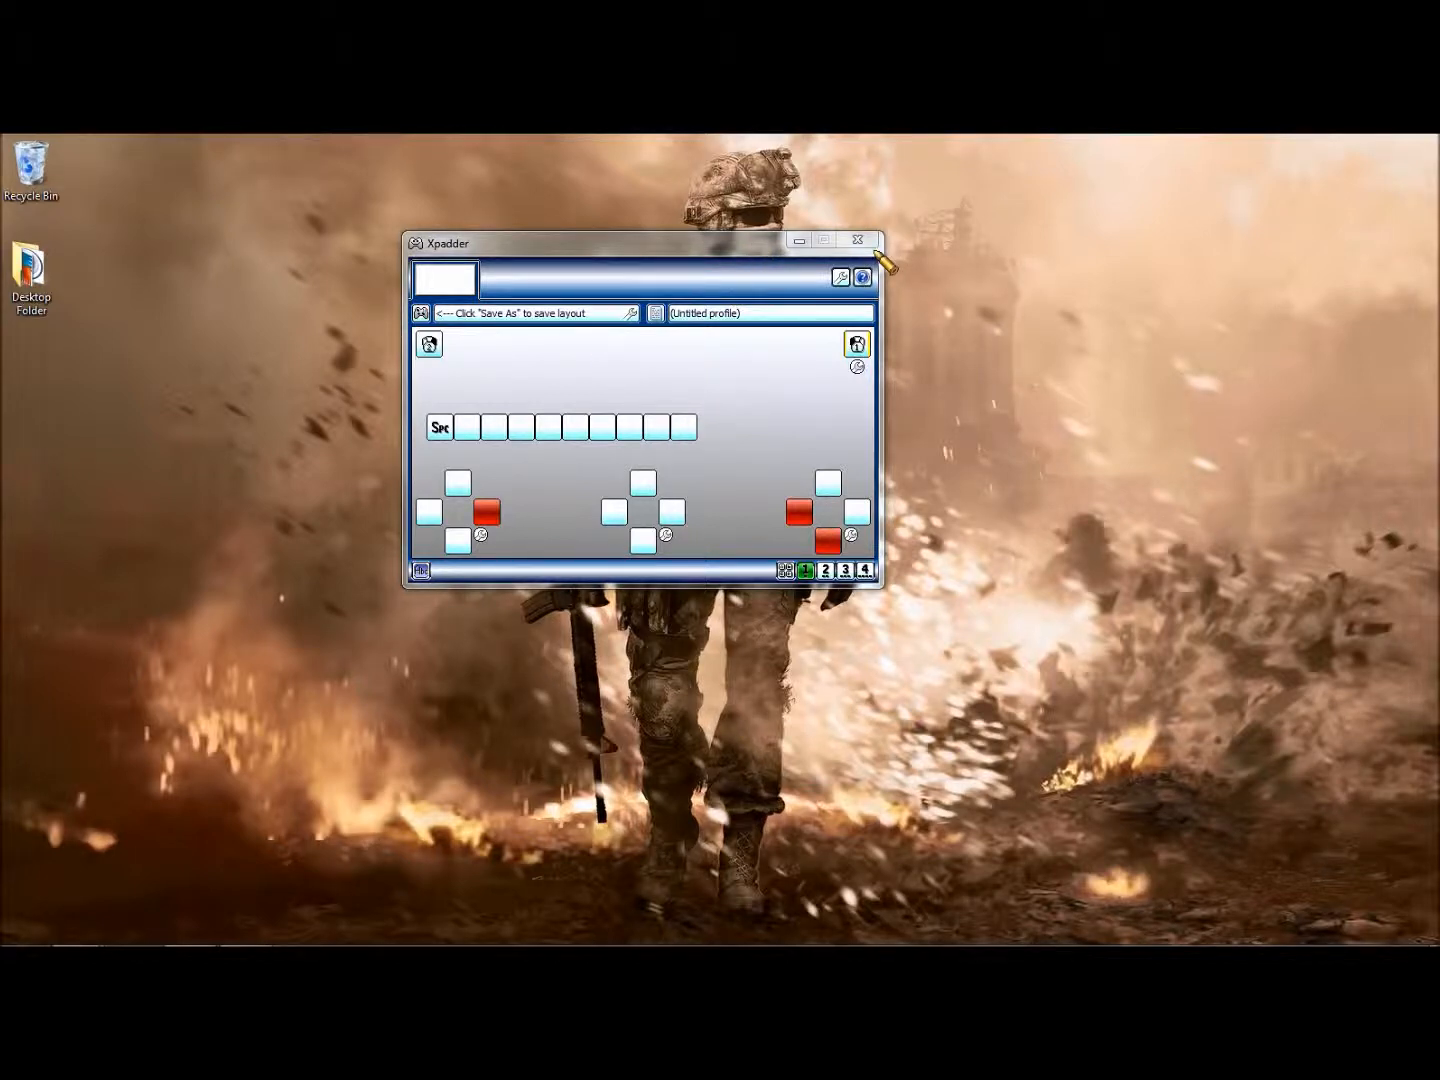
mouse_move(878, 264)
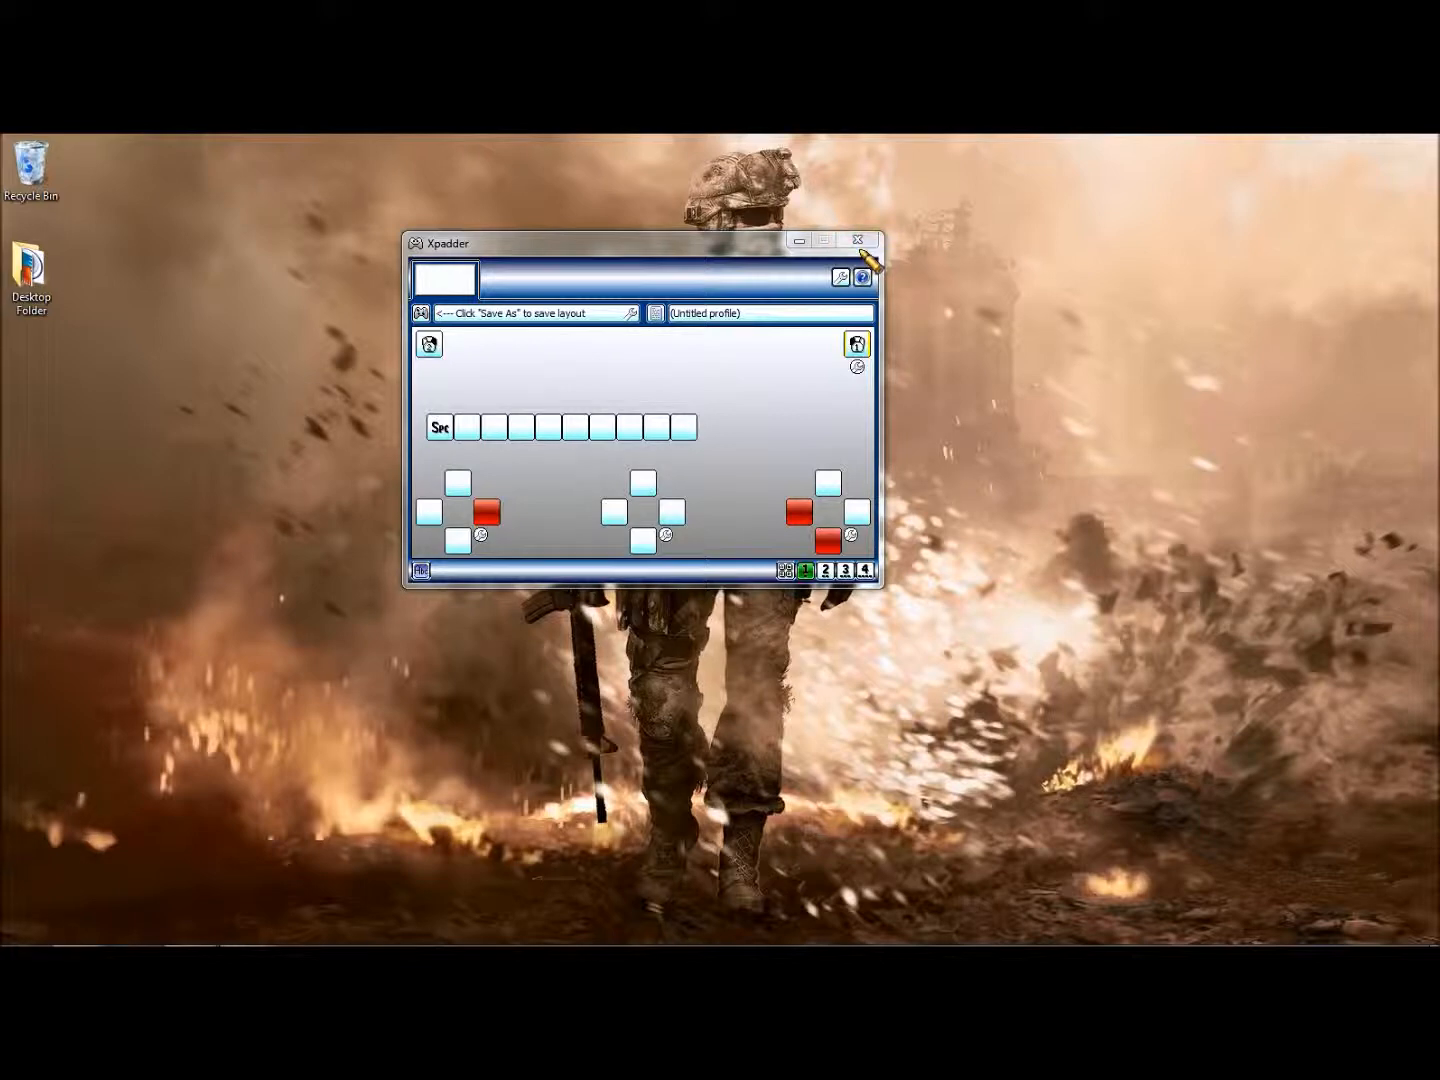